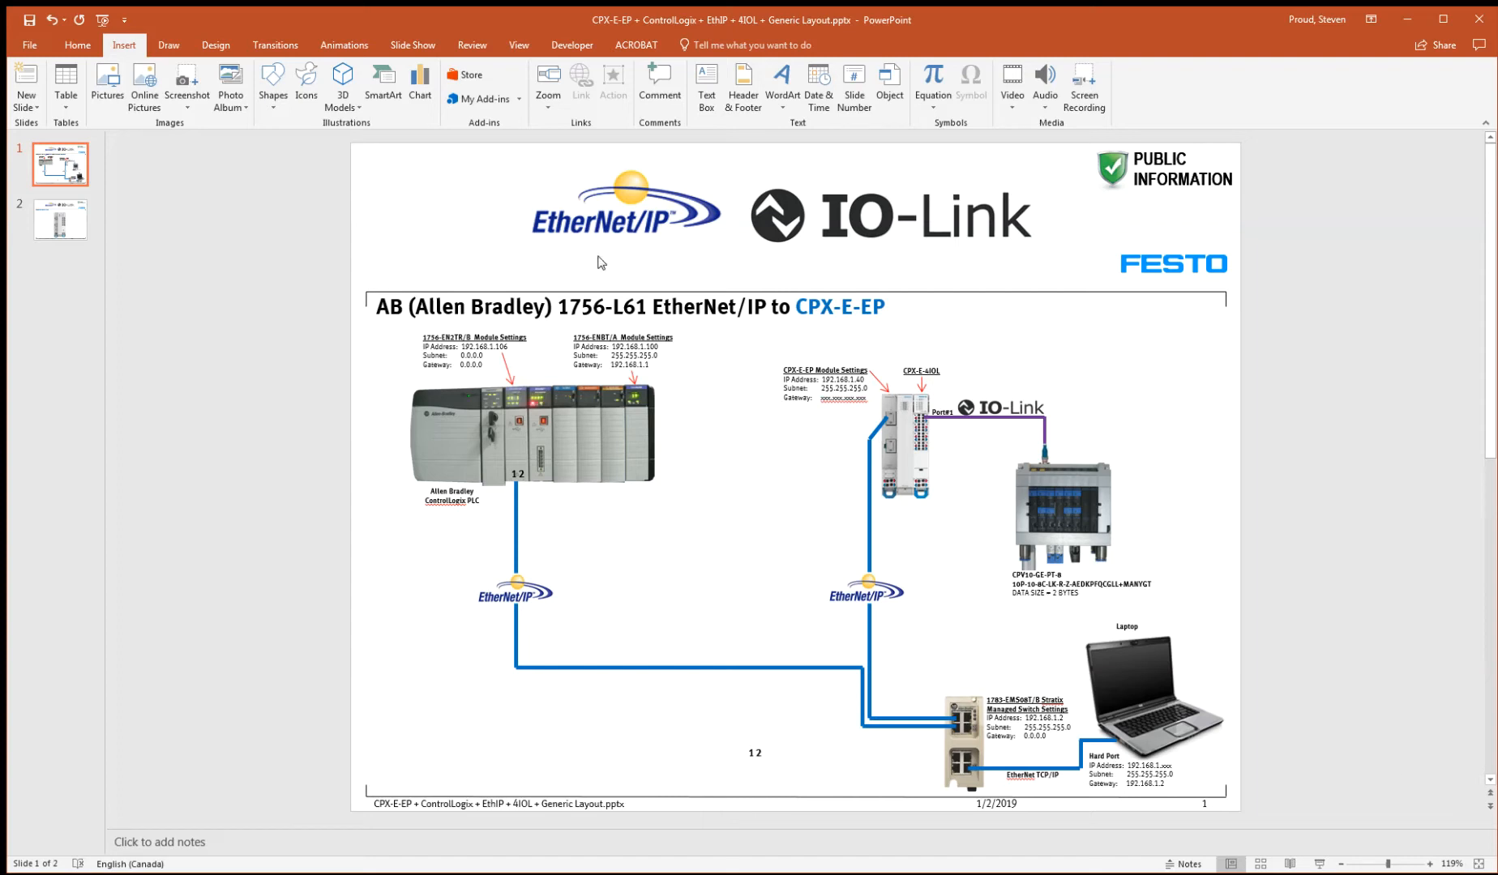
{"action": "mouse_move", "coordinate": [624, 384]}
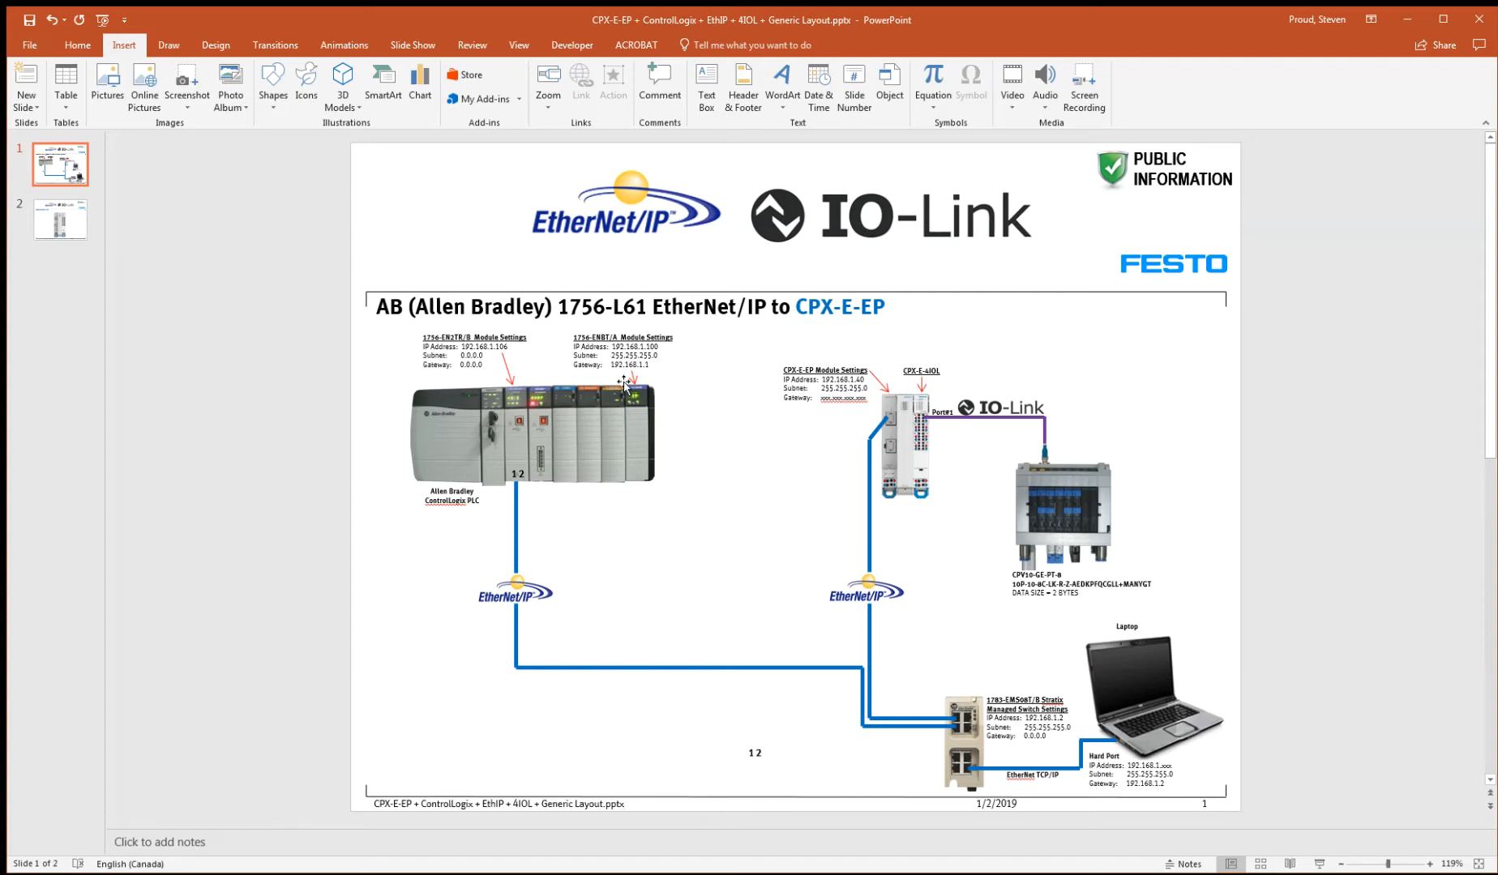
- Review the module picture slide and return to the network layout slide
{"action": "left_click", "coordinate": [60, 221]}
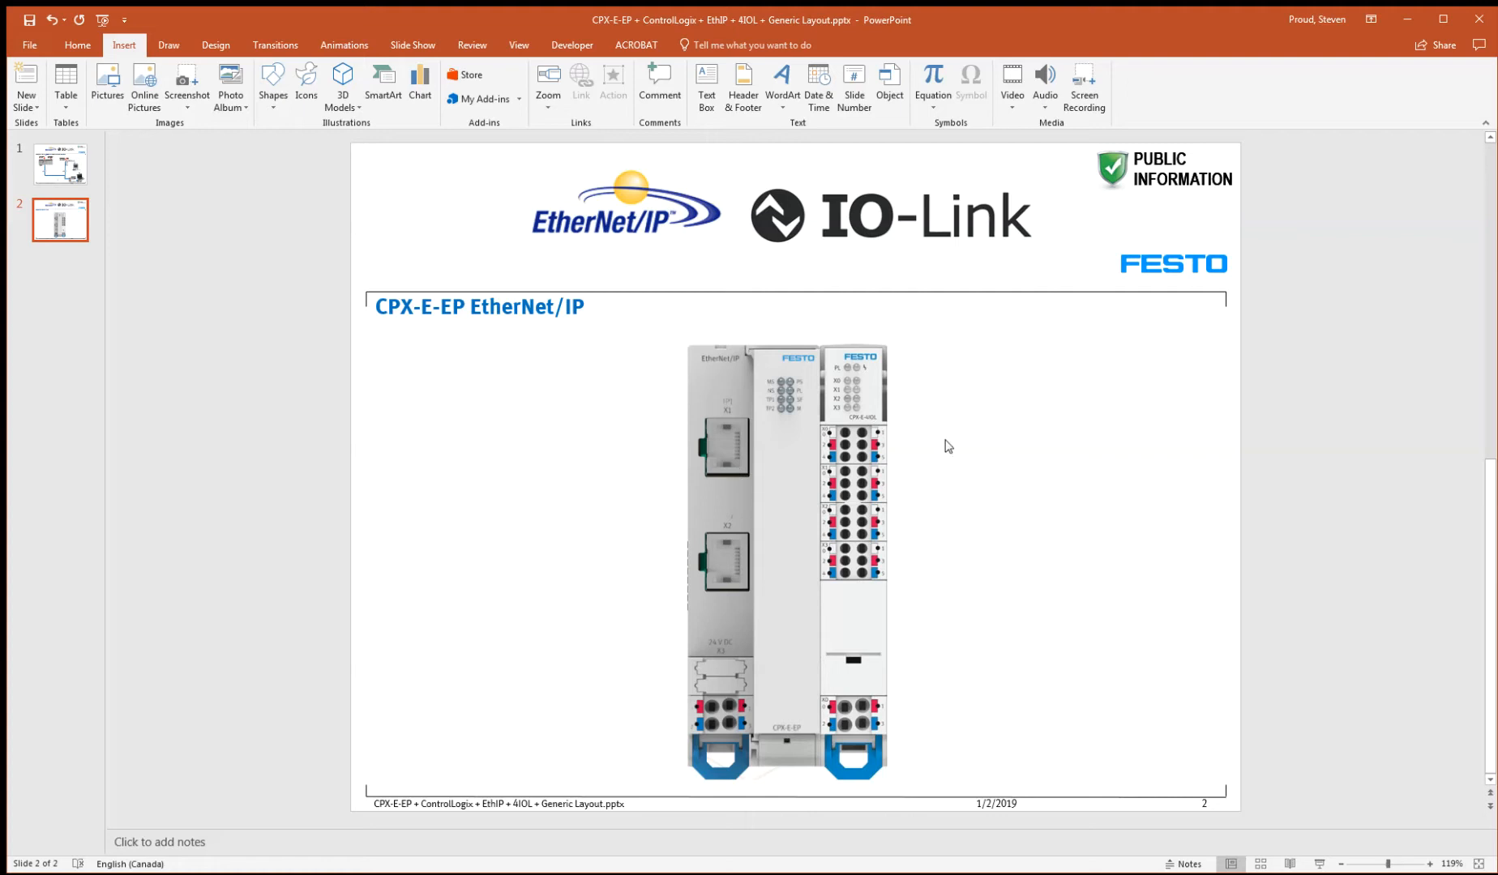
{"action": "mouse_move", "coordinate": [811, 404]}
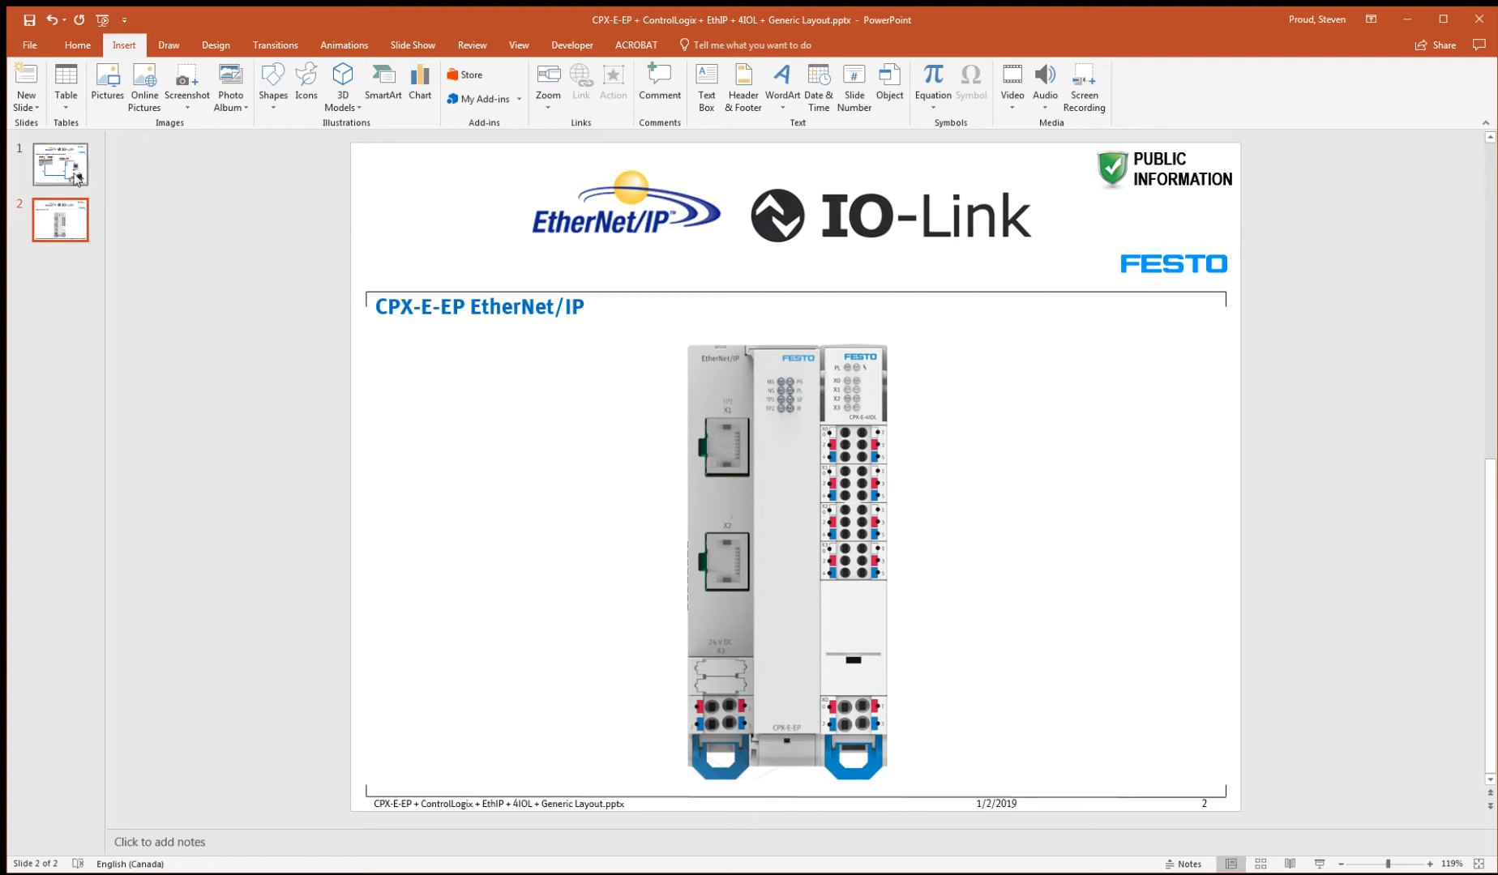
{"action": "left_click", "coordinate": [60, 164]}
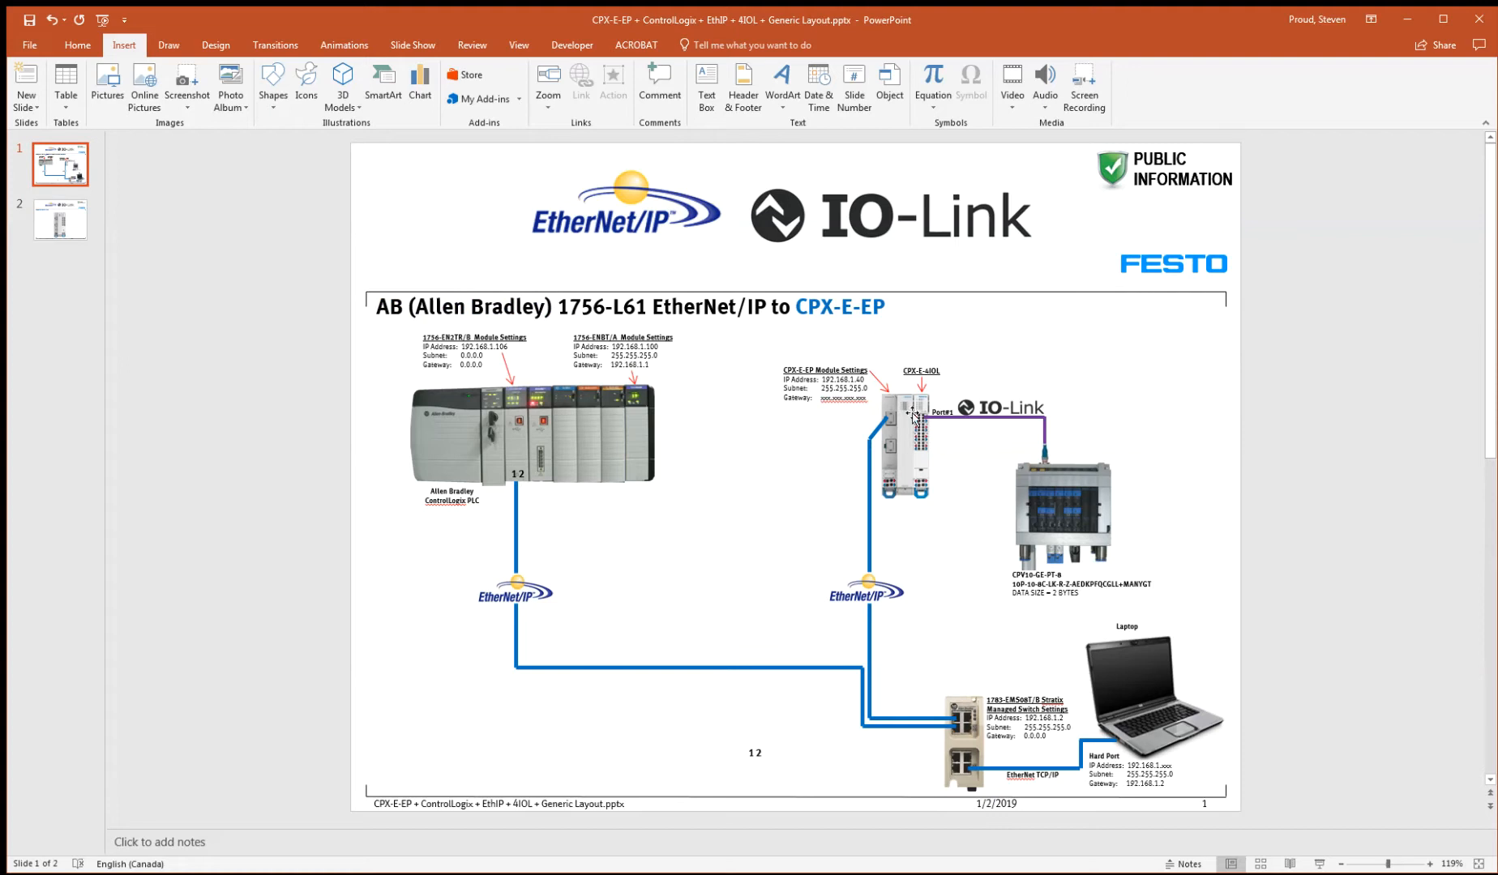
{"action": "mouse_move", "coordinate": [1083, 506]}
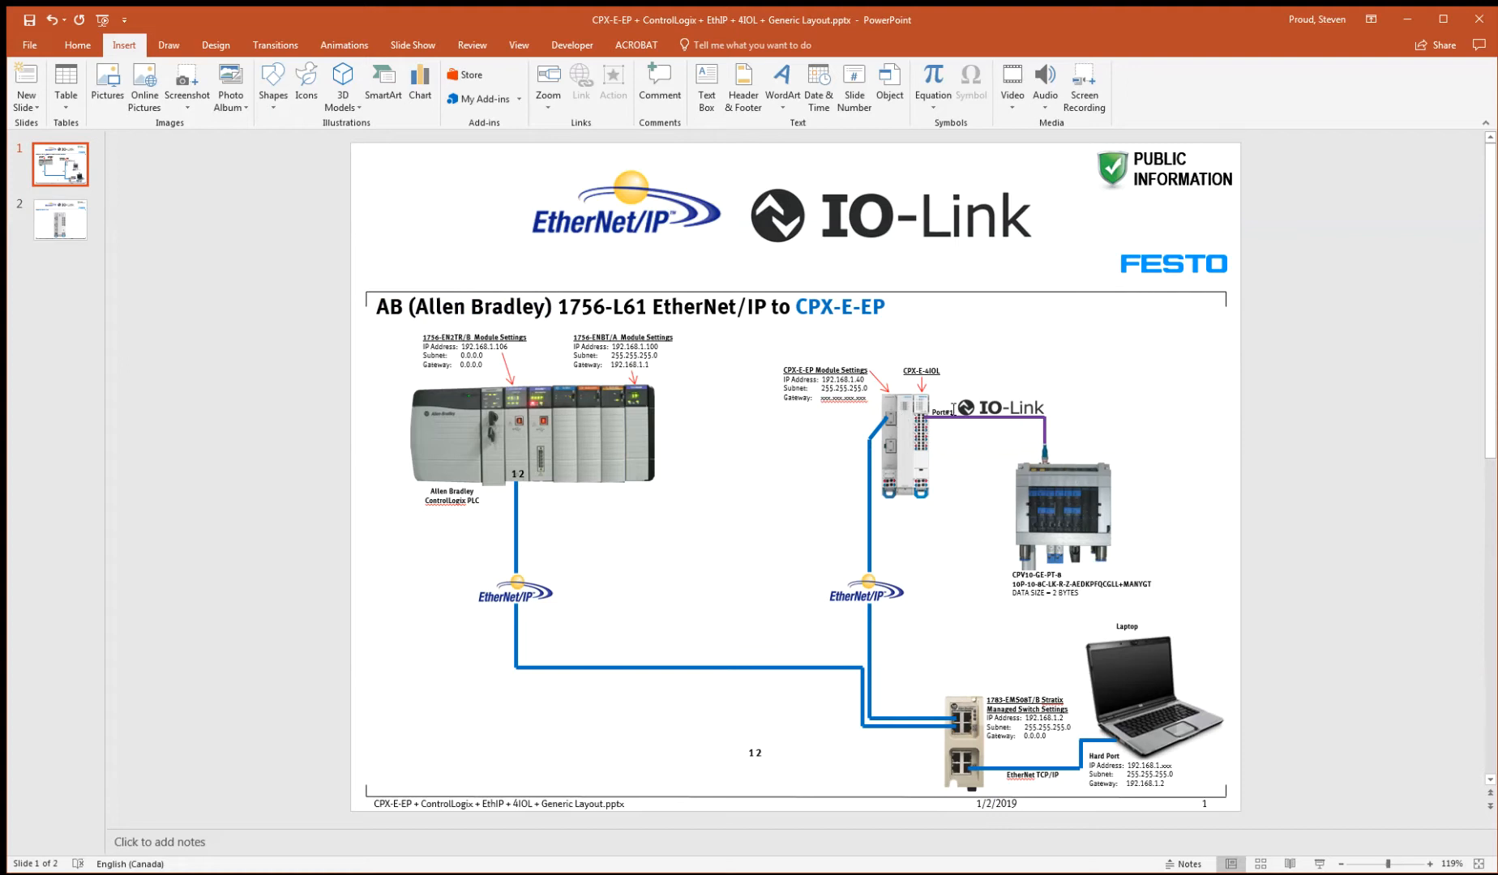
{"action": "mouse_move", "coordinate": [544, 426]}
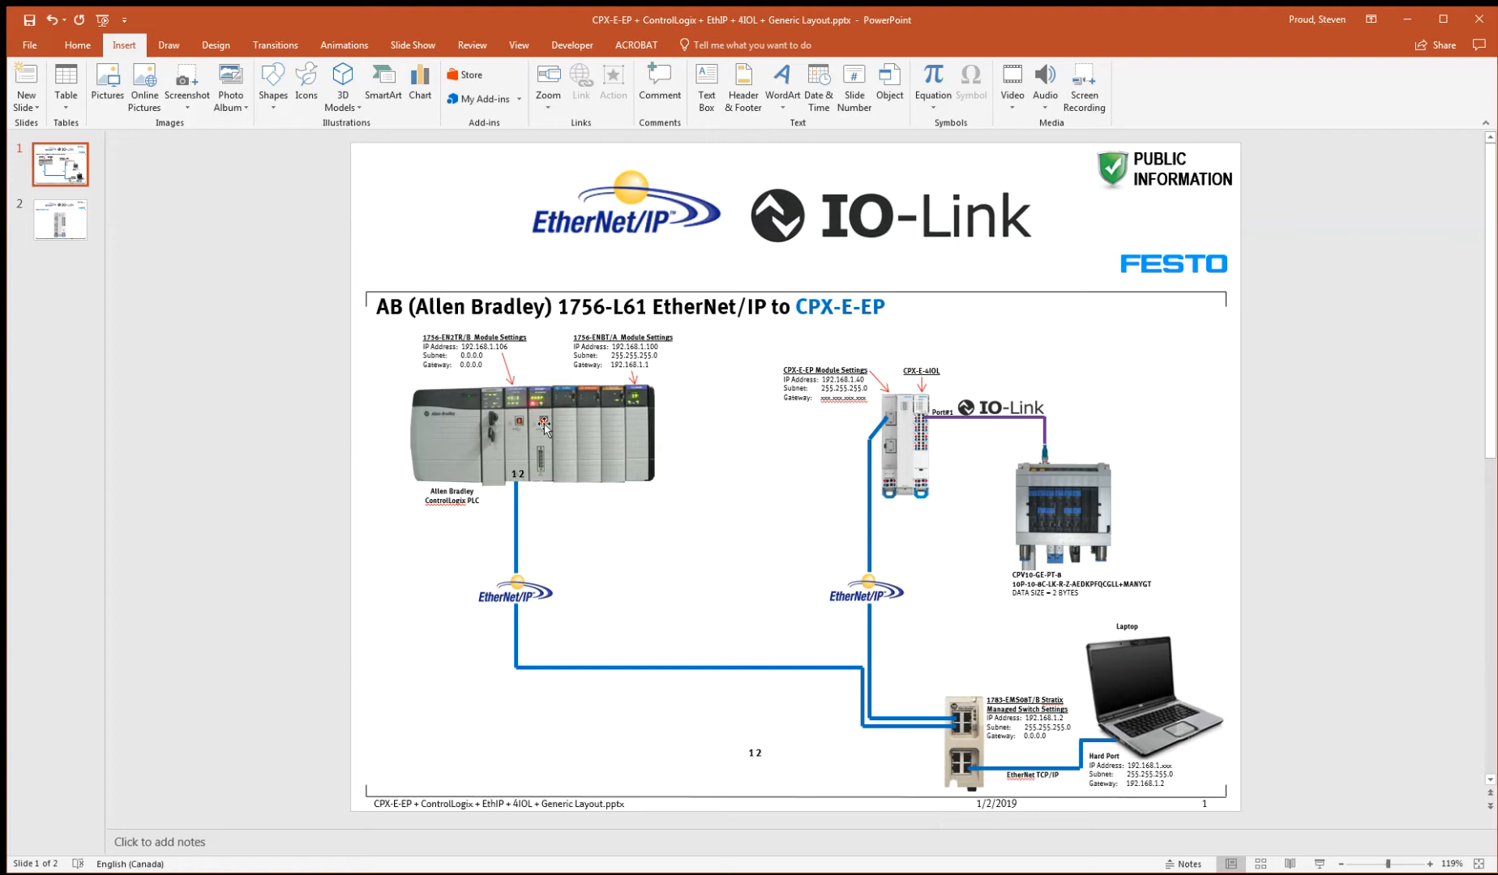
{"action": "mouse_move", "coordinate": [676, 387]}
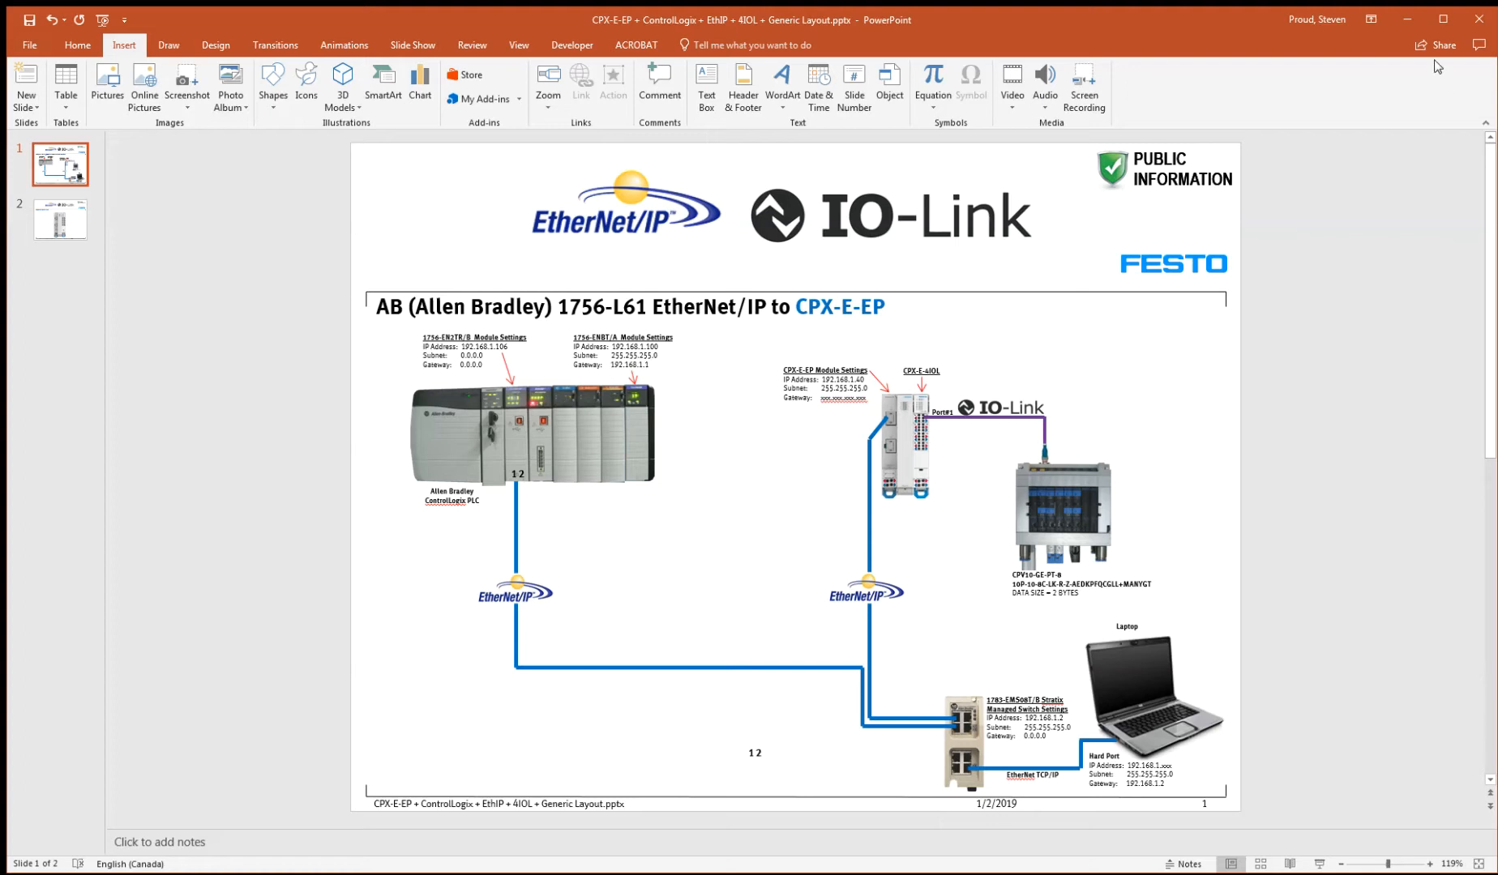
{"action": "mouse_move", "coordinate": [1406, 23]}
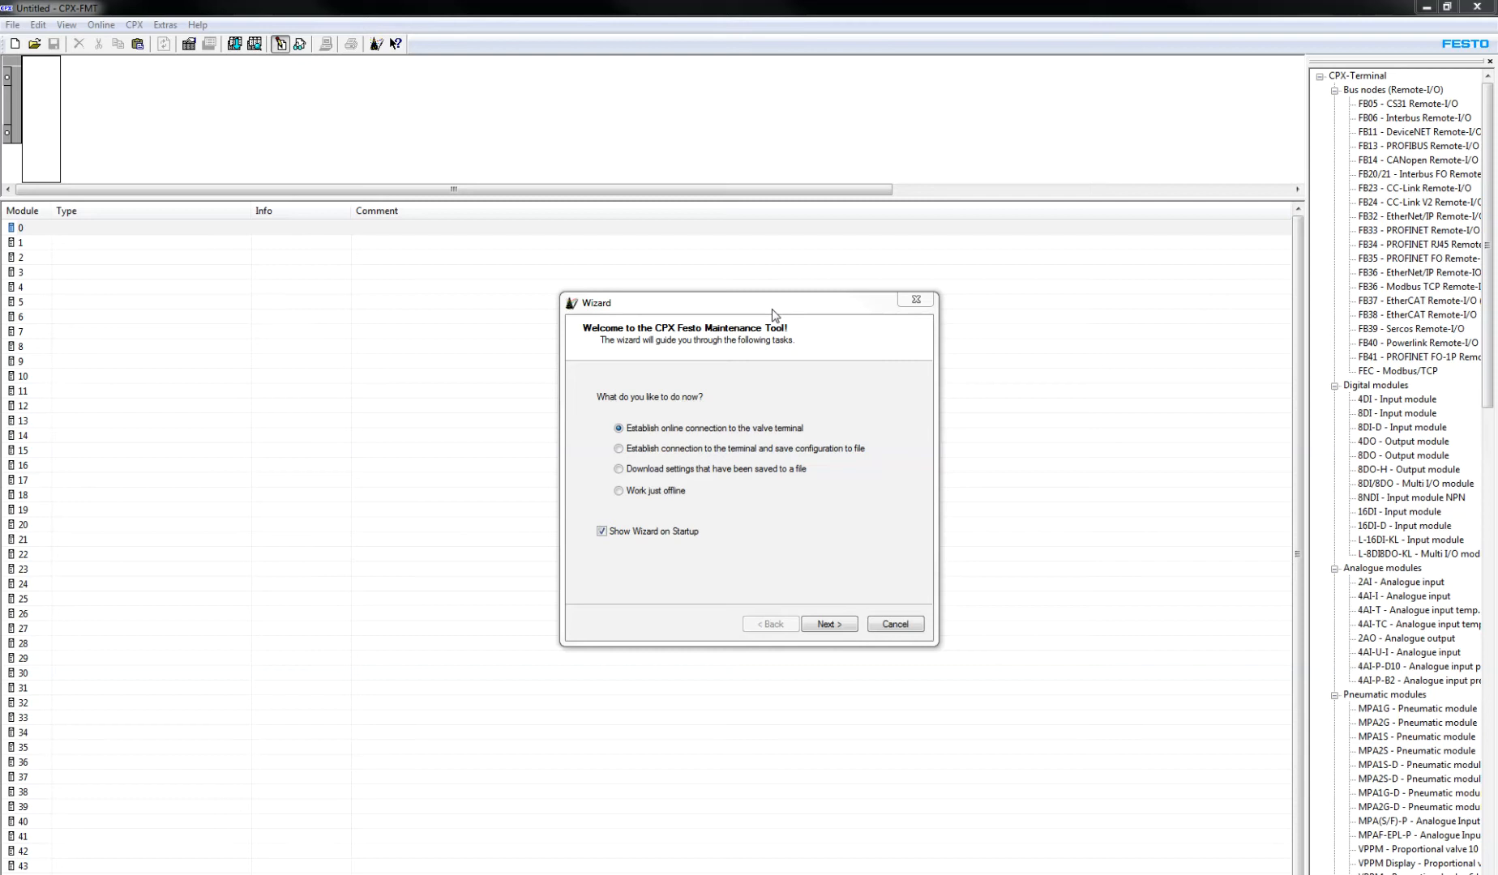
- Connect online over TCP/IP to the CPX-E-EP controller found at 192.168.1.40 and finish setup
{"action": "left_click", "coordinate": [826, 623]}
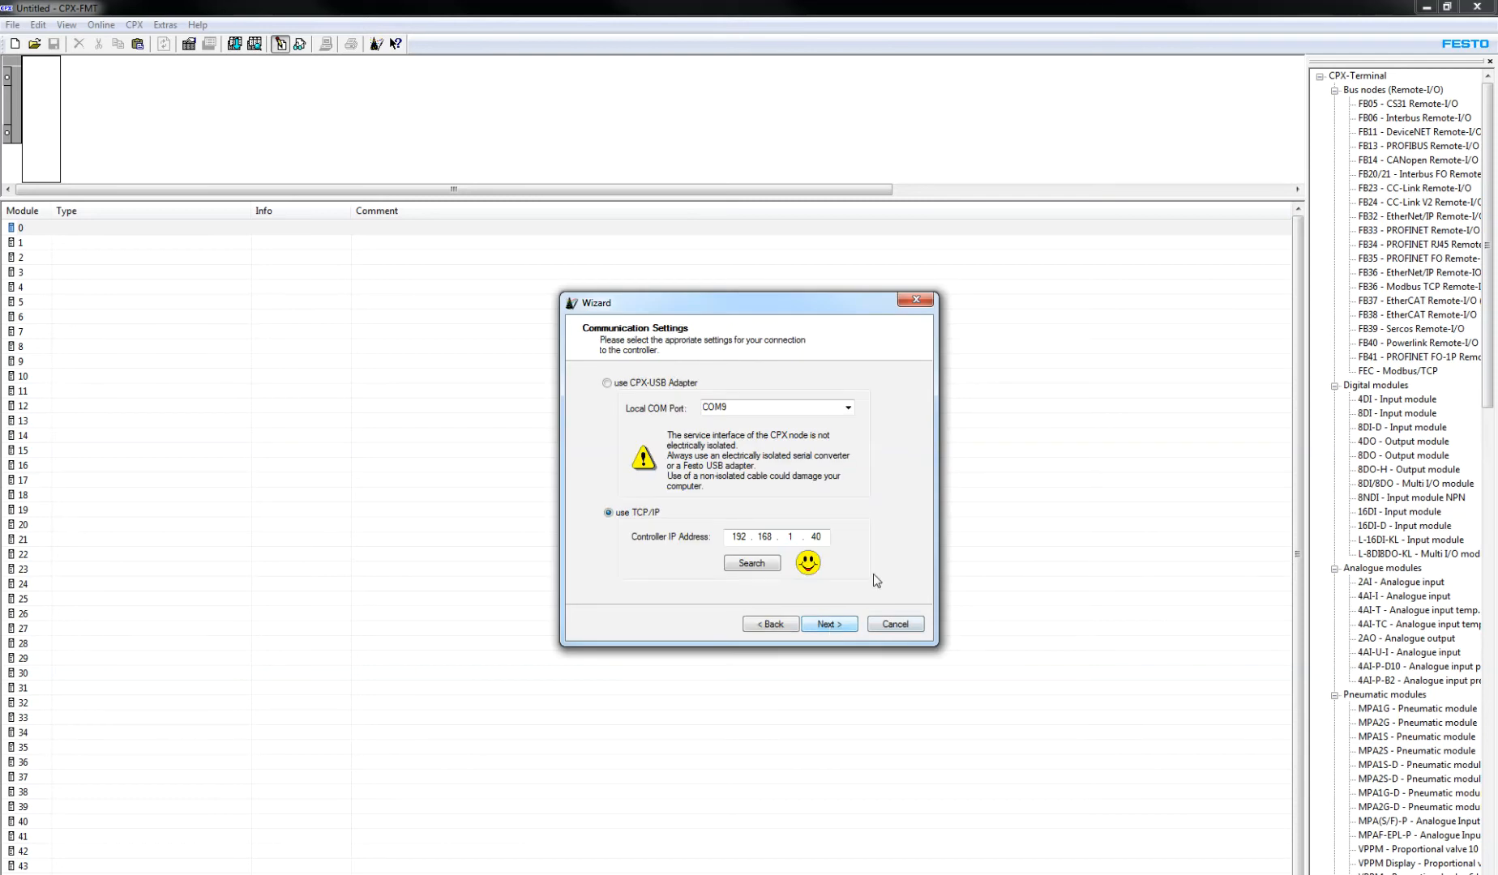
{"action": "left_click", "coordinate": [751, 563]}
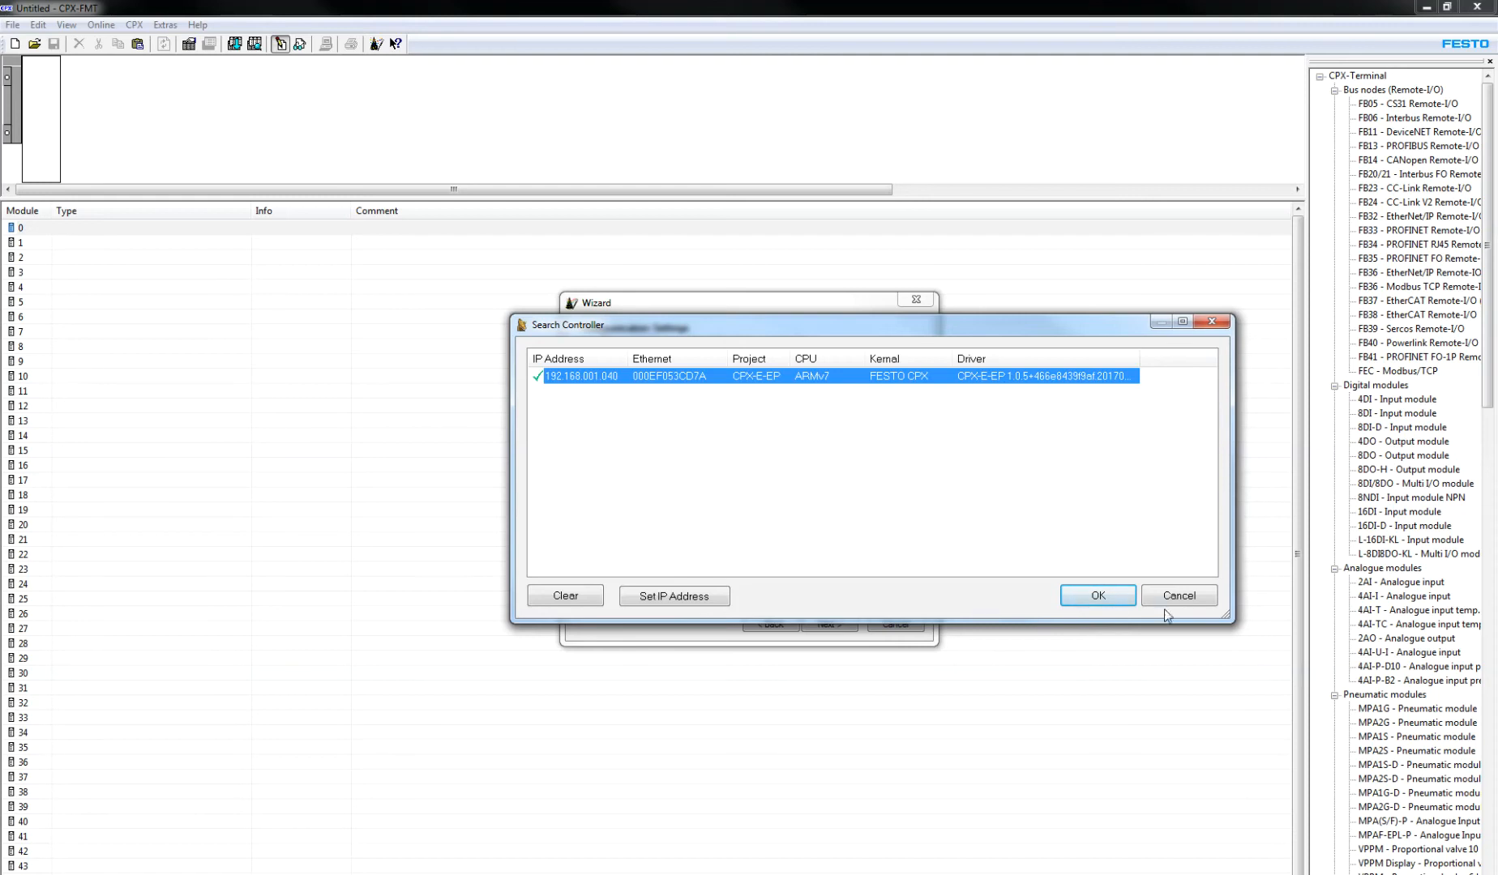
{"action": "left_click", "coordinate": [1095, 595]}
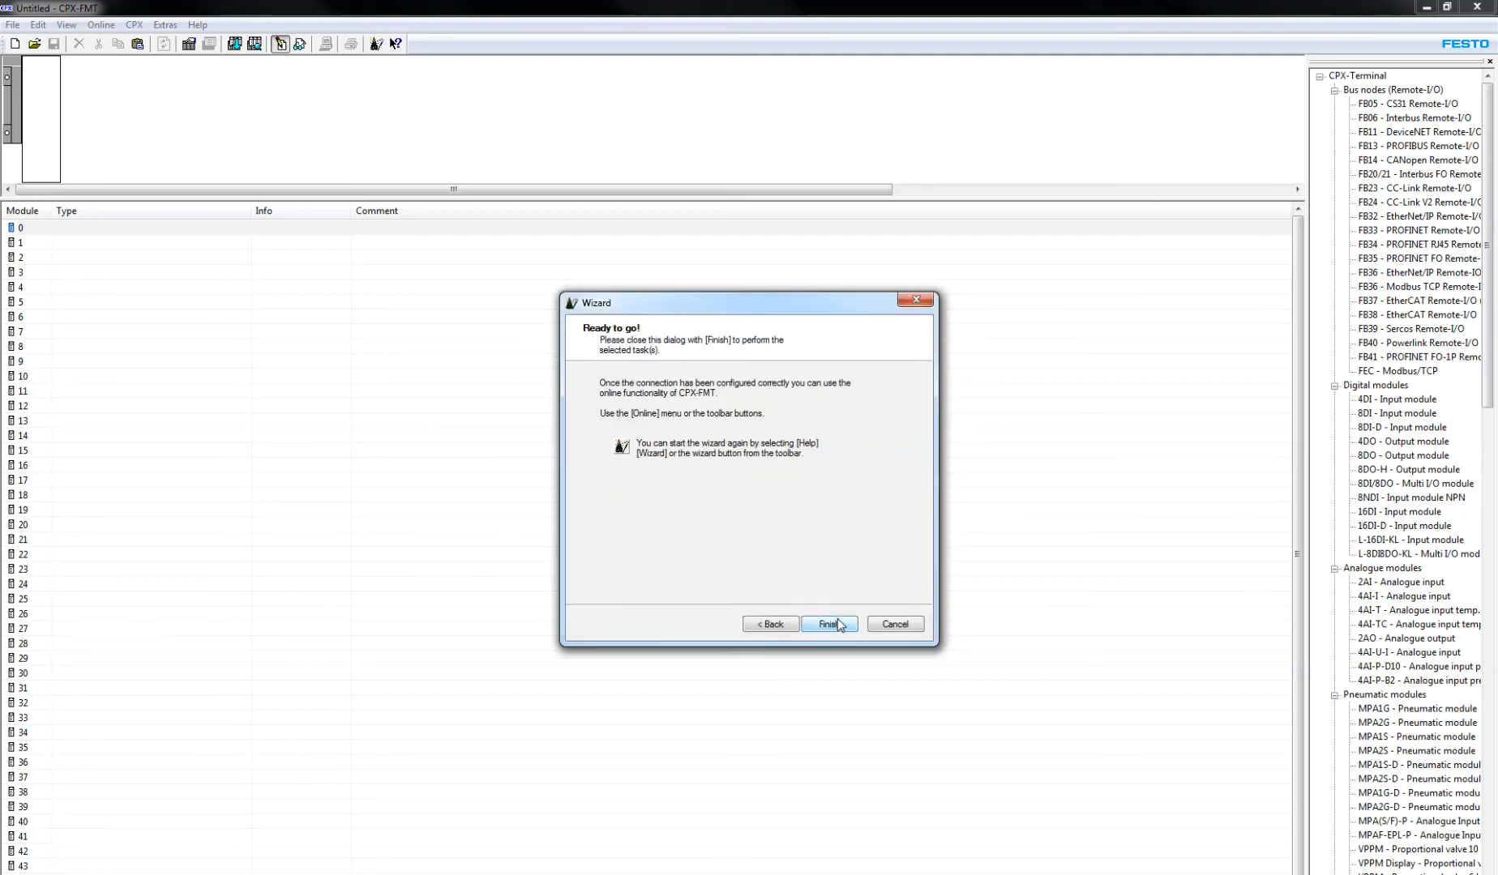
{"action": "left_click", "coordinate": [827, 624]}
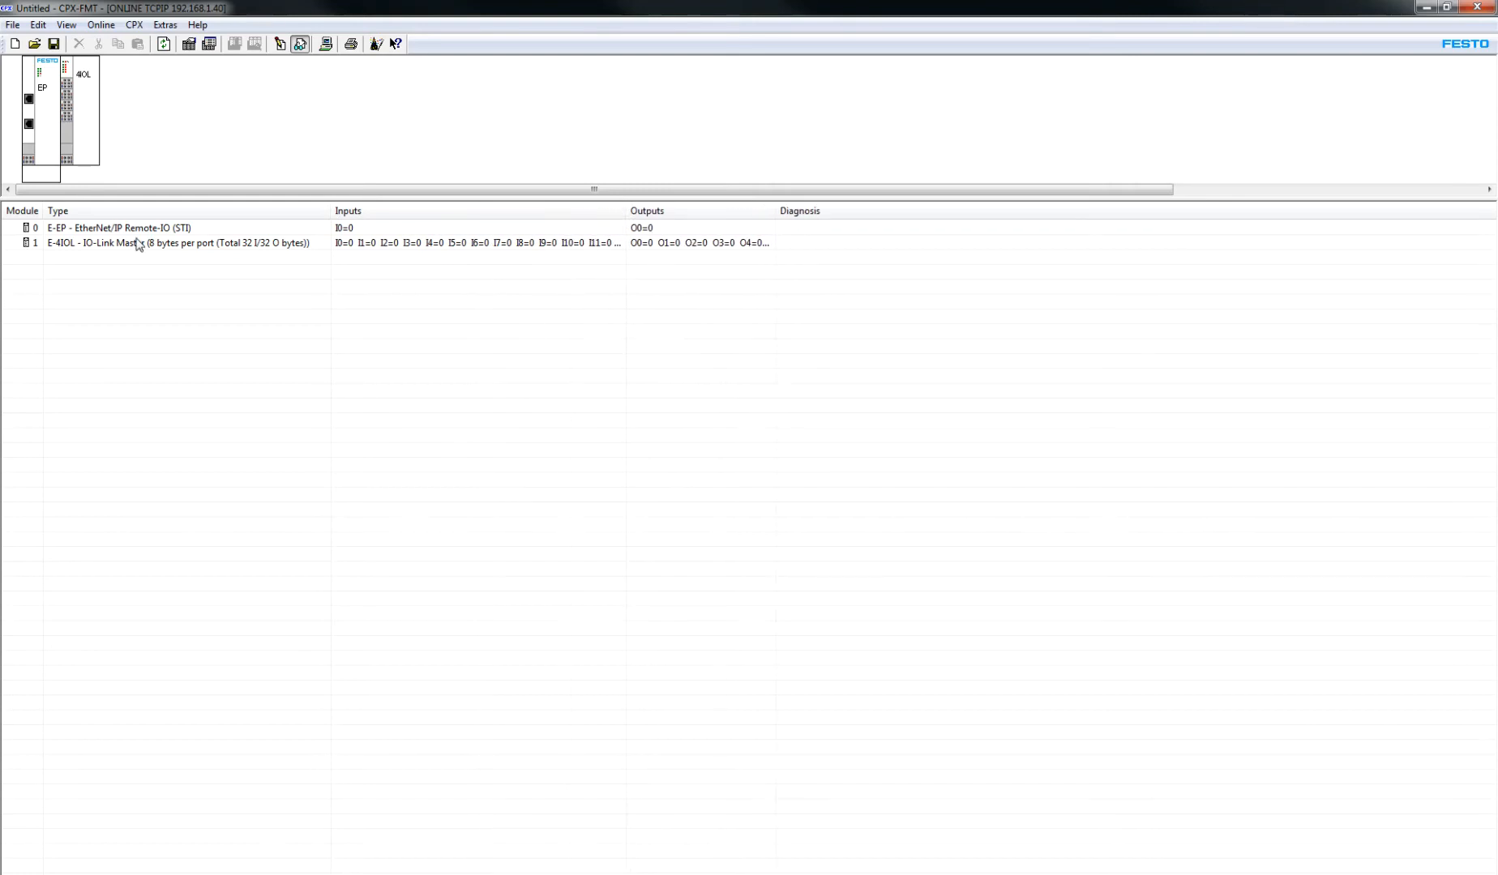
- Bring up the E-4IOL IO-Link master module's parameters window
{"action": "left_click", "coordinate": [40, 115]}
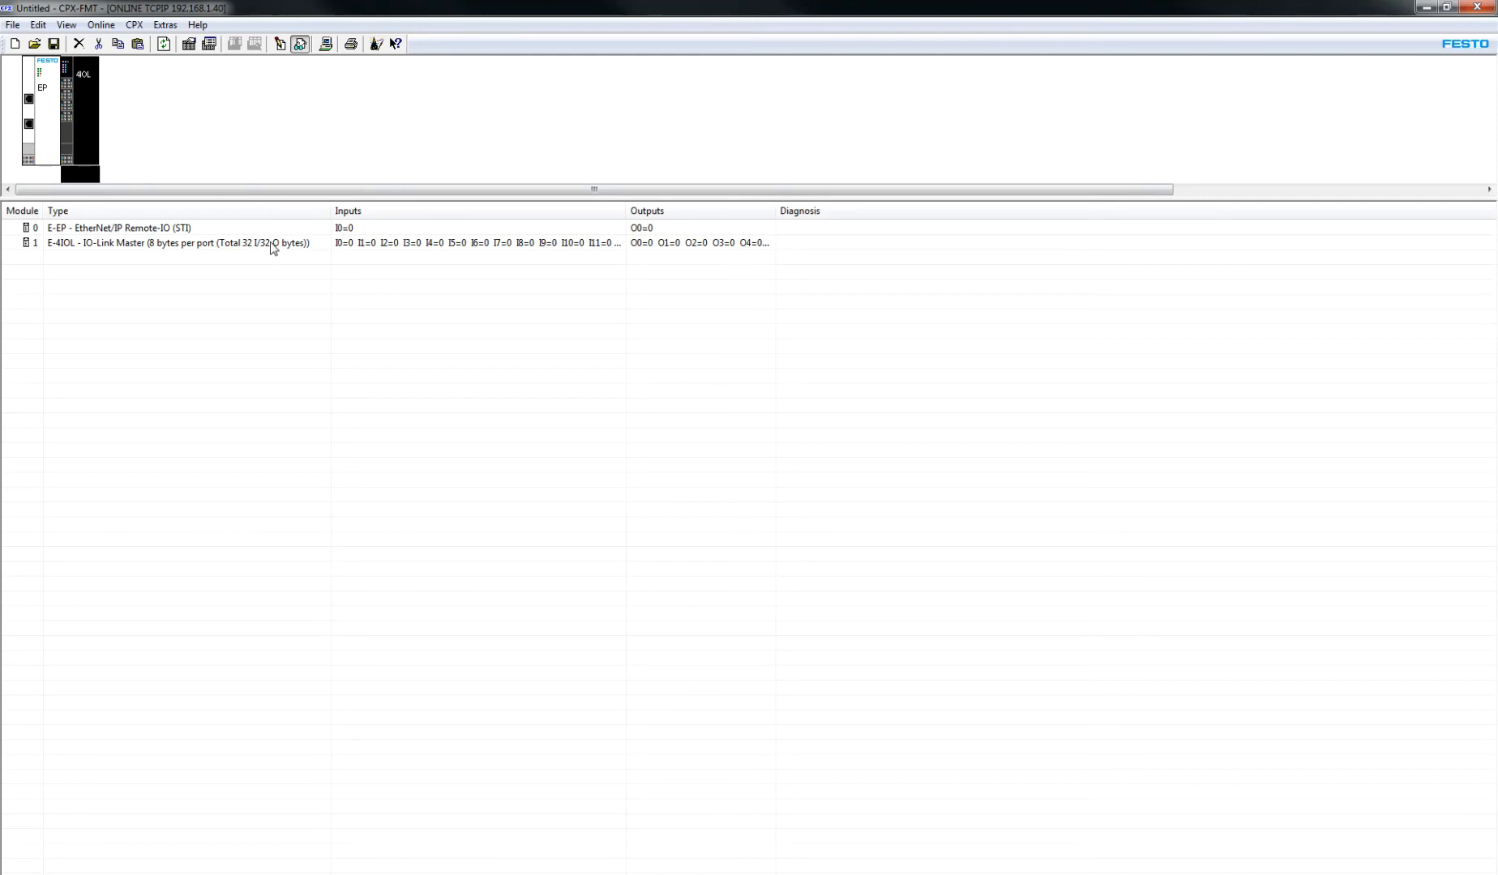
{"action": "double_click", "coordinate": [172, 243]}
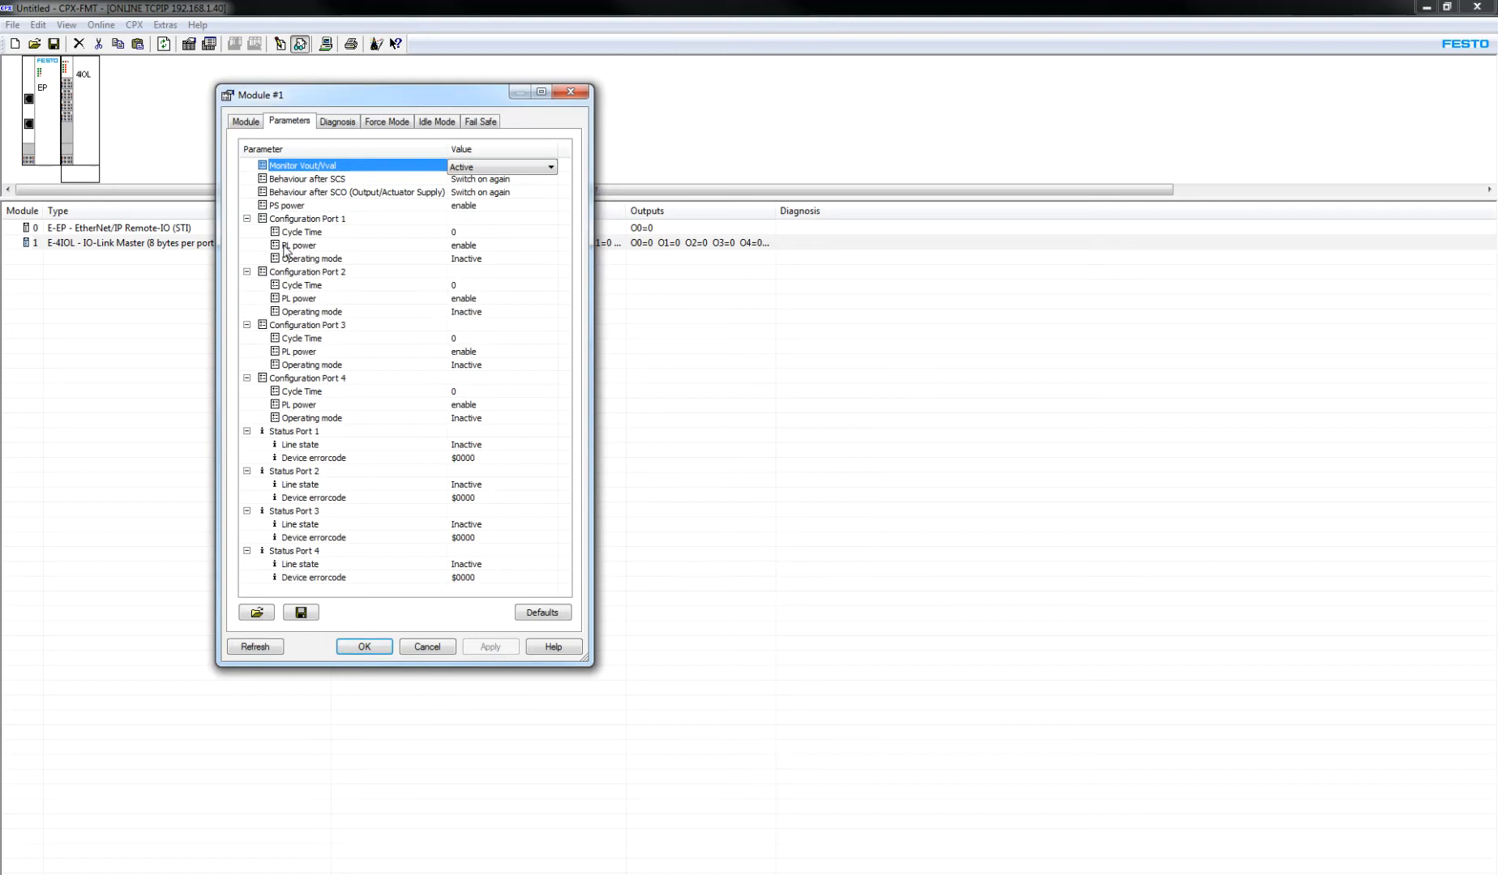
{"action": "left_click_drag", "start_coordinate": [430, 94], "coordinate": [617, 285]}
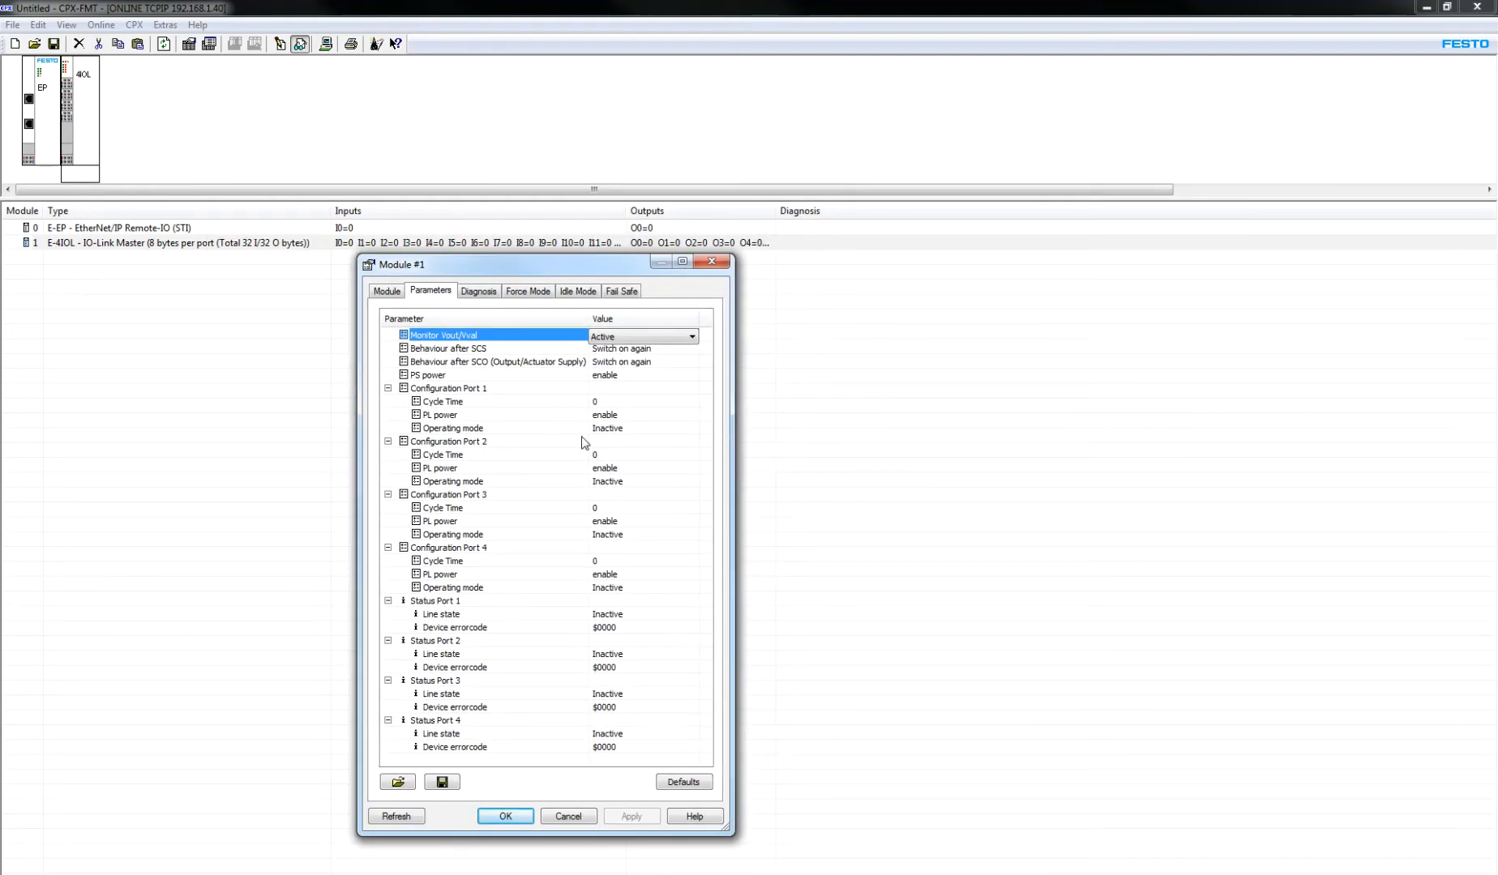
- Set Configuration Port 1 Operating mode to IO-Link and apply it
{"action": "left_click", "coordinate": [453, 428]}
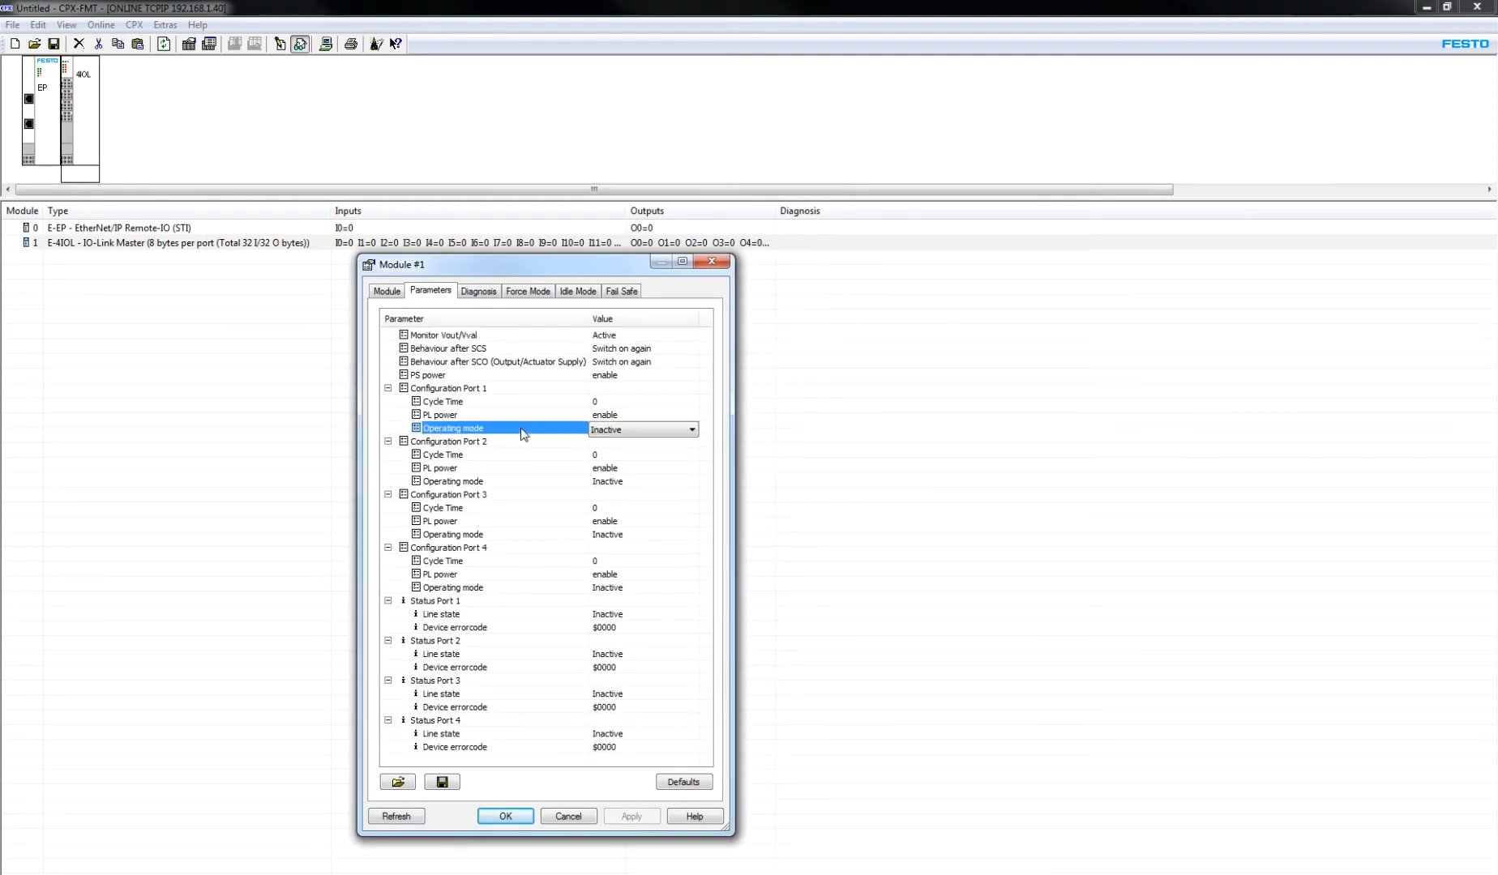
{"action": "left_click", "coordinate": [691, 430]}
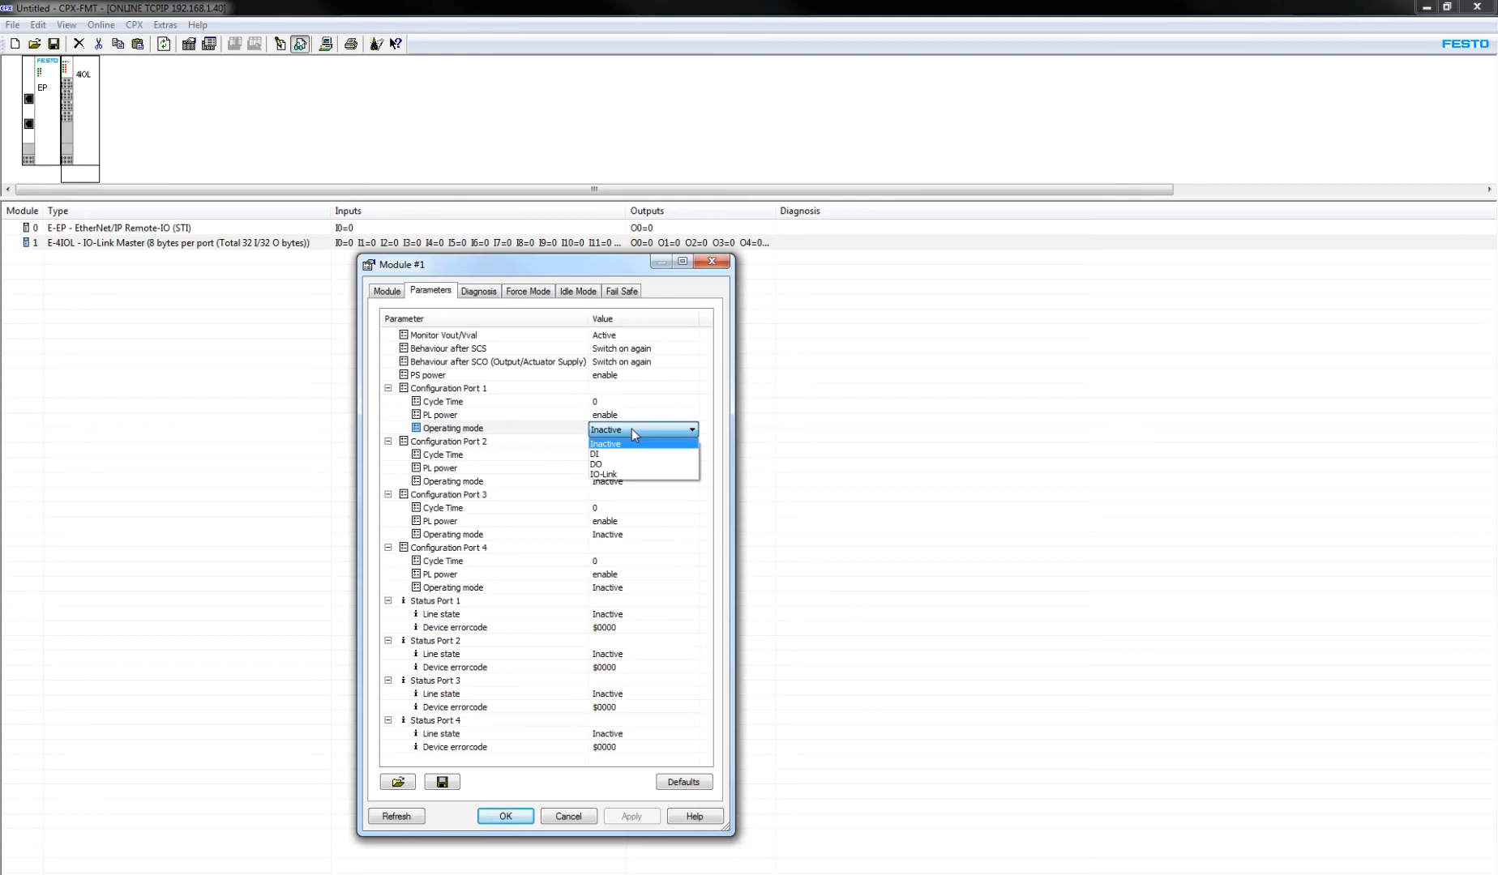
{"action": "left_click", "coordinate": [603, 473]}
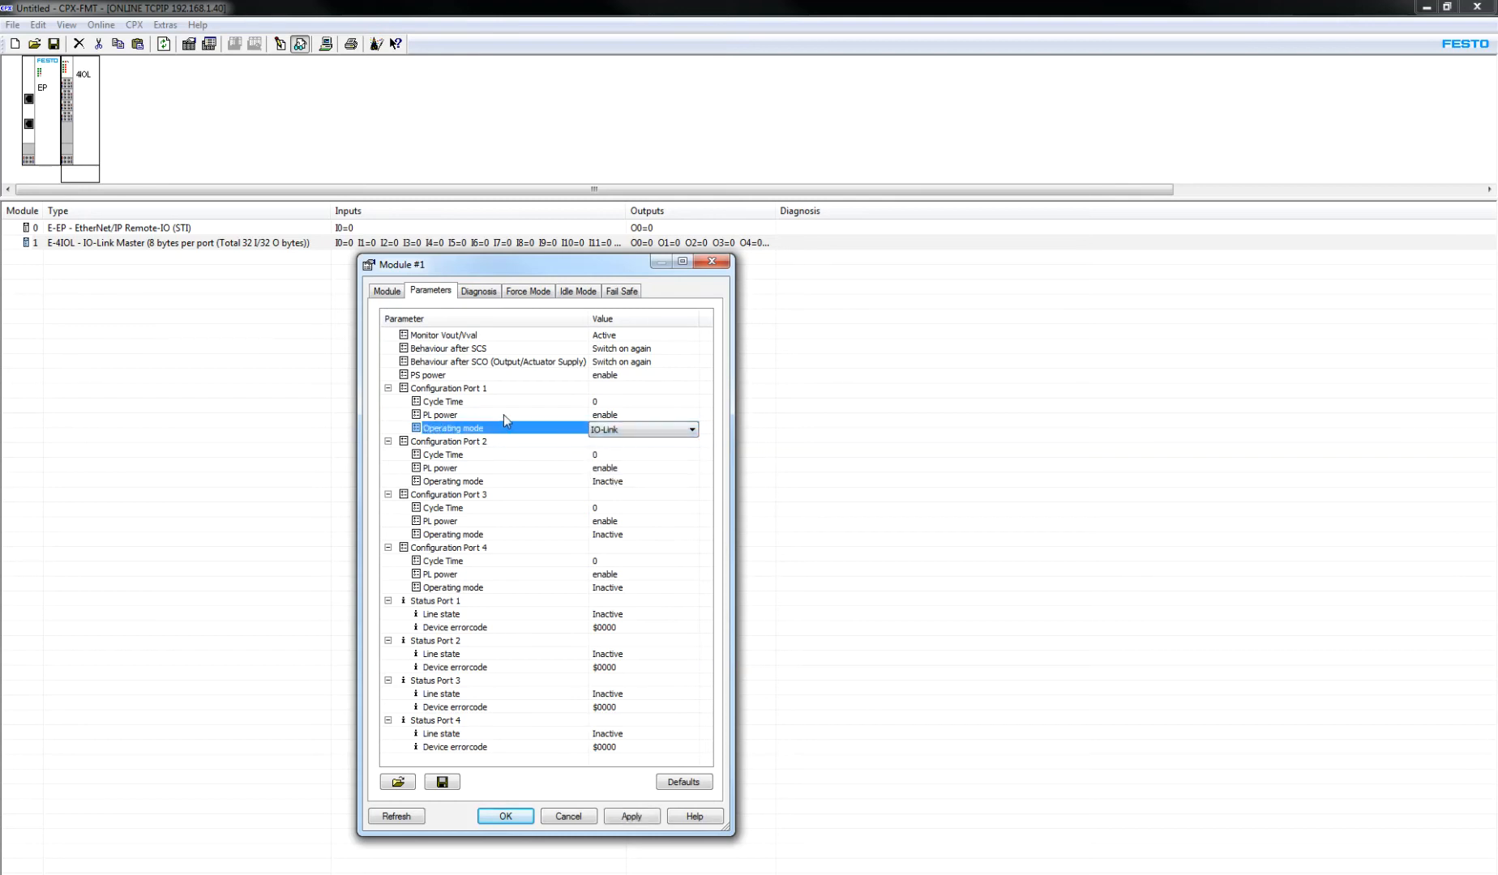
{"action": "mouse_move", "coordinate": [635, 477]}
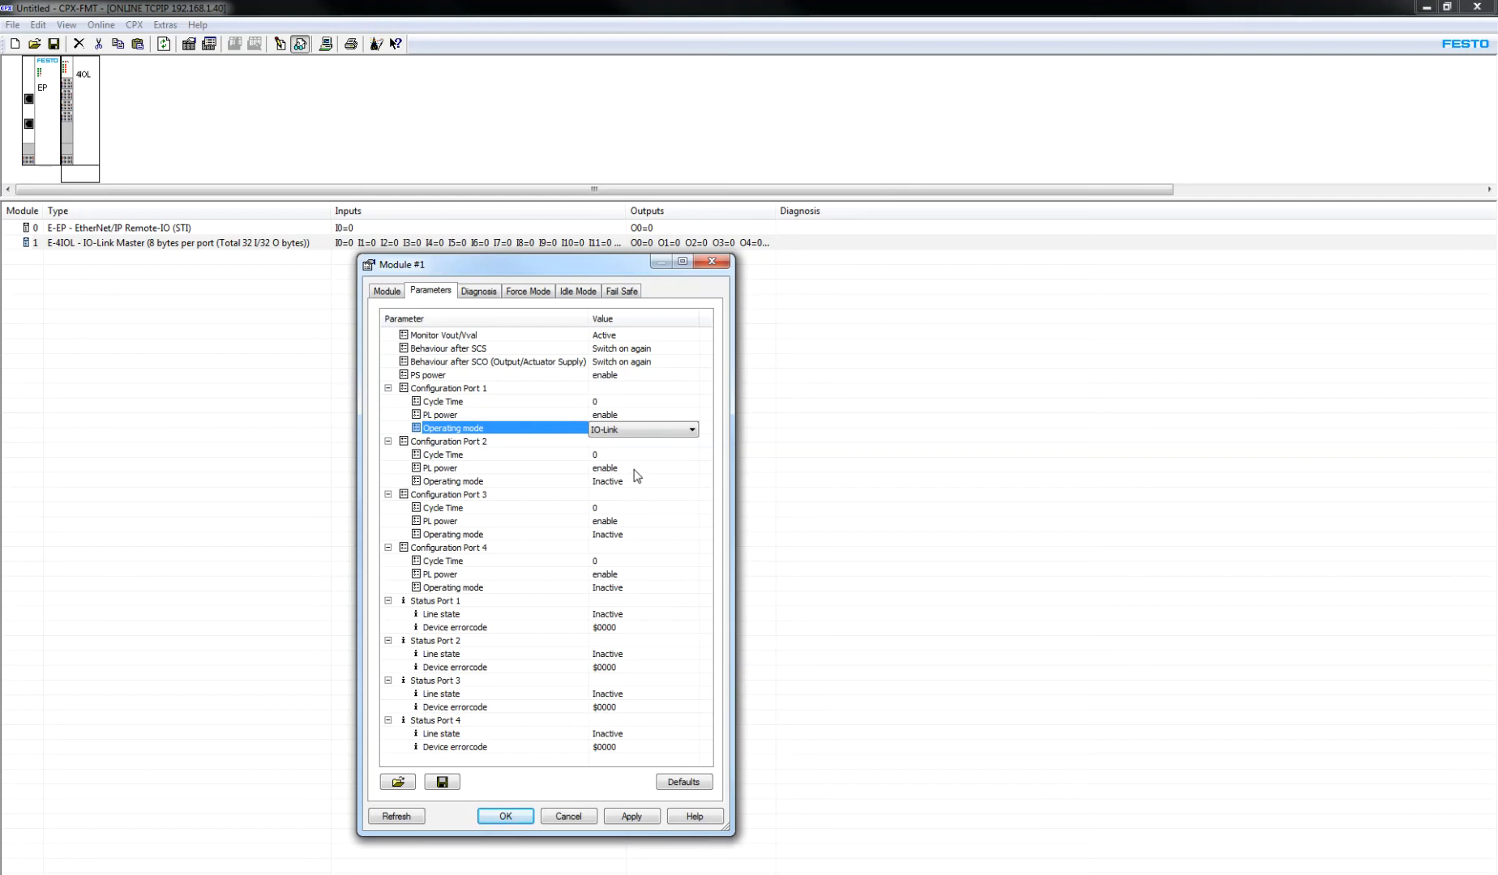
{"action": "left_click", "coordinate": [496, 482]}
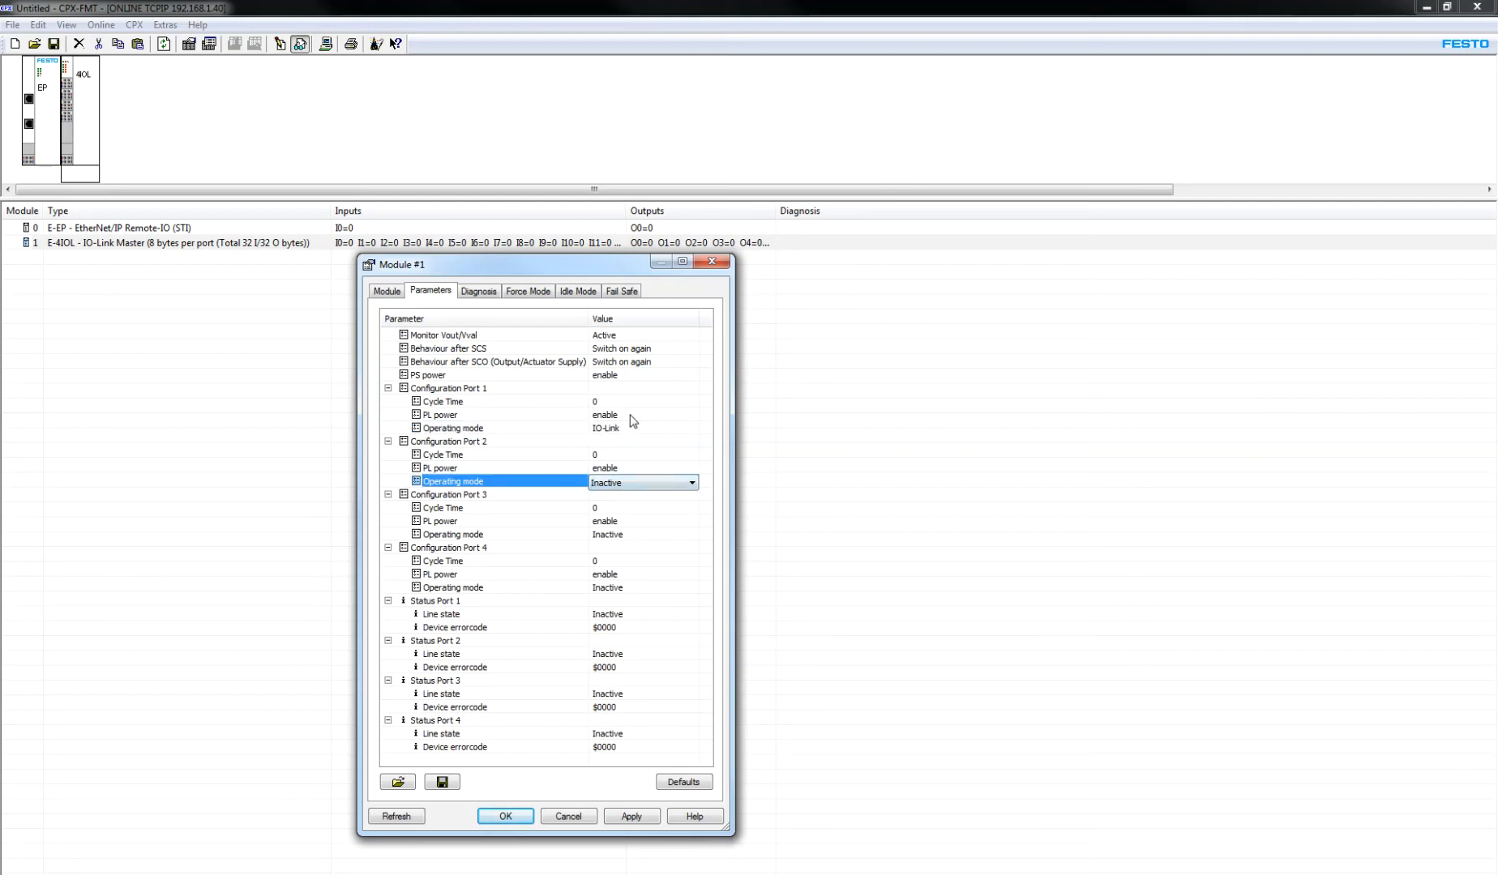
{"action": "left_click", "coordinate": [687, 415]}
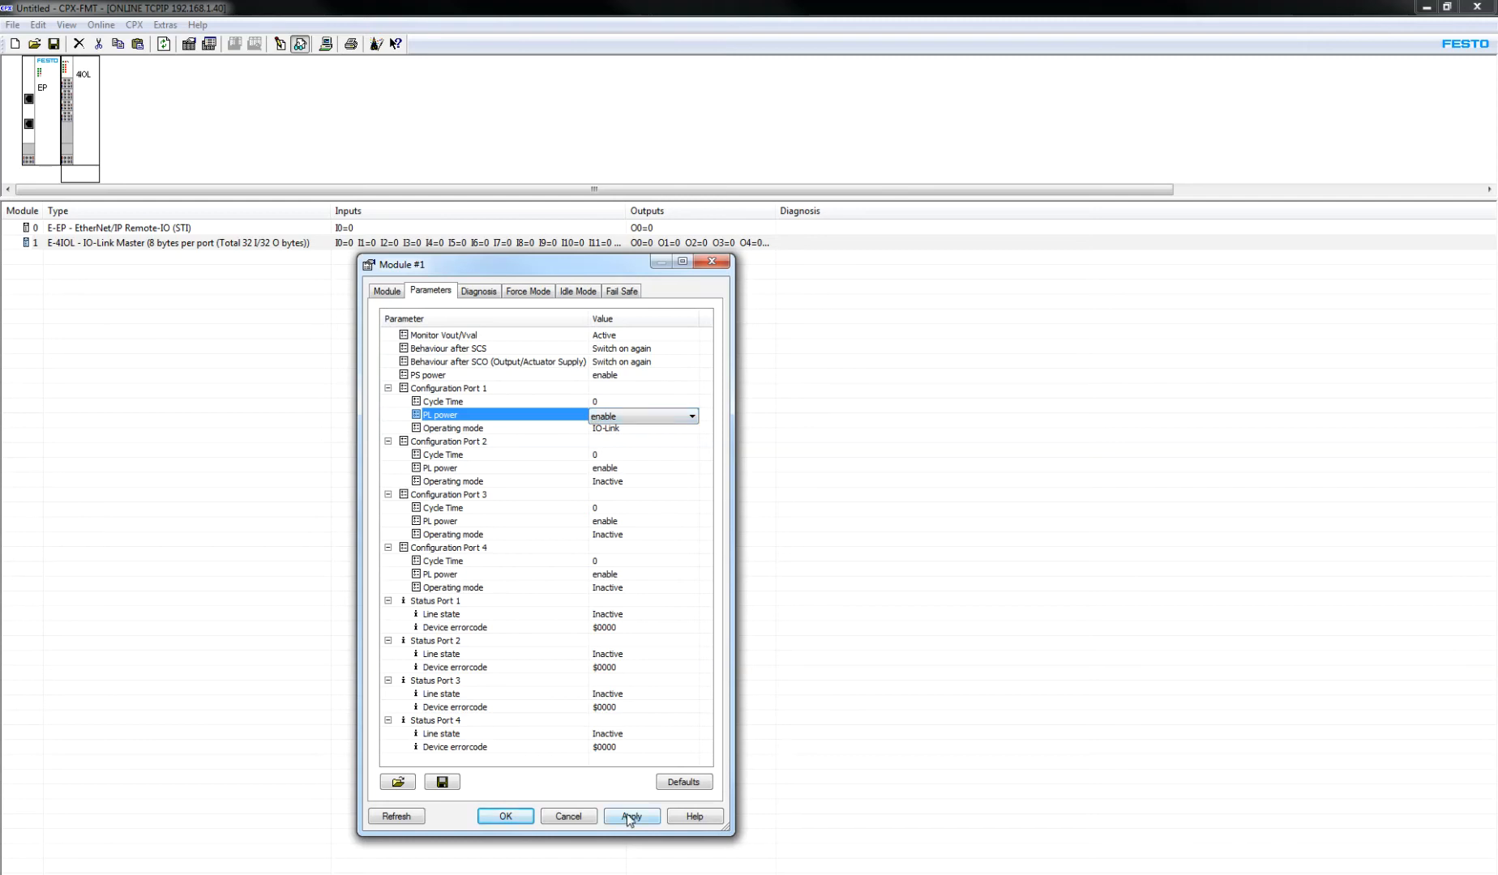
{"action": "left_click", "coordinate": [506, 815]}
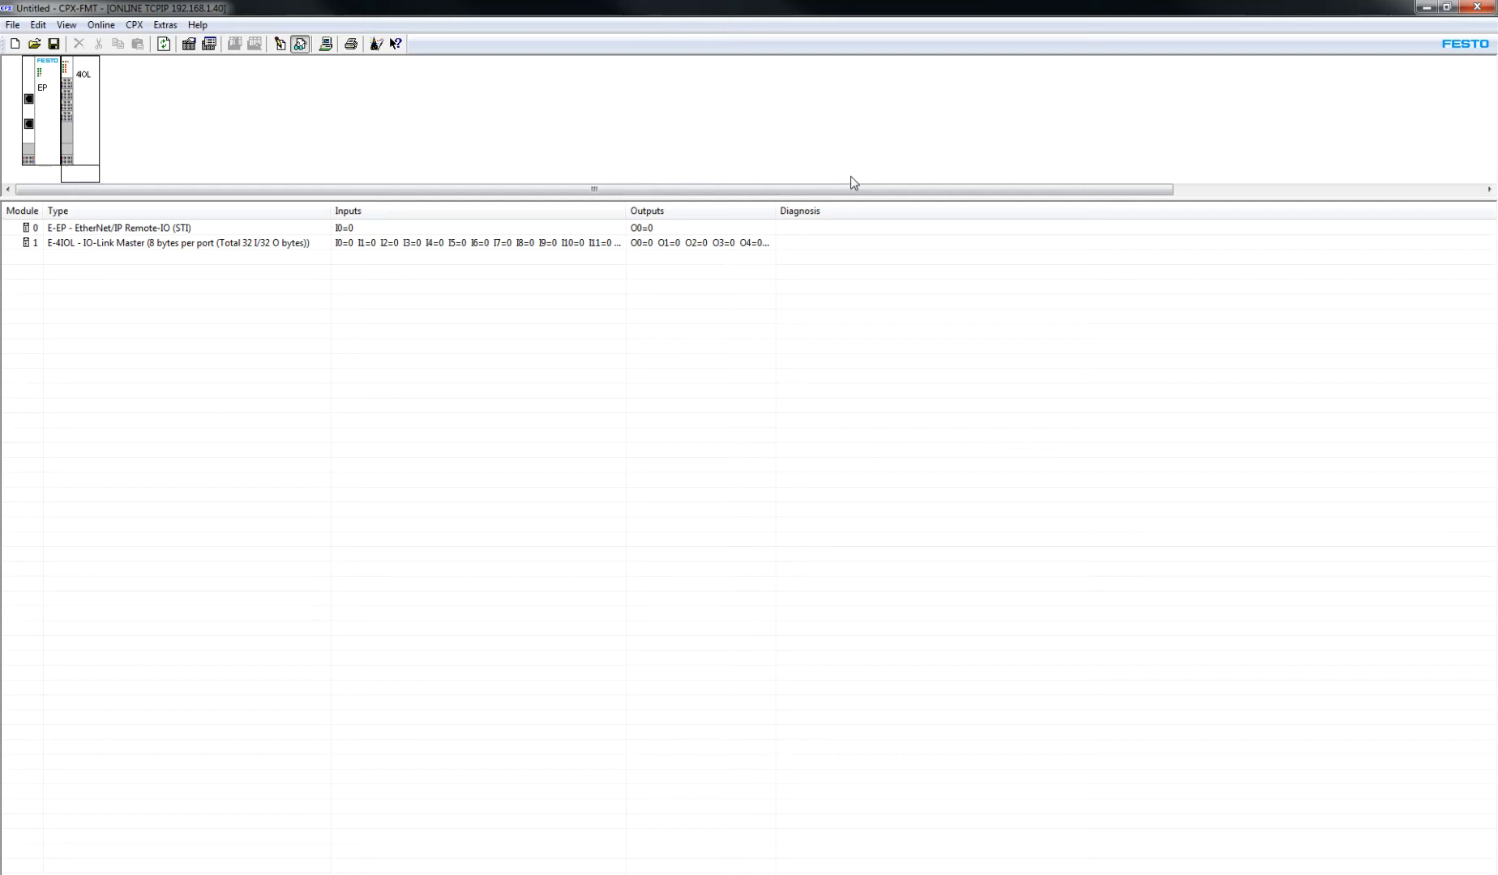
{"action": "left_click", "coordinate": [13, 24]}
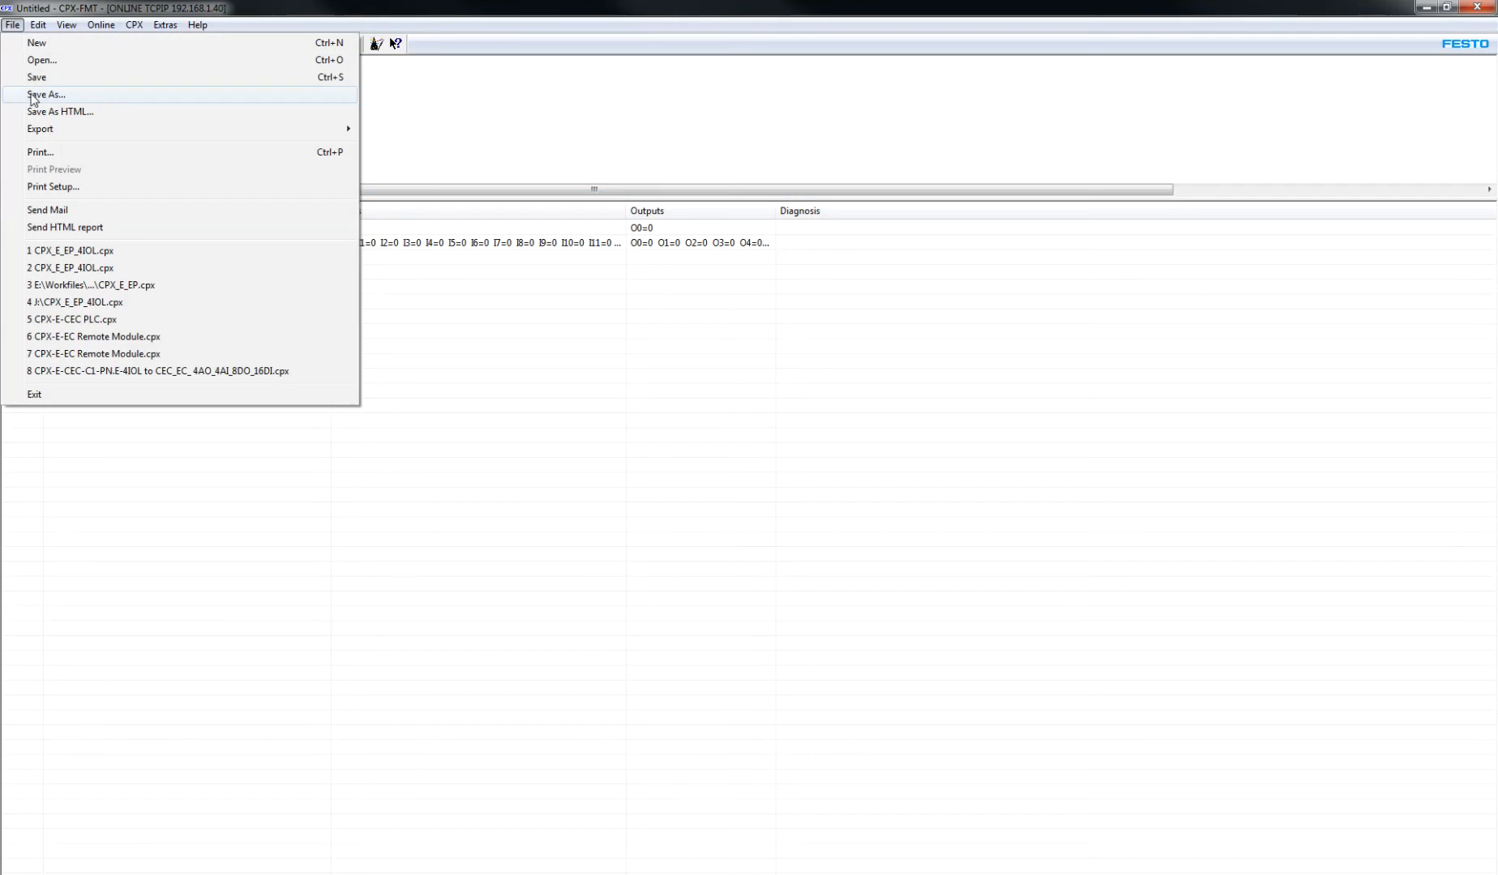
{"action": "left_click", "coordinate": [45, 94]}
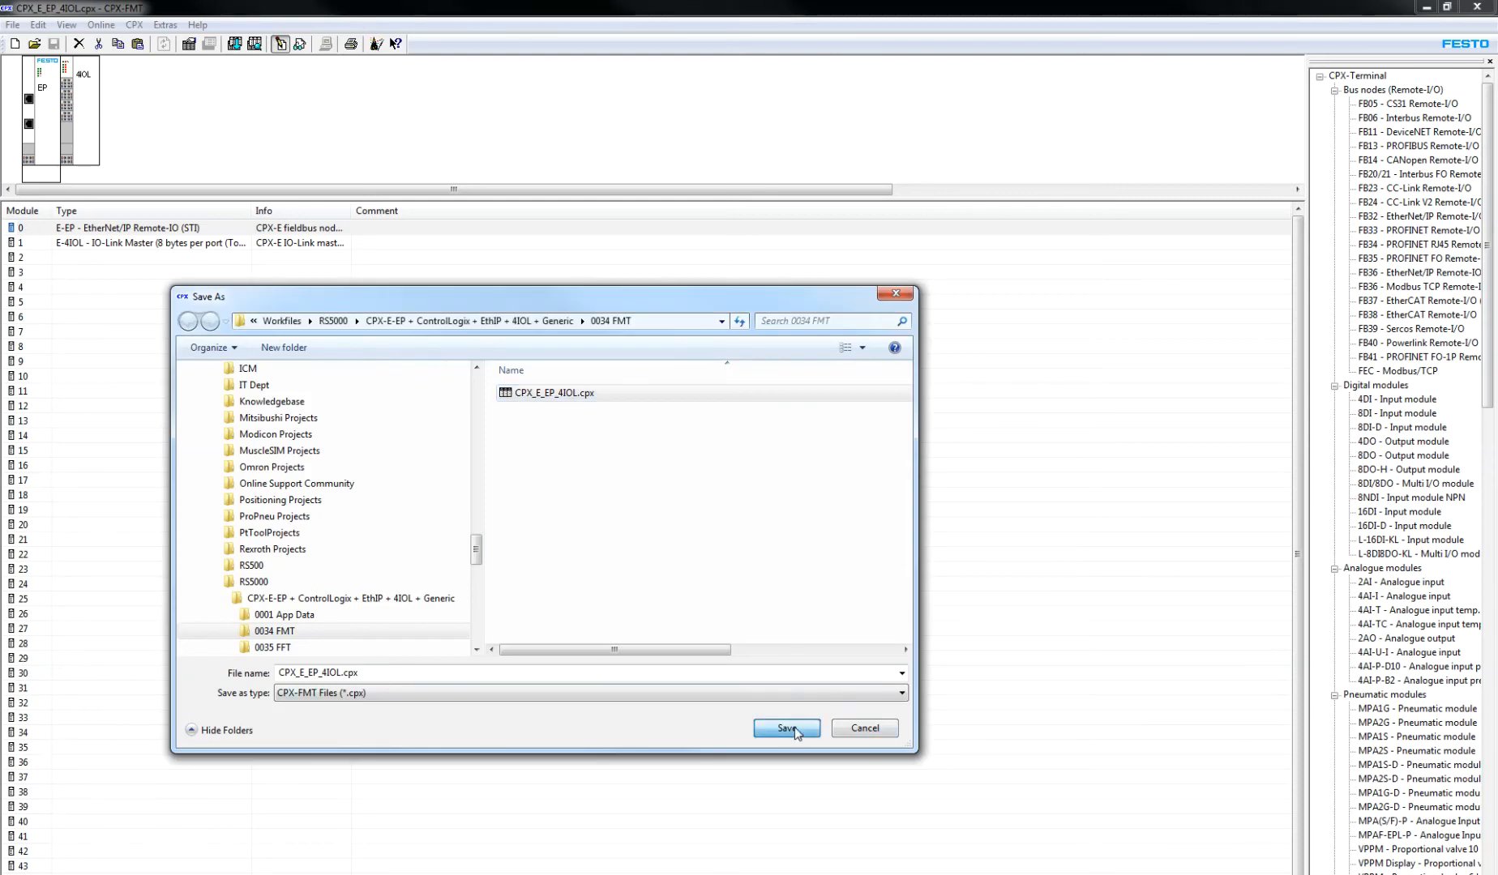
{"action": "left_click", "coordinate": [785, 728]}
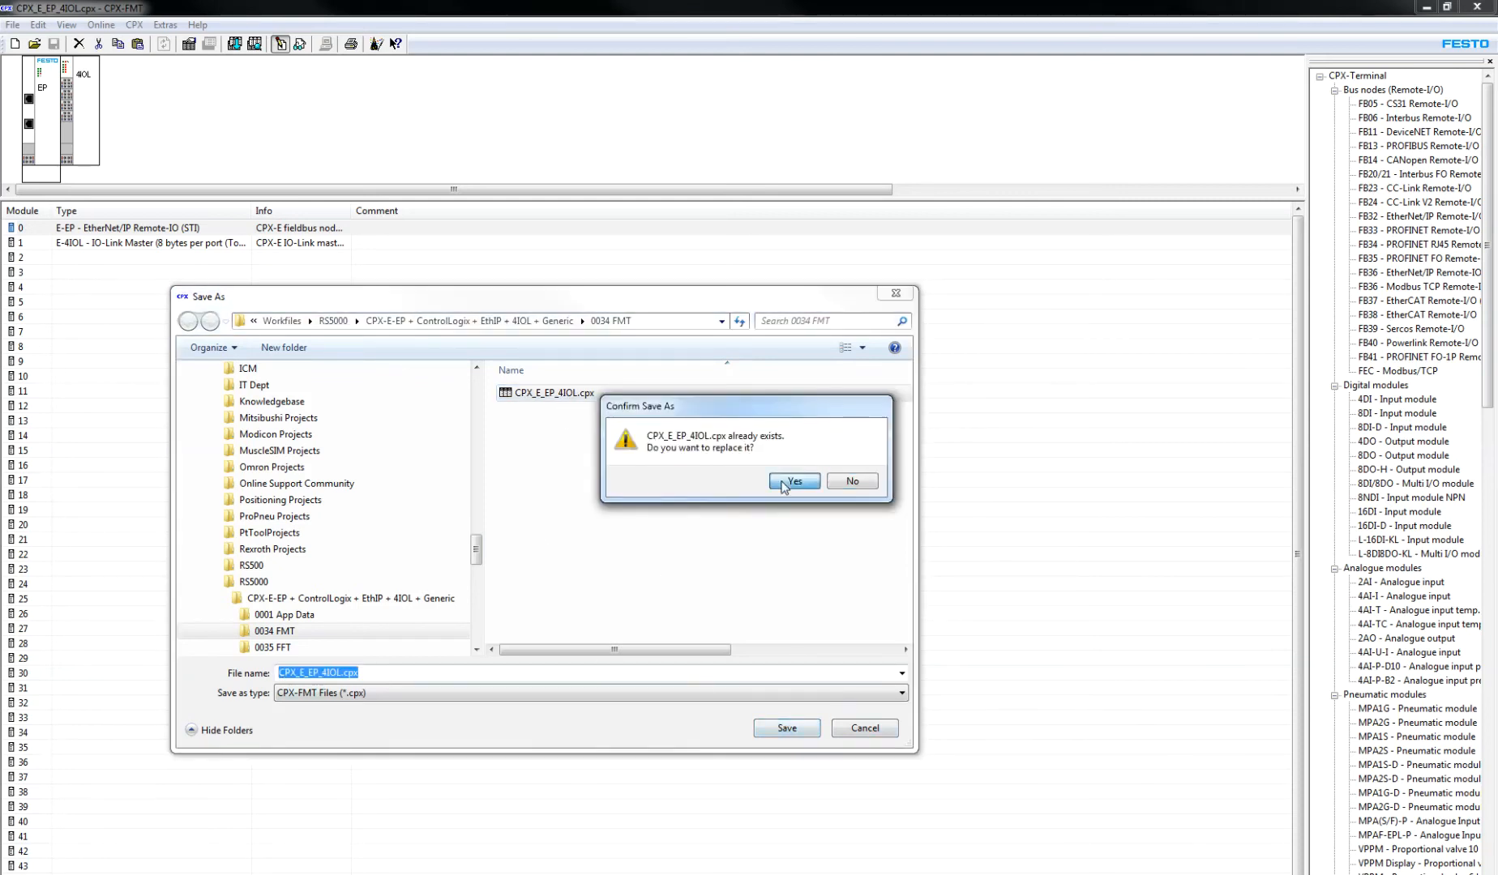
{"action": "left_click", "coordinate": [794, 482]}
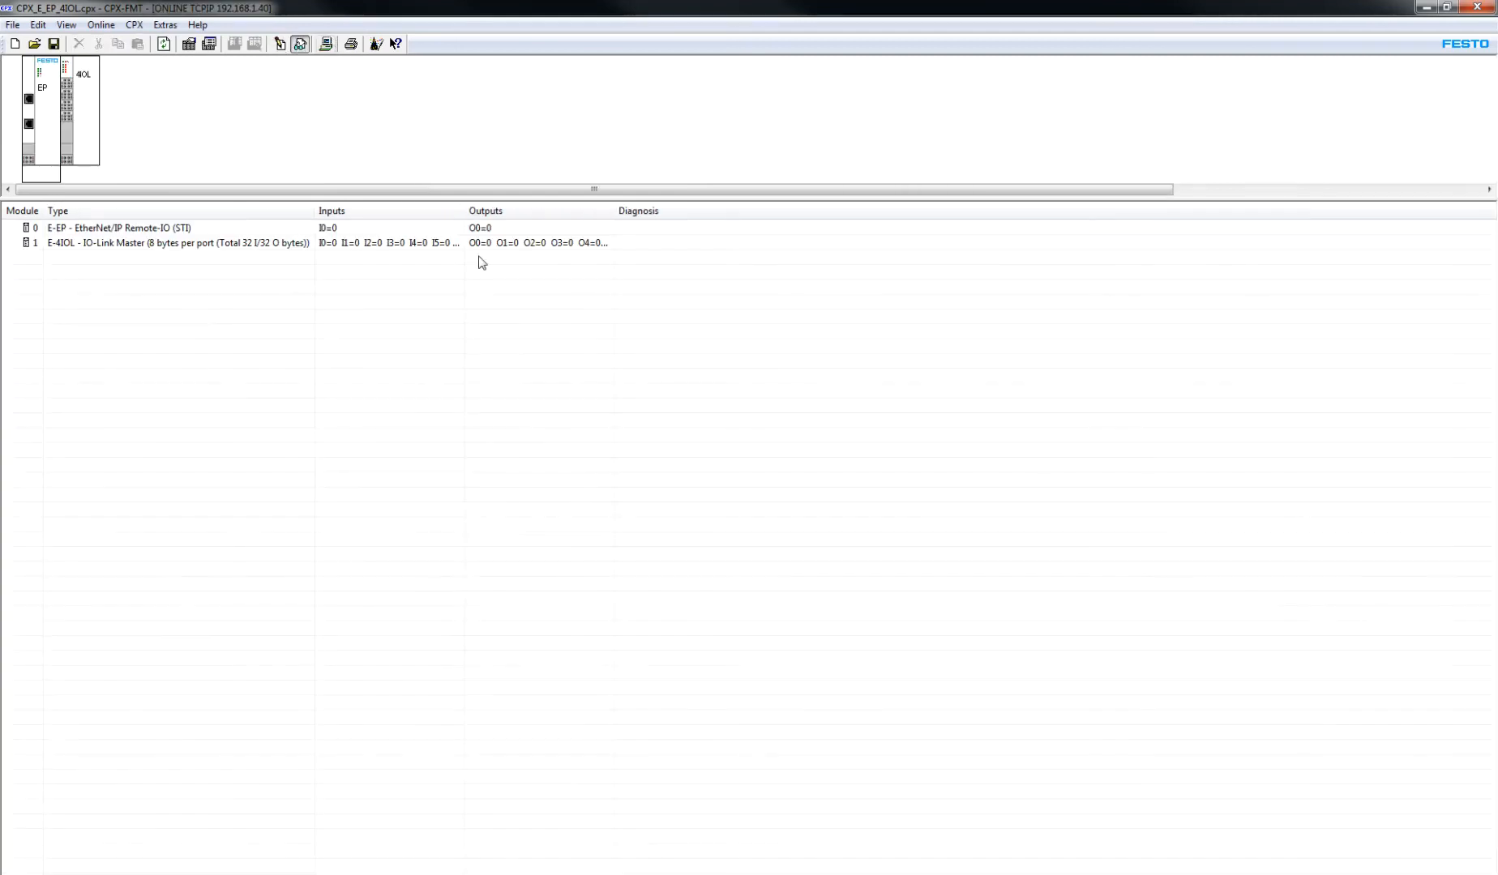
{"action": "left_click", "coordinate": [53, 44]}
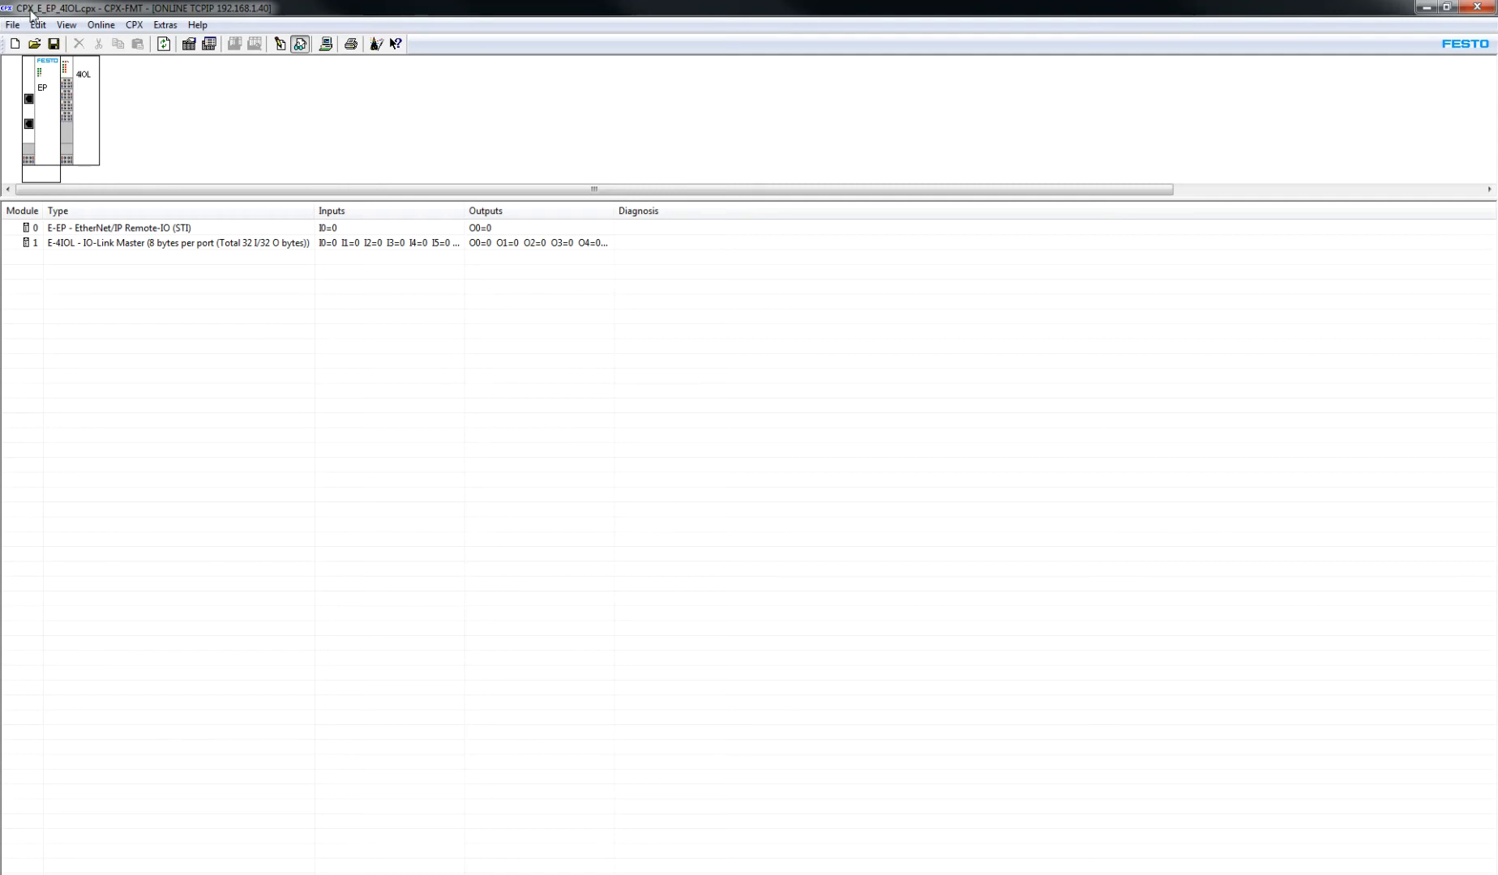
{"action": "mouse_move", "coordinate": [114, 19]}
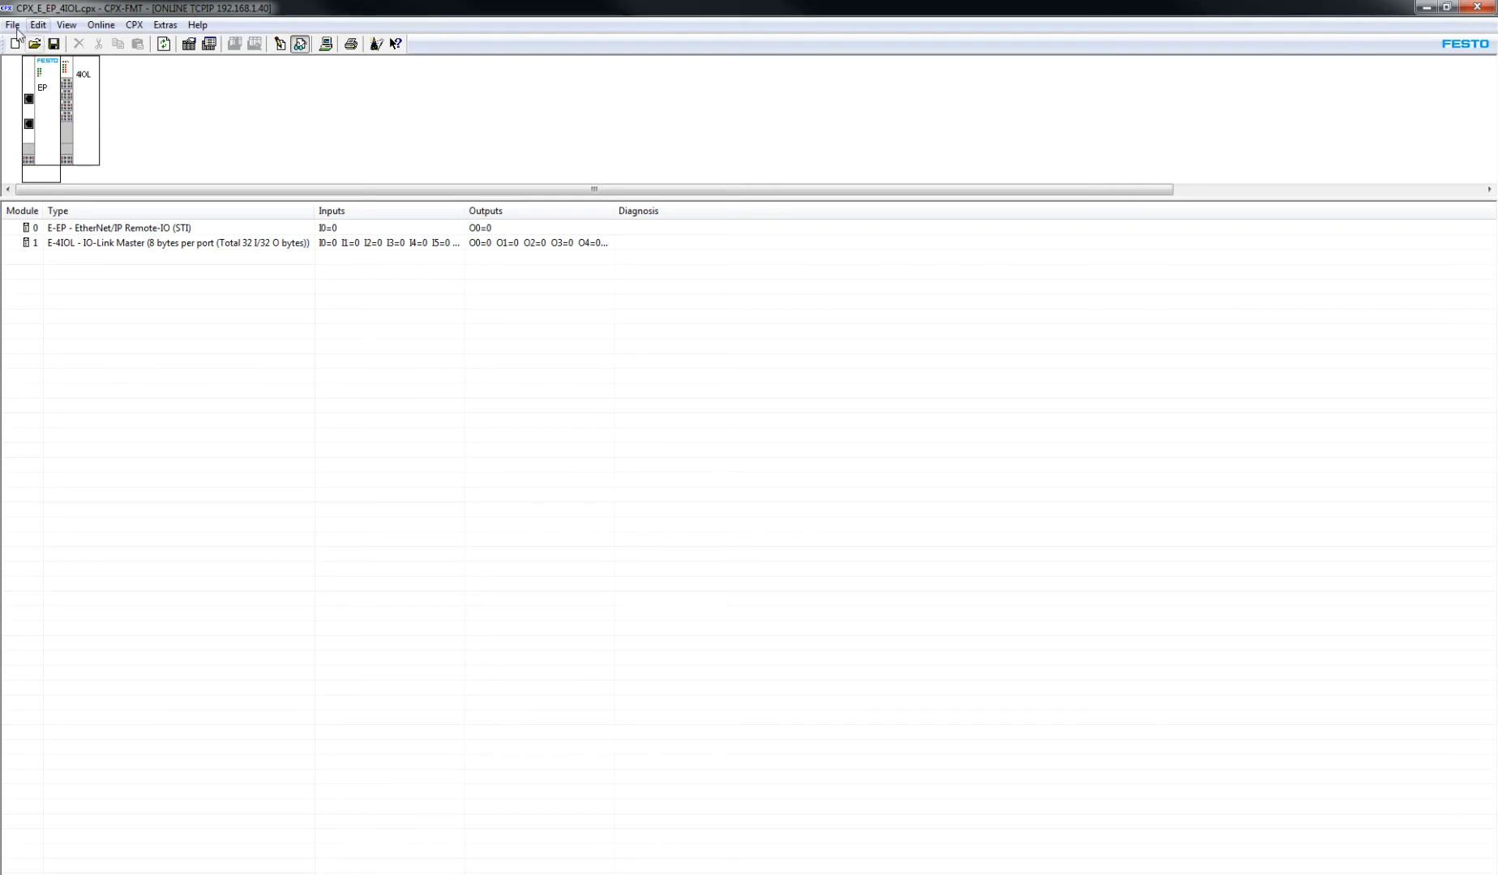
- Export the configuration as RSLogix file CPX_E_EP_4IOL.L5K into the 0034 FMT folder
{"action": "left_click", "coordinate": [13, 24]}
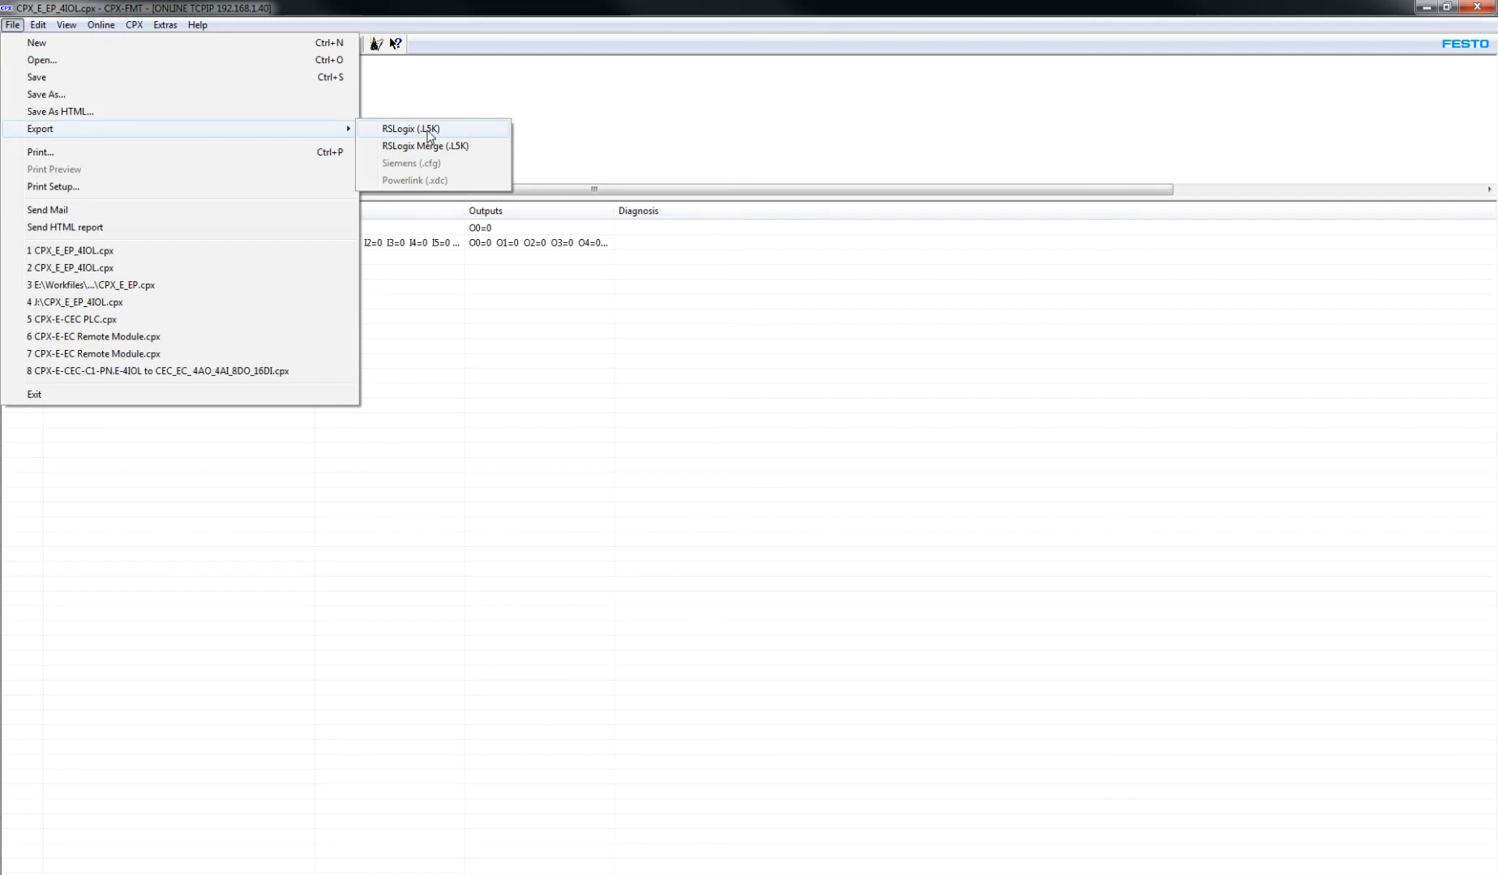
{"action": "left_click", "coordinate": [410, 128]}
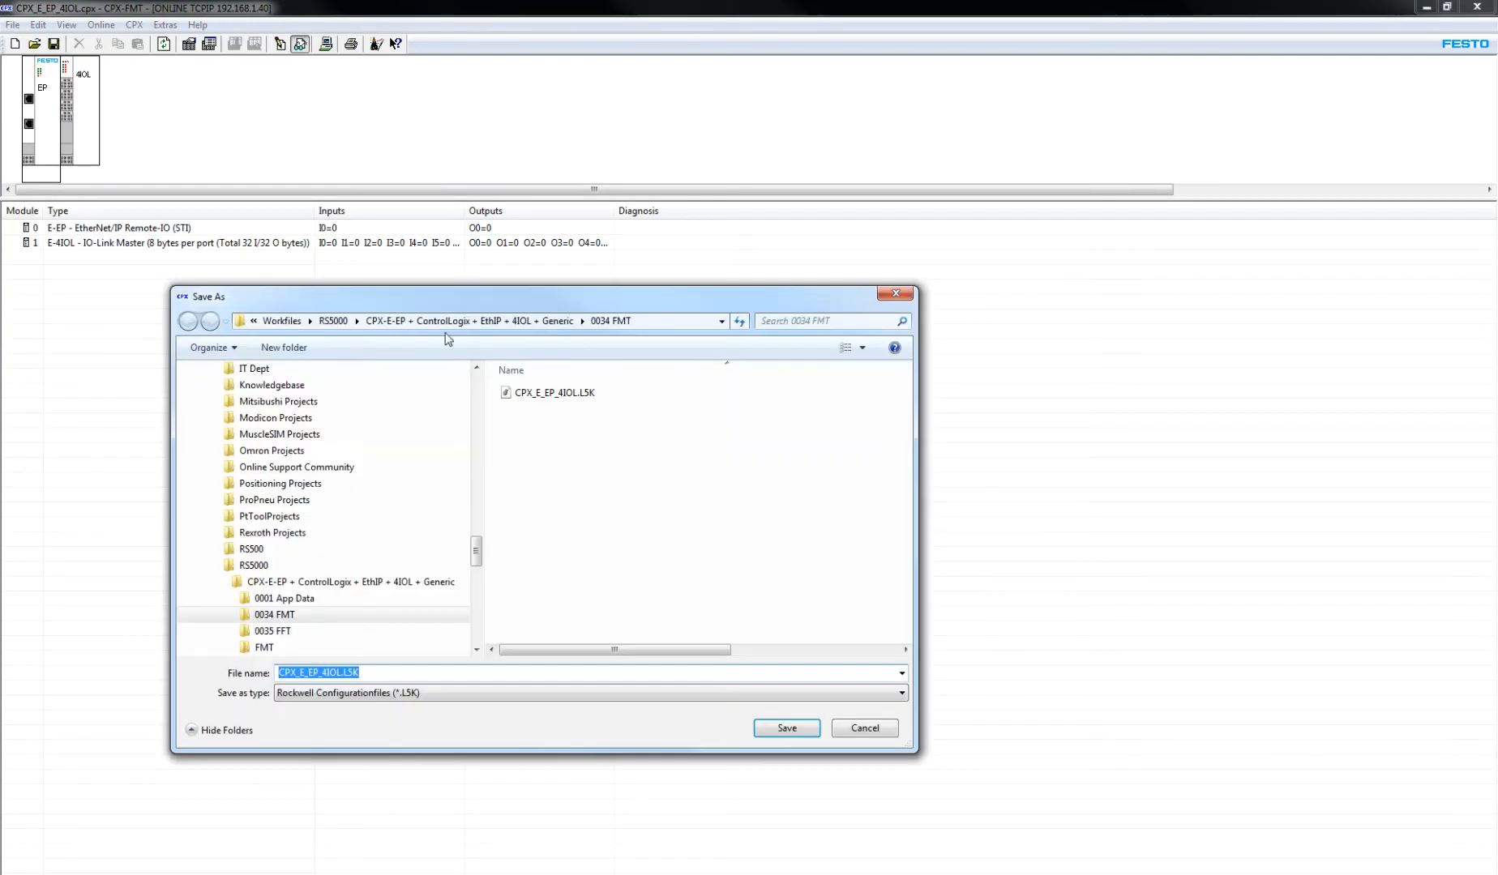
{"action": "left_click", "coordinate": [554, 393]}
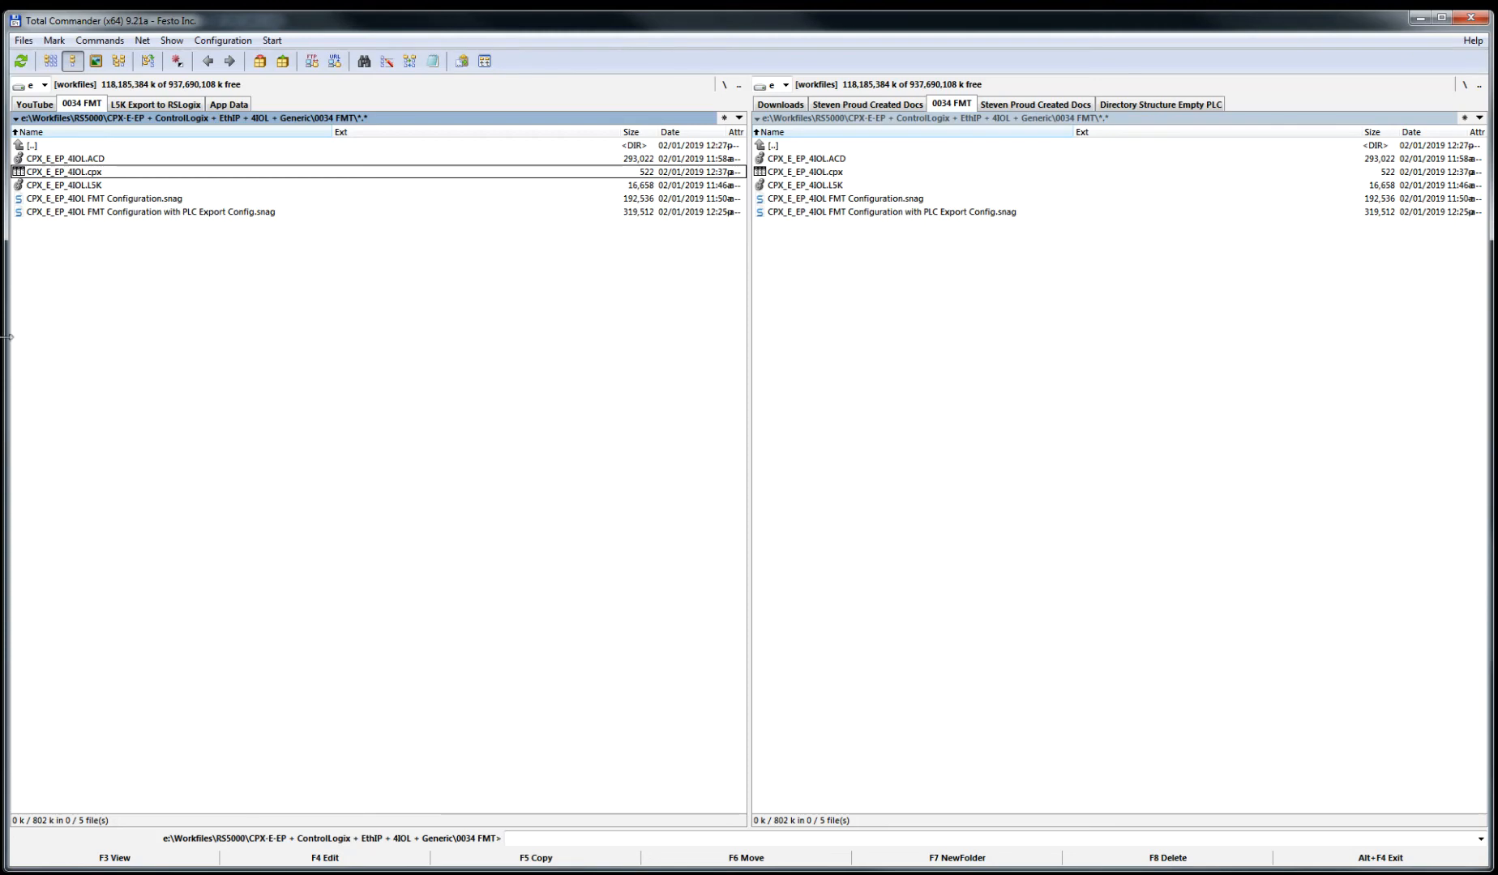
- Launch CPX_E_EP_4IOL.L5K from the 0034 FMT folder into Logix Designer
{"action": "left_click", "coordinate": [67, 185]}
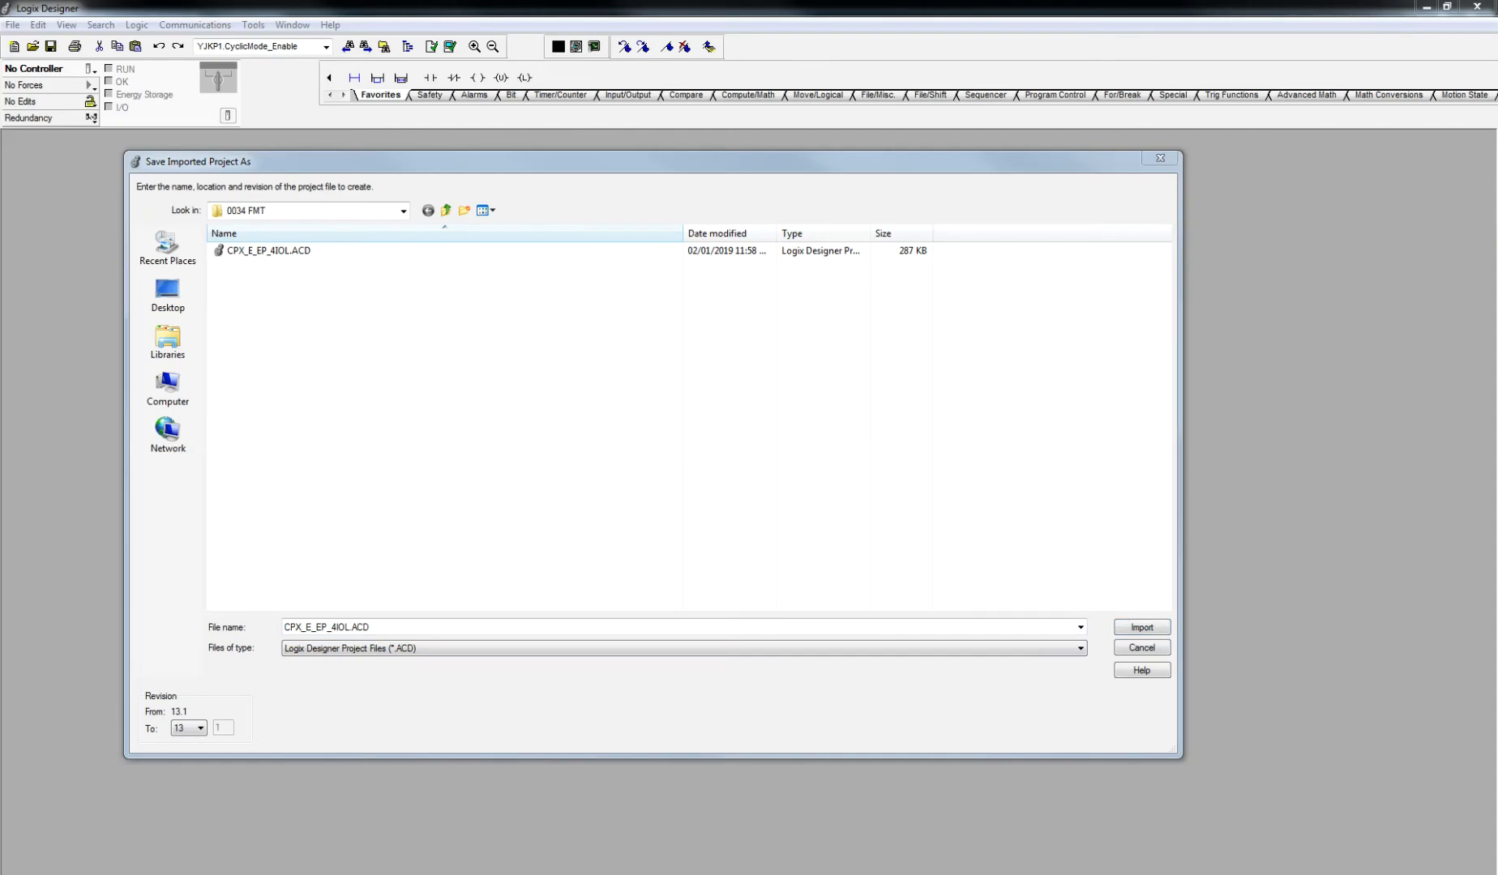
{"action": "mouse_move", "coordinate": [280, 167]}
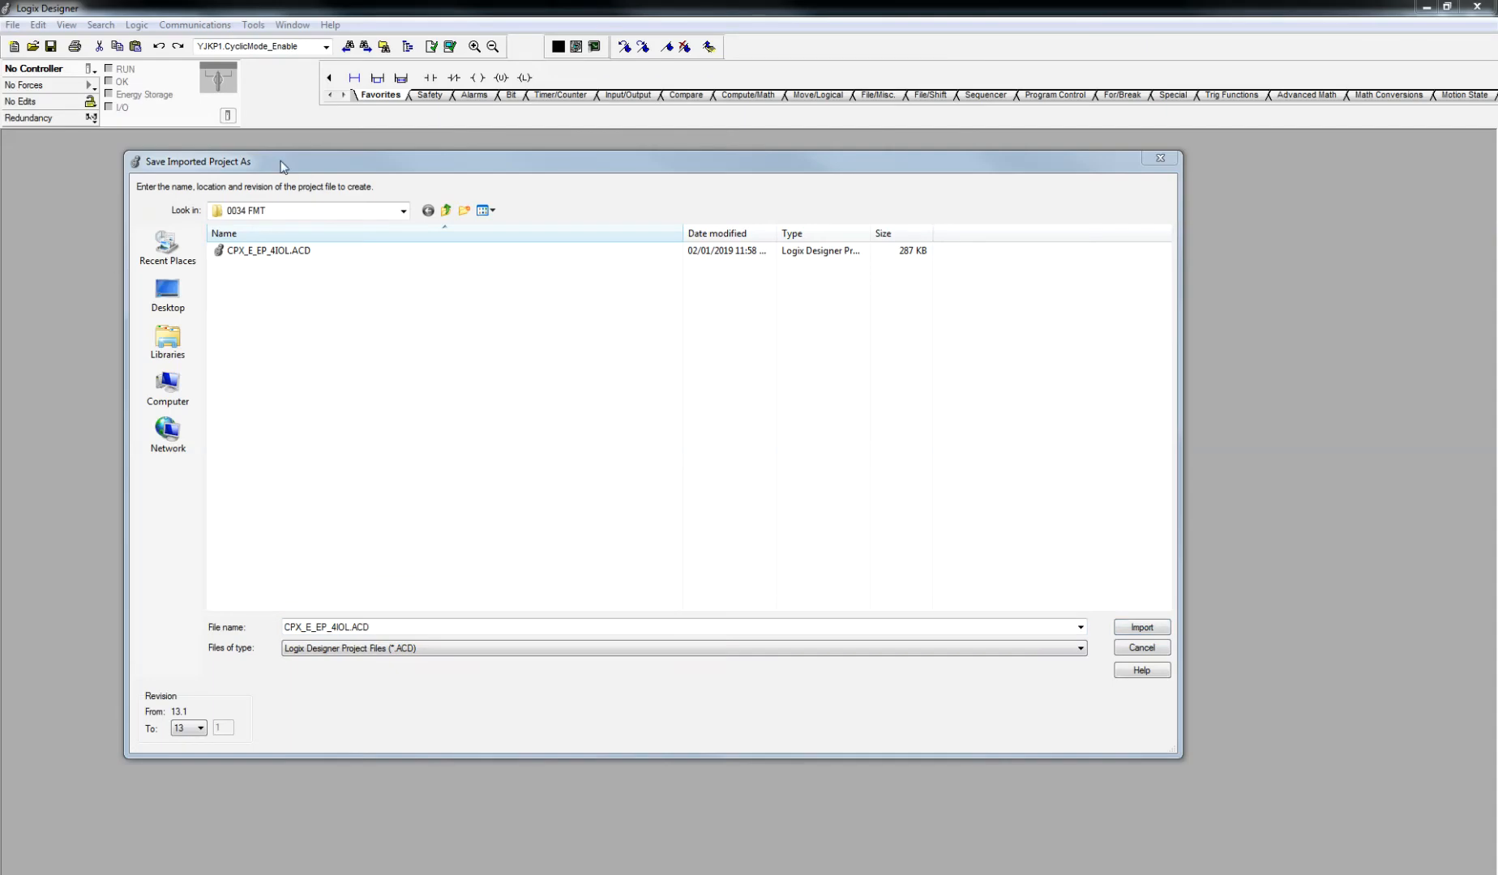
- Import the L5K as CPX_E_EP_4IOL.ACD with Revision To set to 19
{"action": "left_click", "coordinate": [200, 728]}
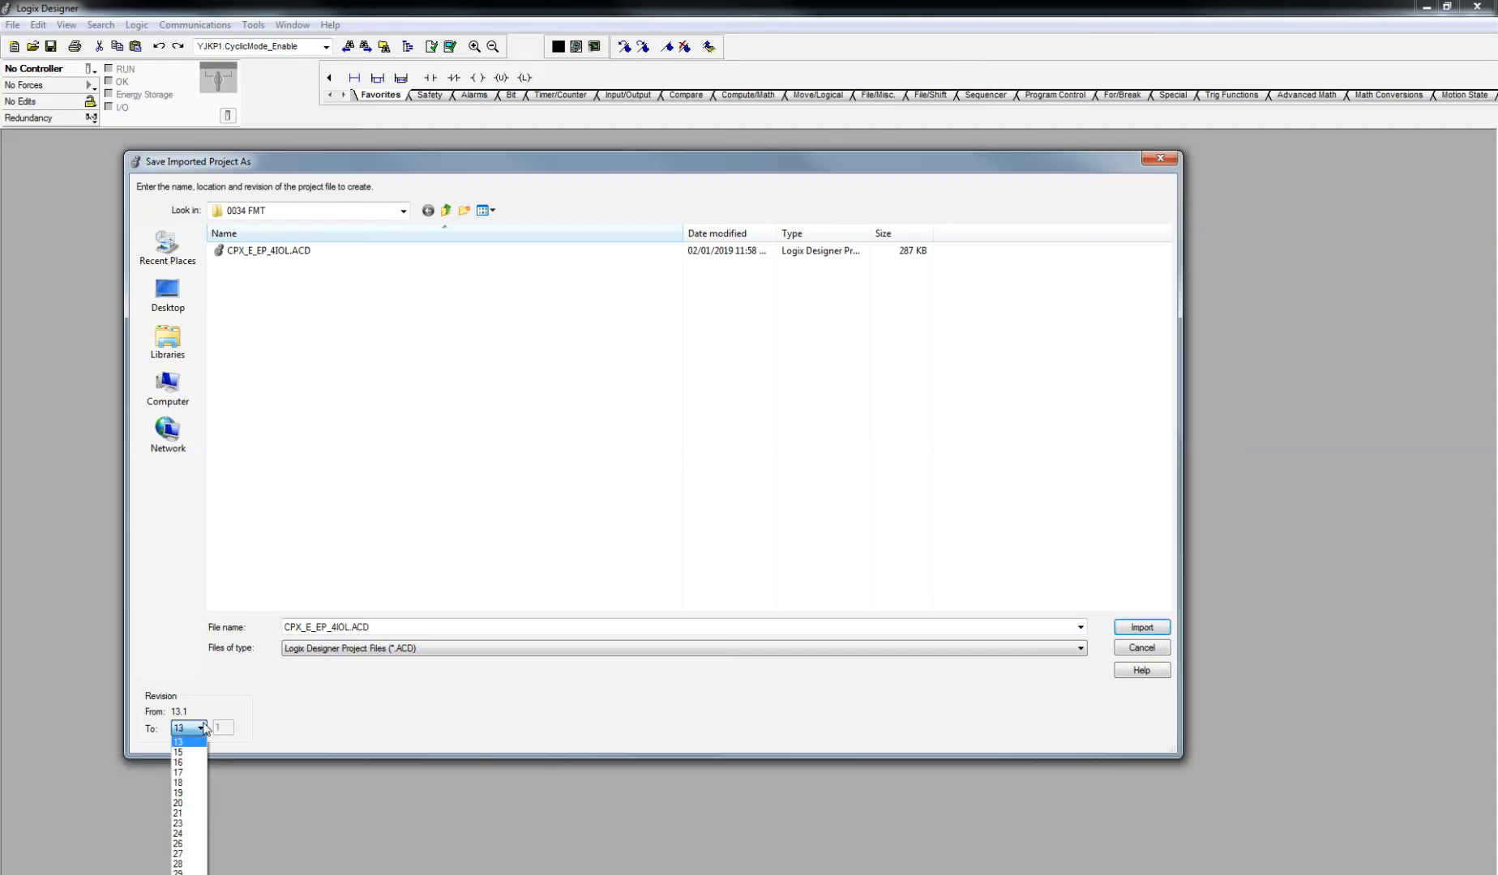
{"action": "left_click", "coordinate": [177, 793]}
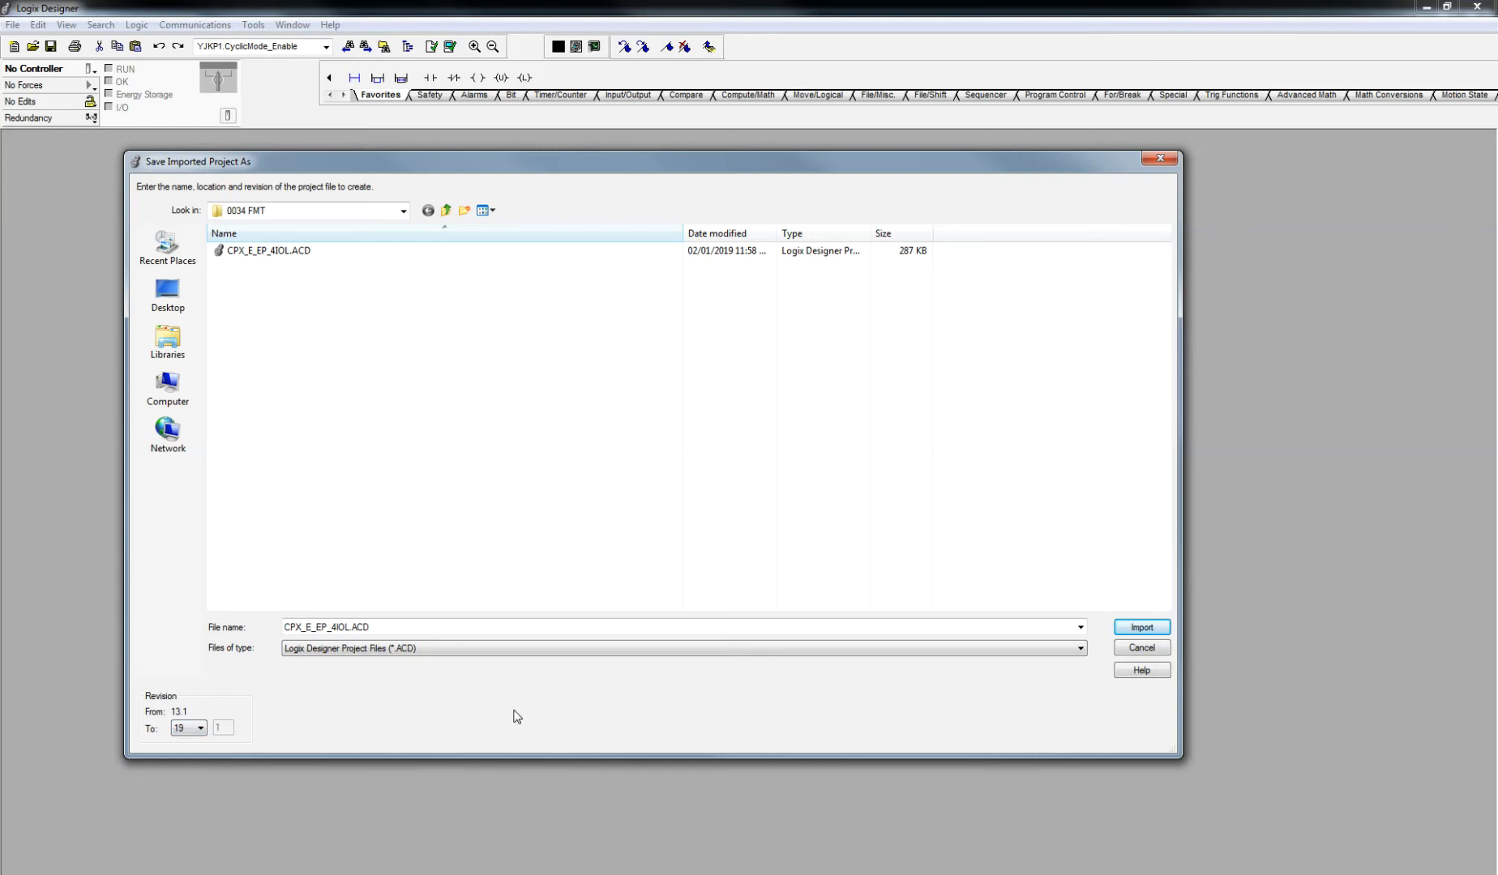
{"action": "mouse_move", "coordinate": [334, 460]}
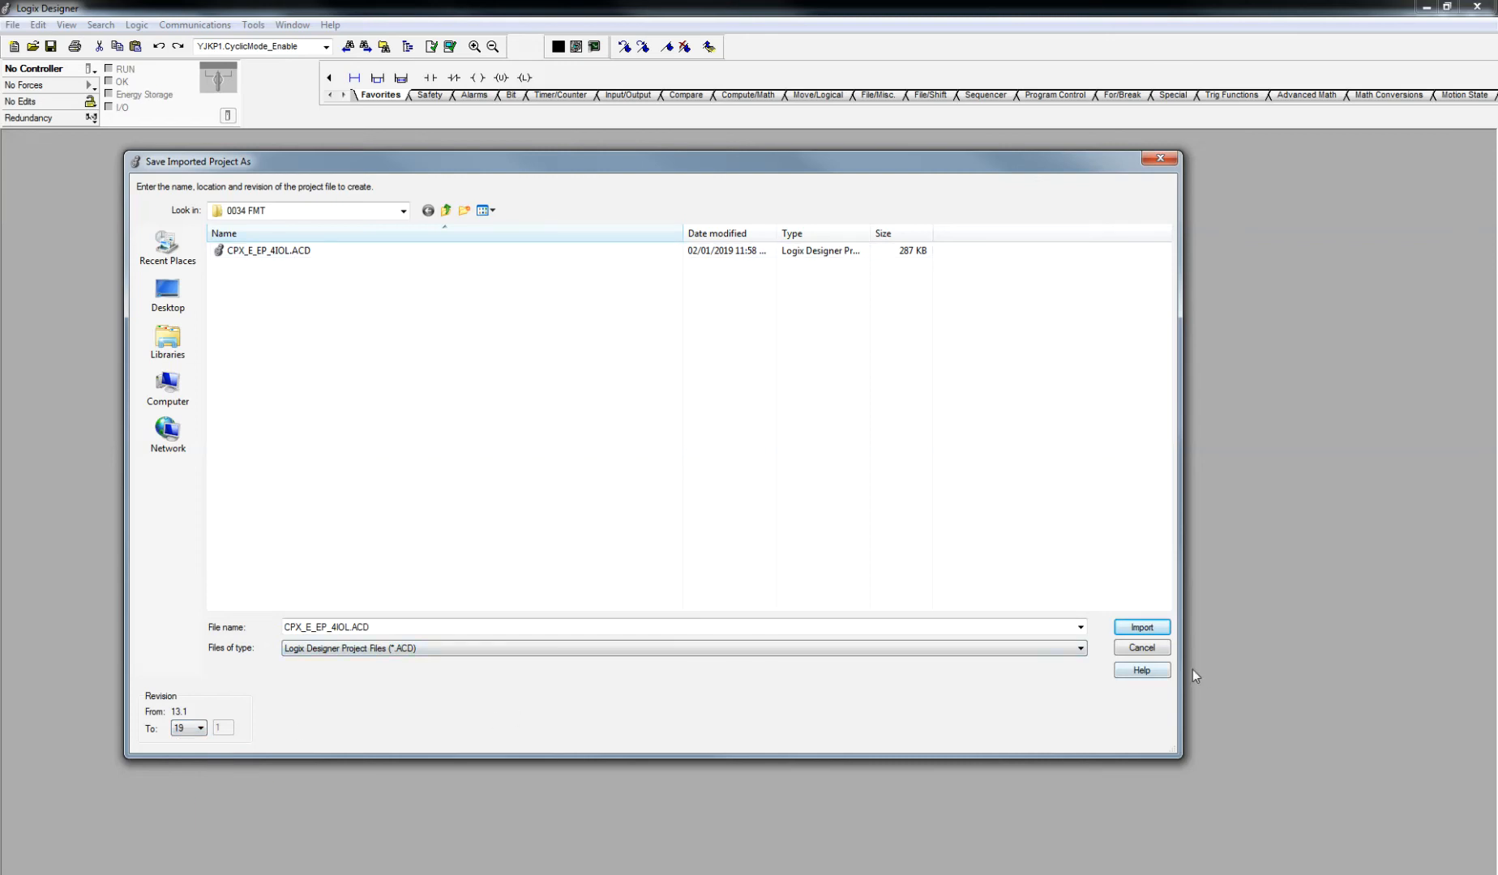
{"action": "left_click", "coordinate": [269, 250]}
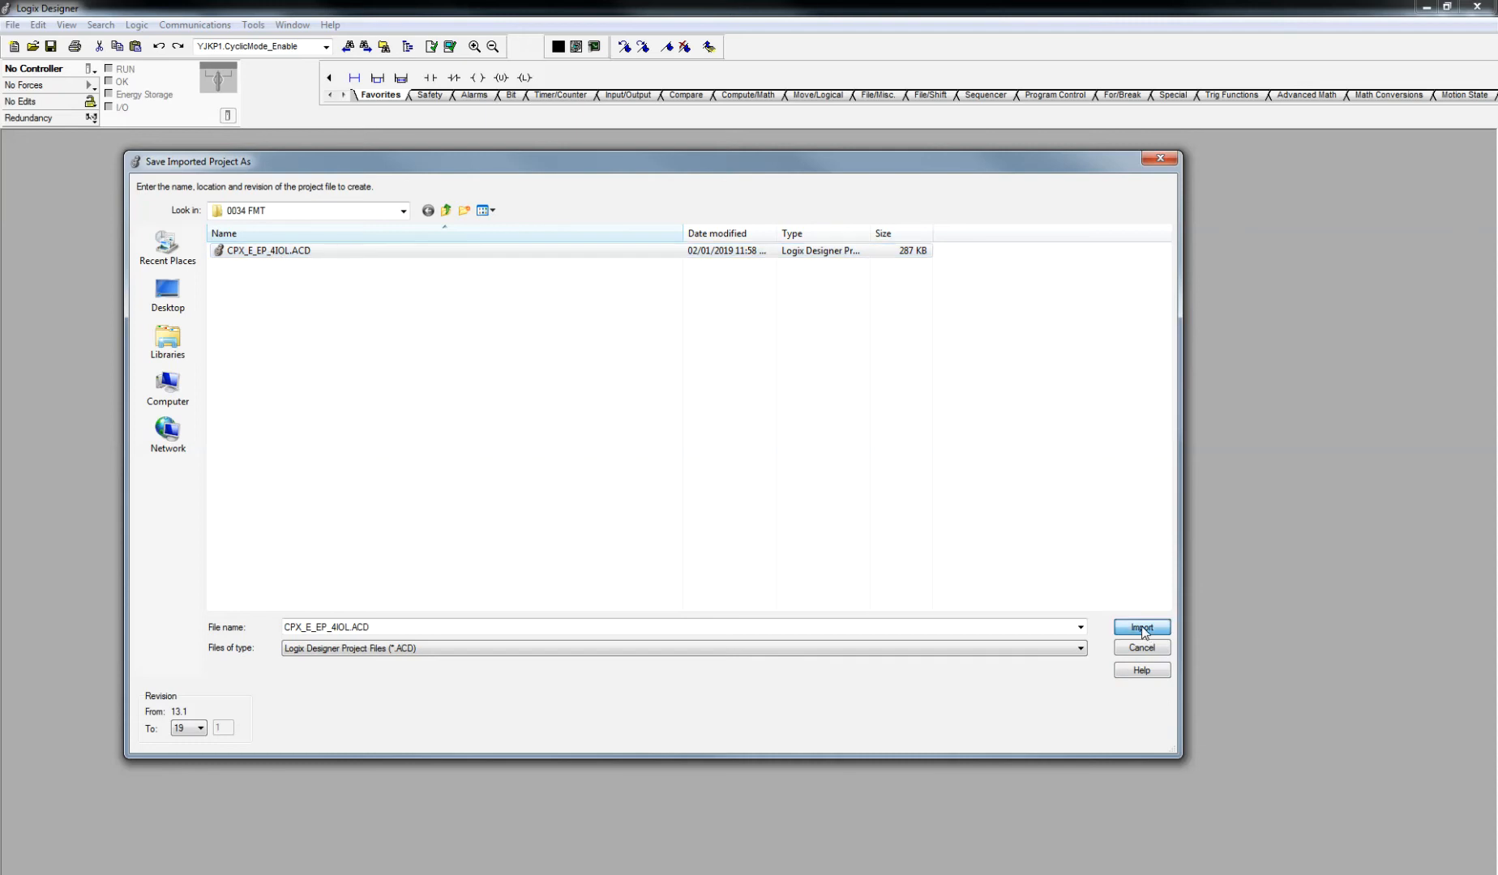
{"action": "left_click", "coordinate": [1142, 628]}
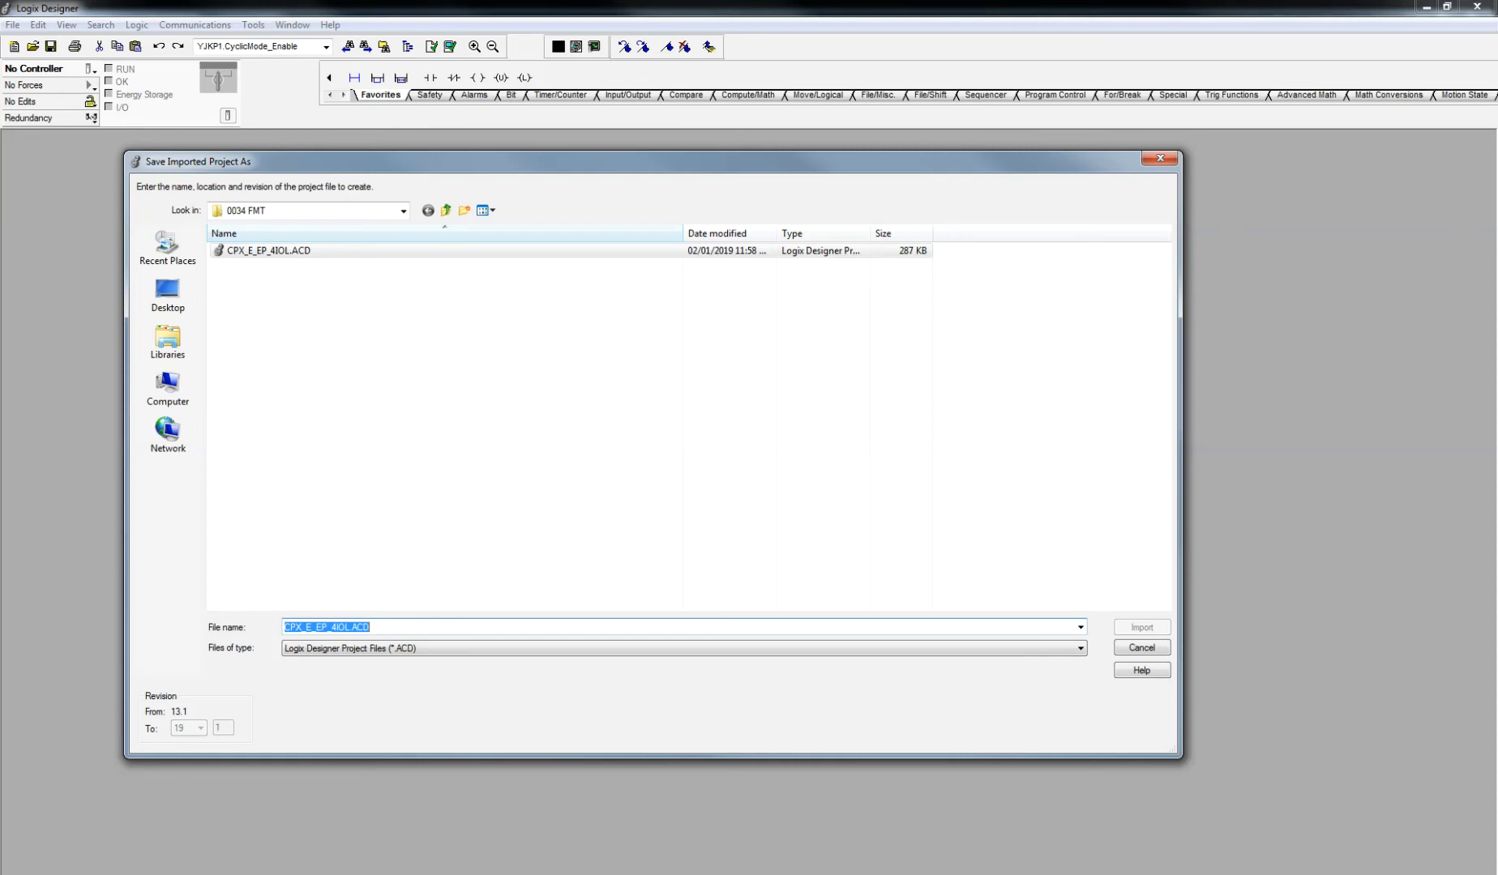
{"action": "left_click", "coordinate": [1140, 628]}
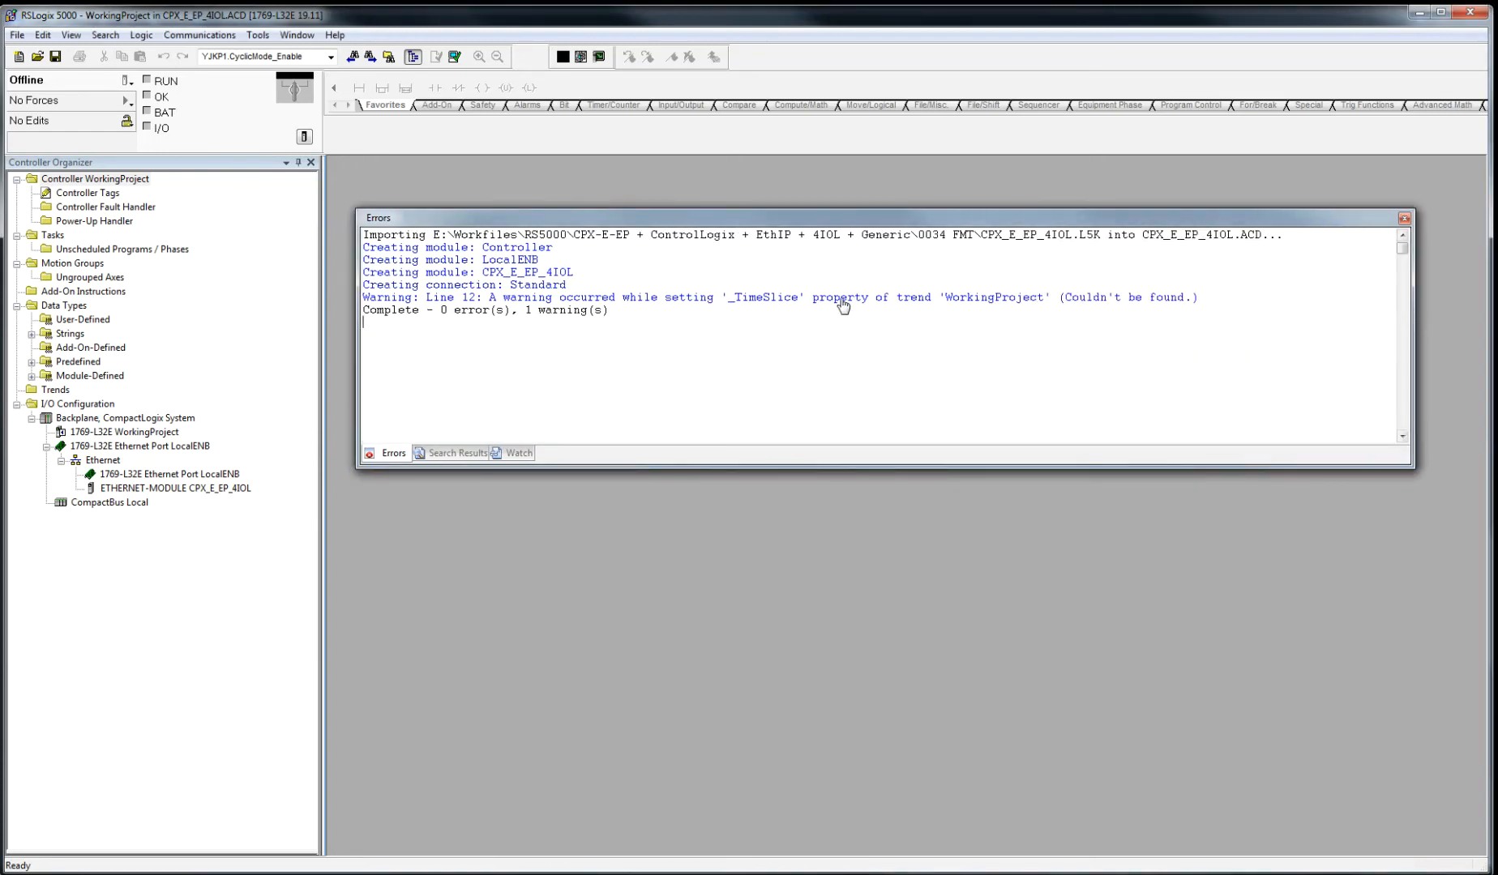
- Select the imported ETHERNET-MODULE CPX_E_EP_4IOL in the Controller Organizer
{"action": "left_click", "coordinate": [172, 488]}
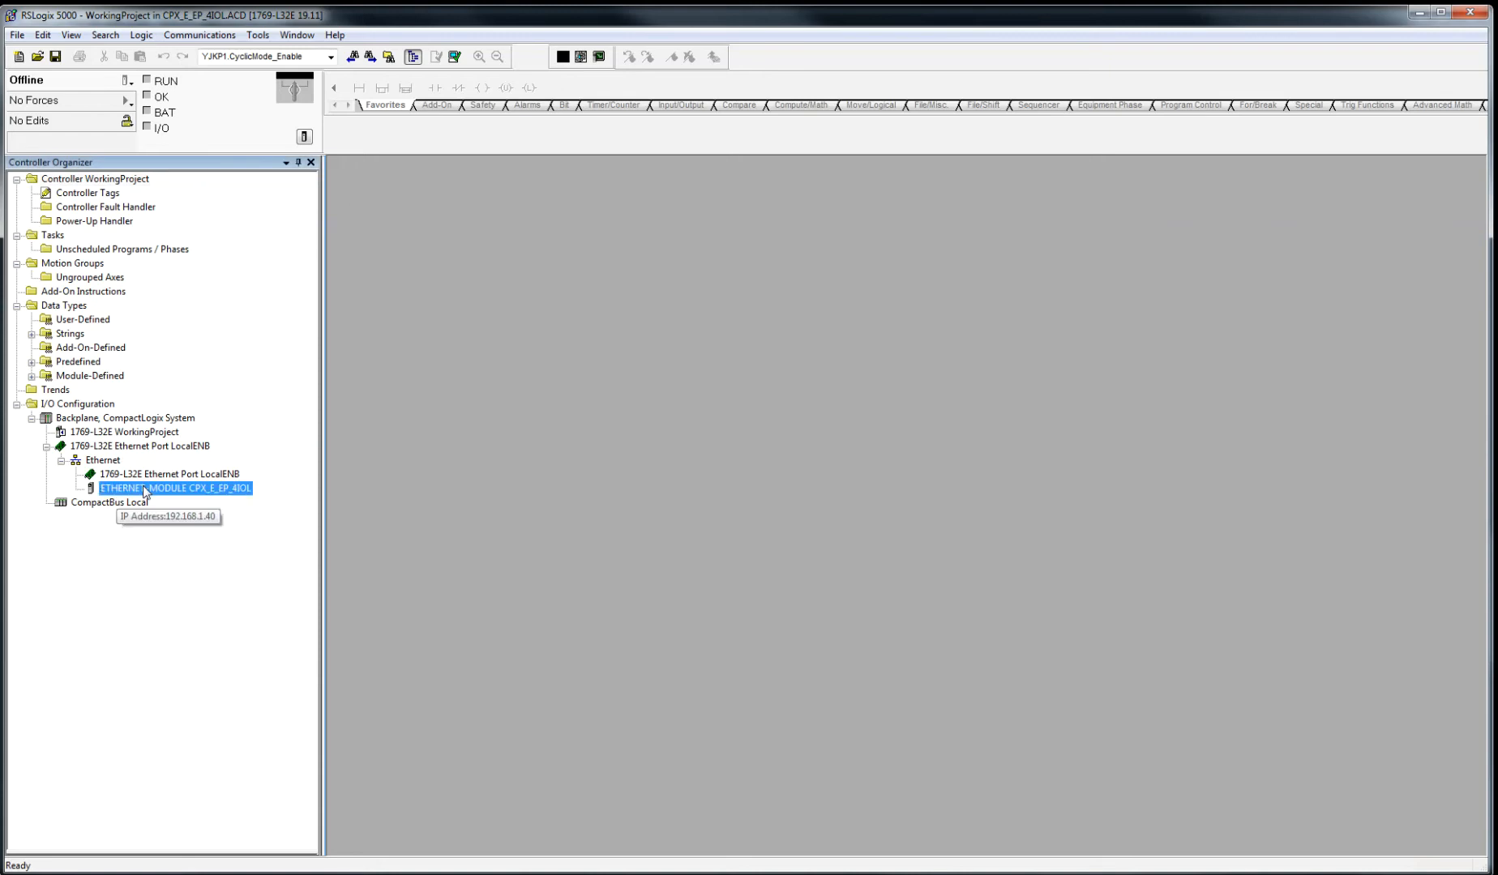
- Enable Use Unicast Connection over EtherNet/IP on the CPX_E_EP_4IOL module and save the project
{"action": "double_click", "coordinate": [172, 488]}
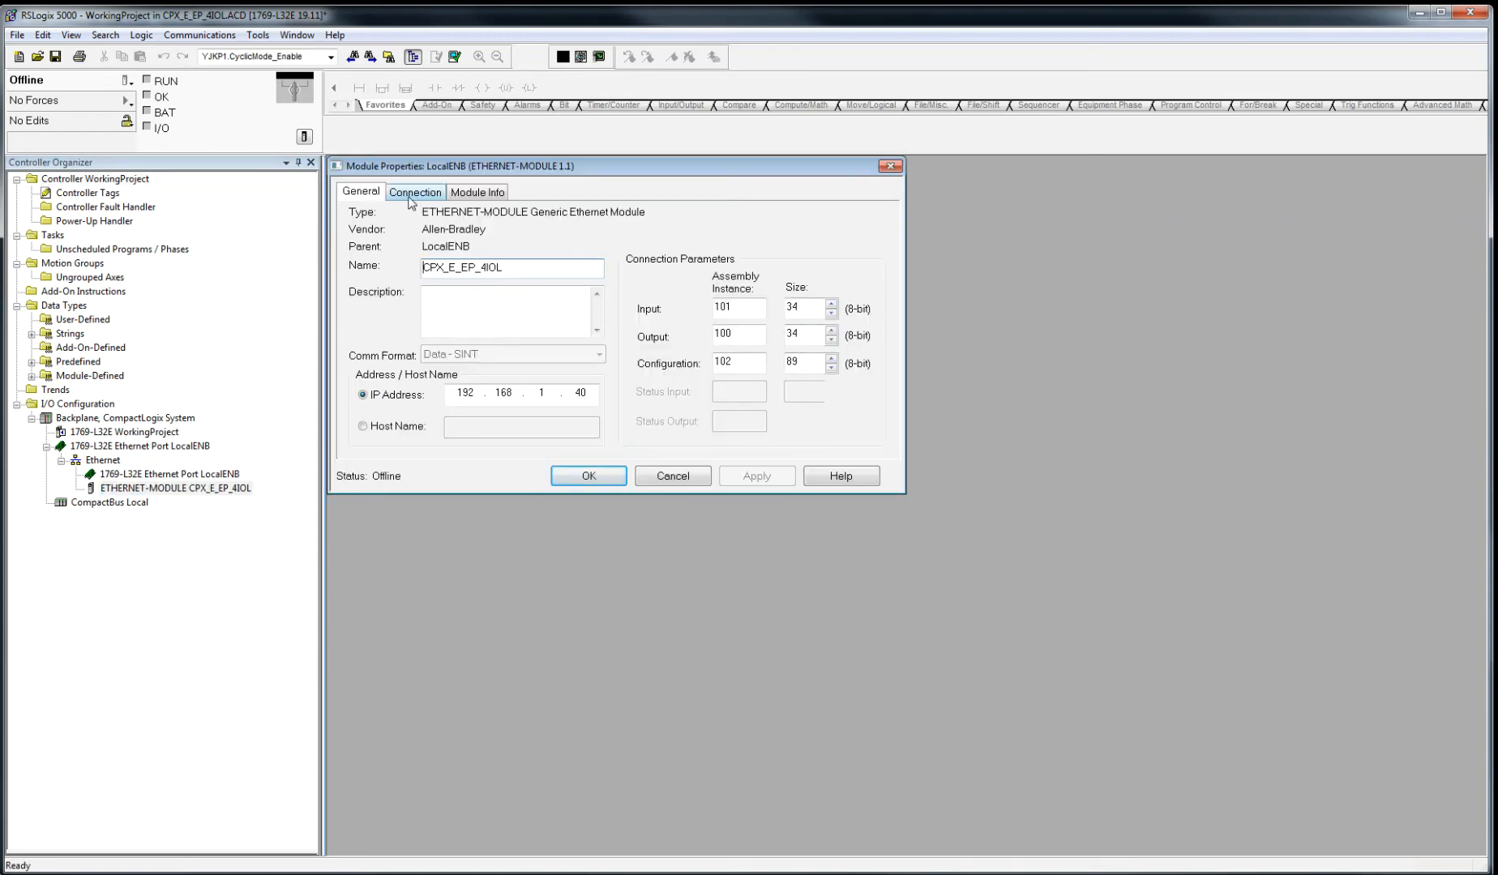
{"action": "left_click", "coordinate": [415, 191]}
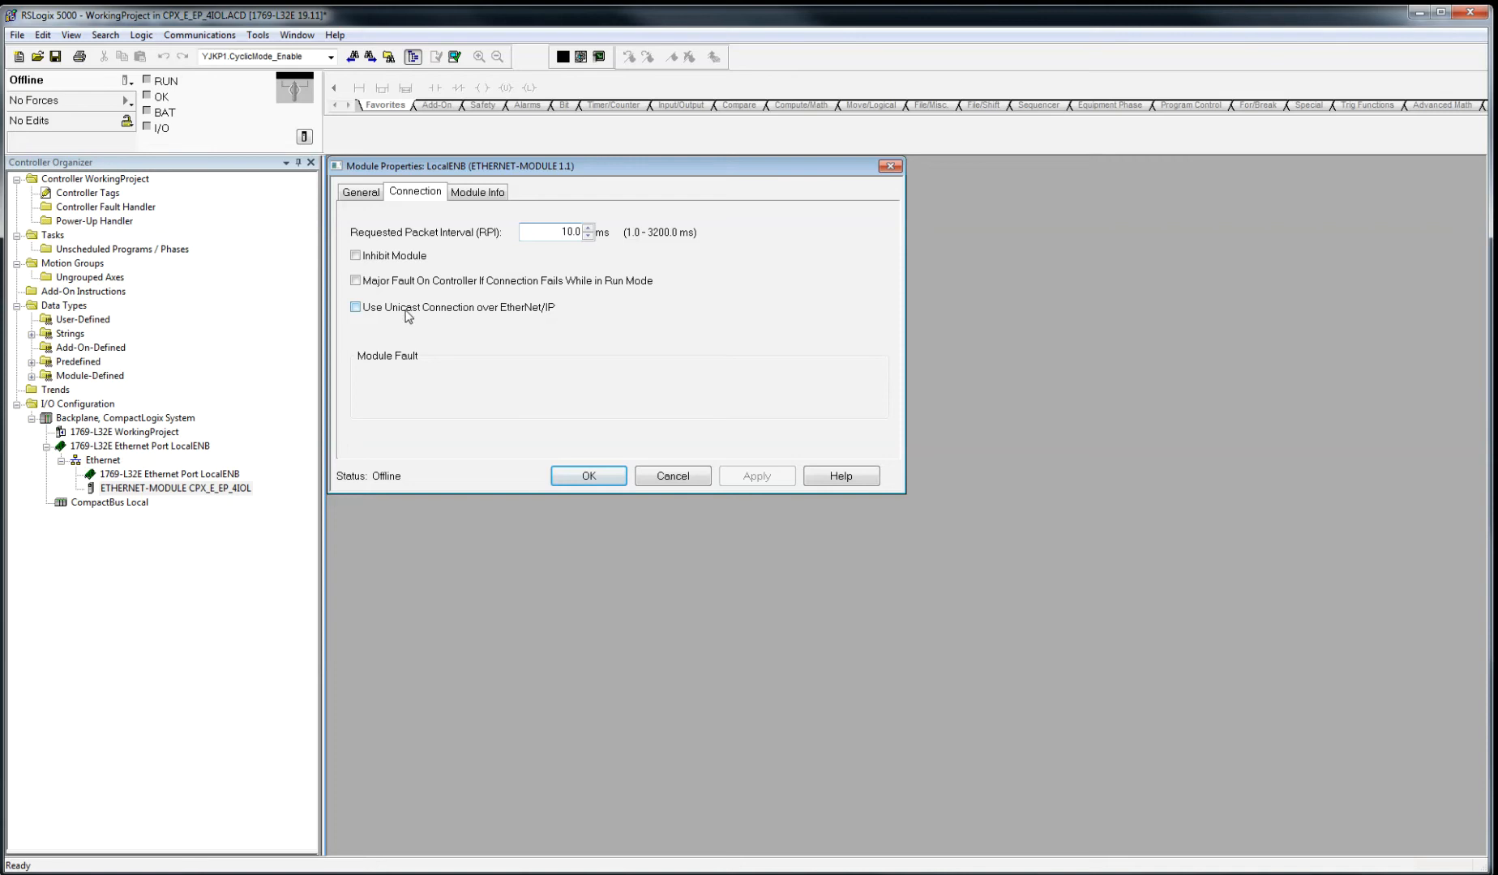
{"action": "left_click", "coordinate": [355, 306]}
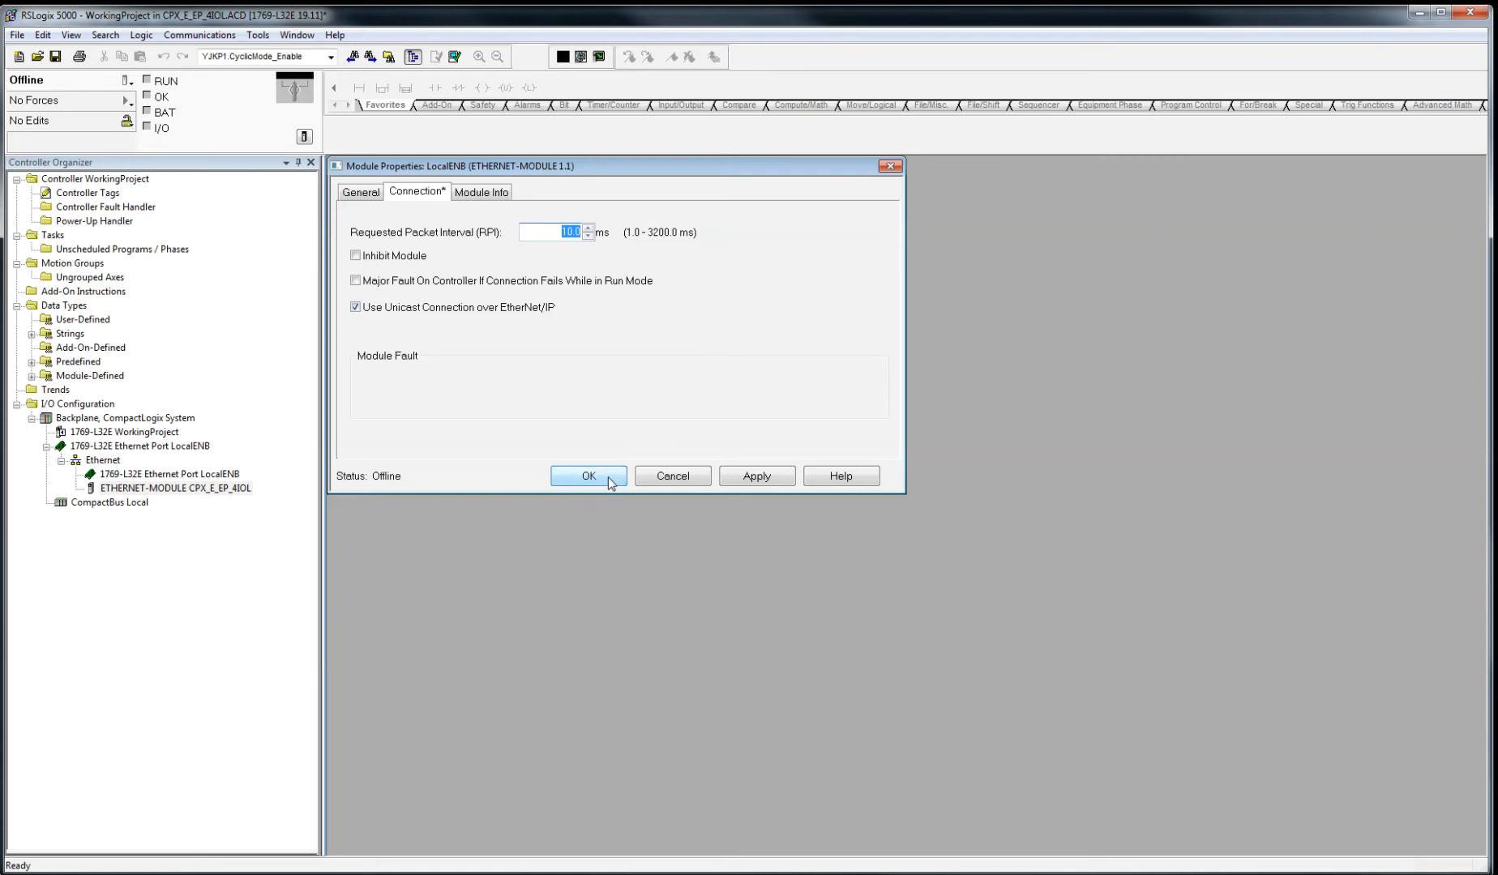
{"action": "left_click", "coordinate": [586, 476]}
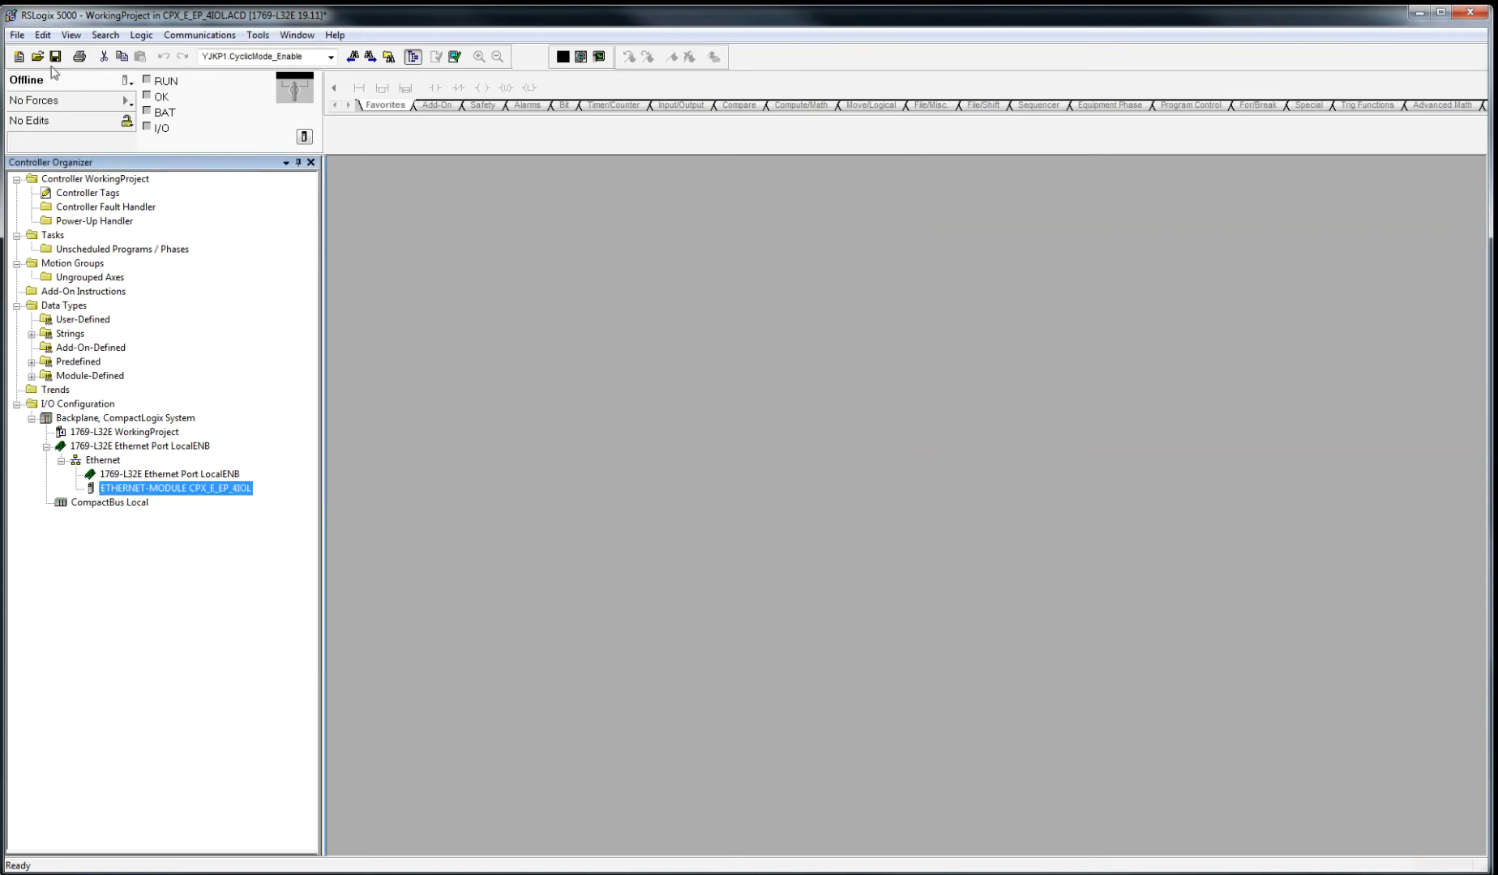
{"action": "left_click", "coordinate": [55, 57]}
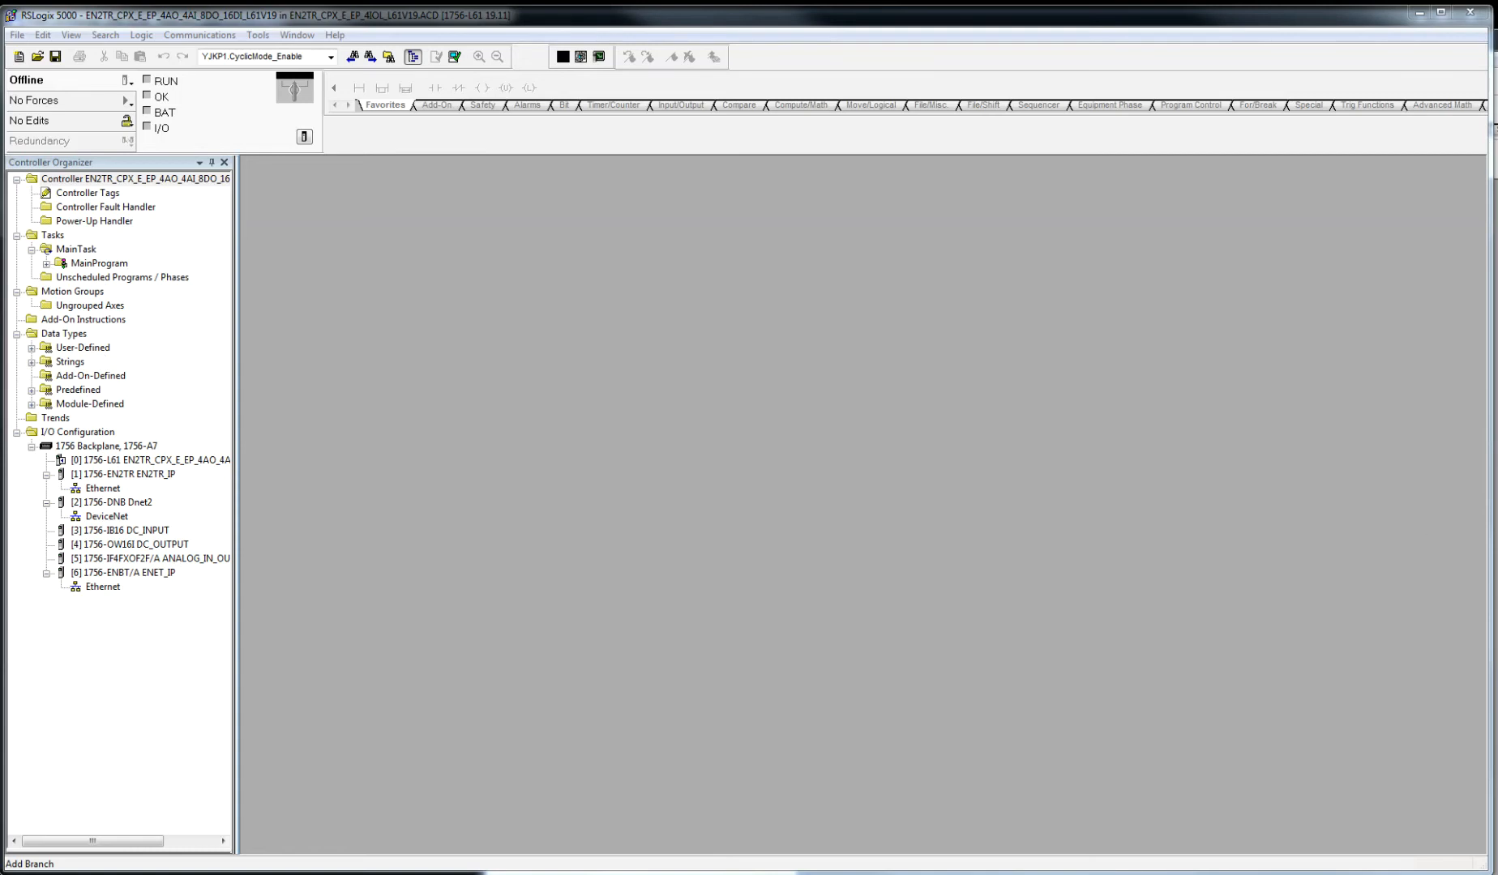
- Show both projects side by side and copy the CPX_E_EP_4IOL module
{"action": "left_click", "coordinate": [133, 179]}
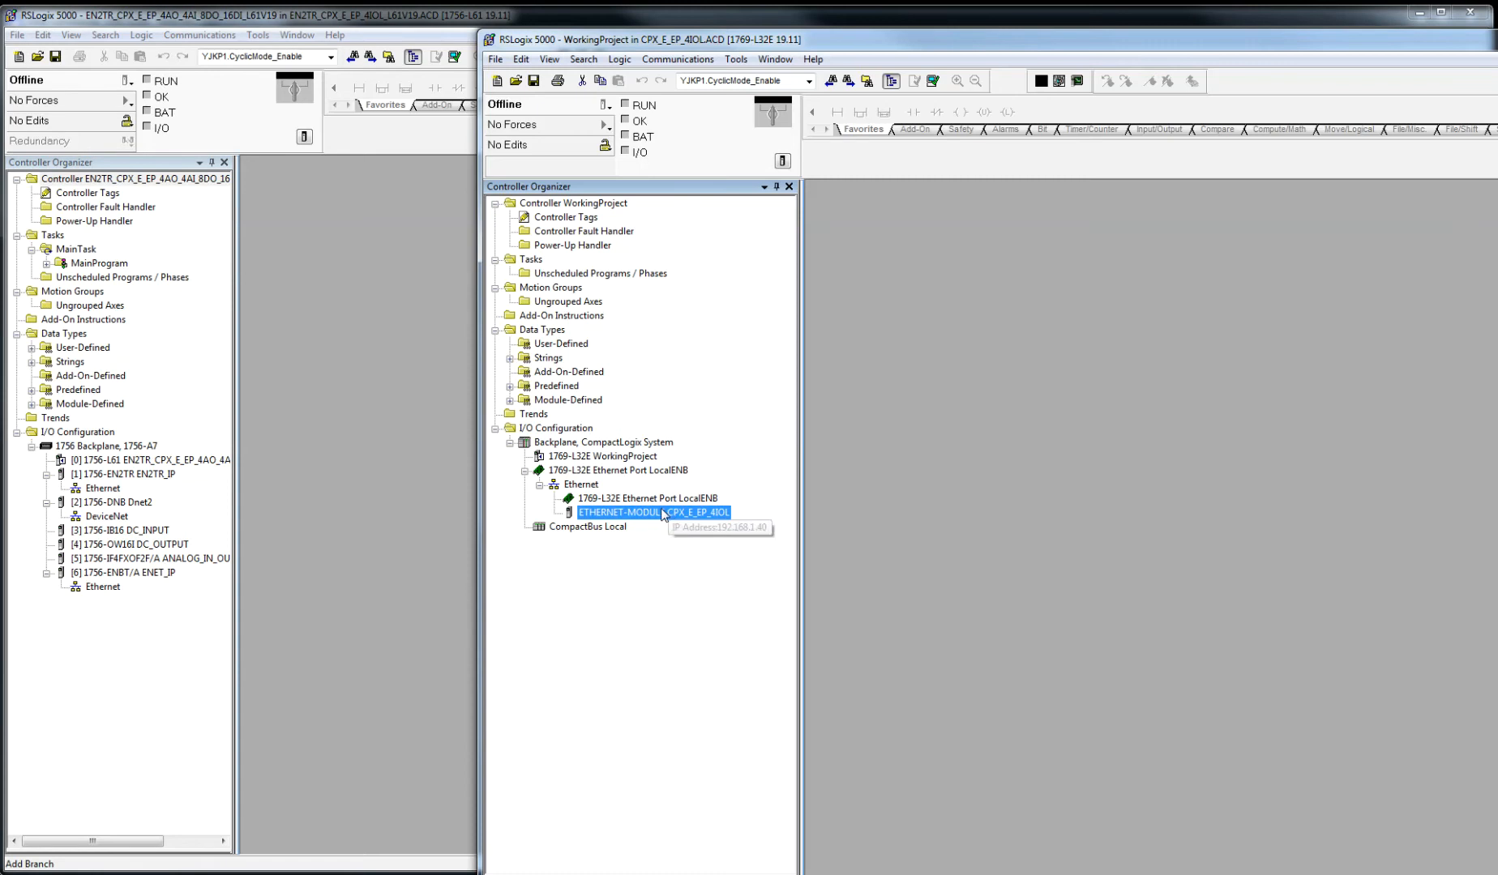
{"action": "left_click", "coordinate": [649, 498]}
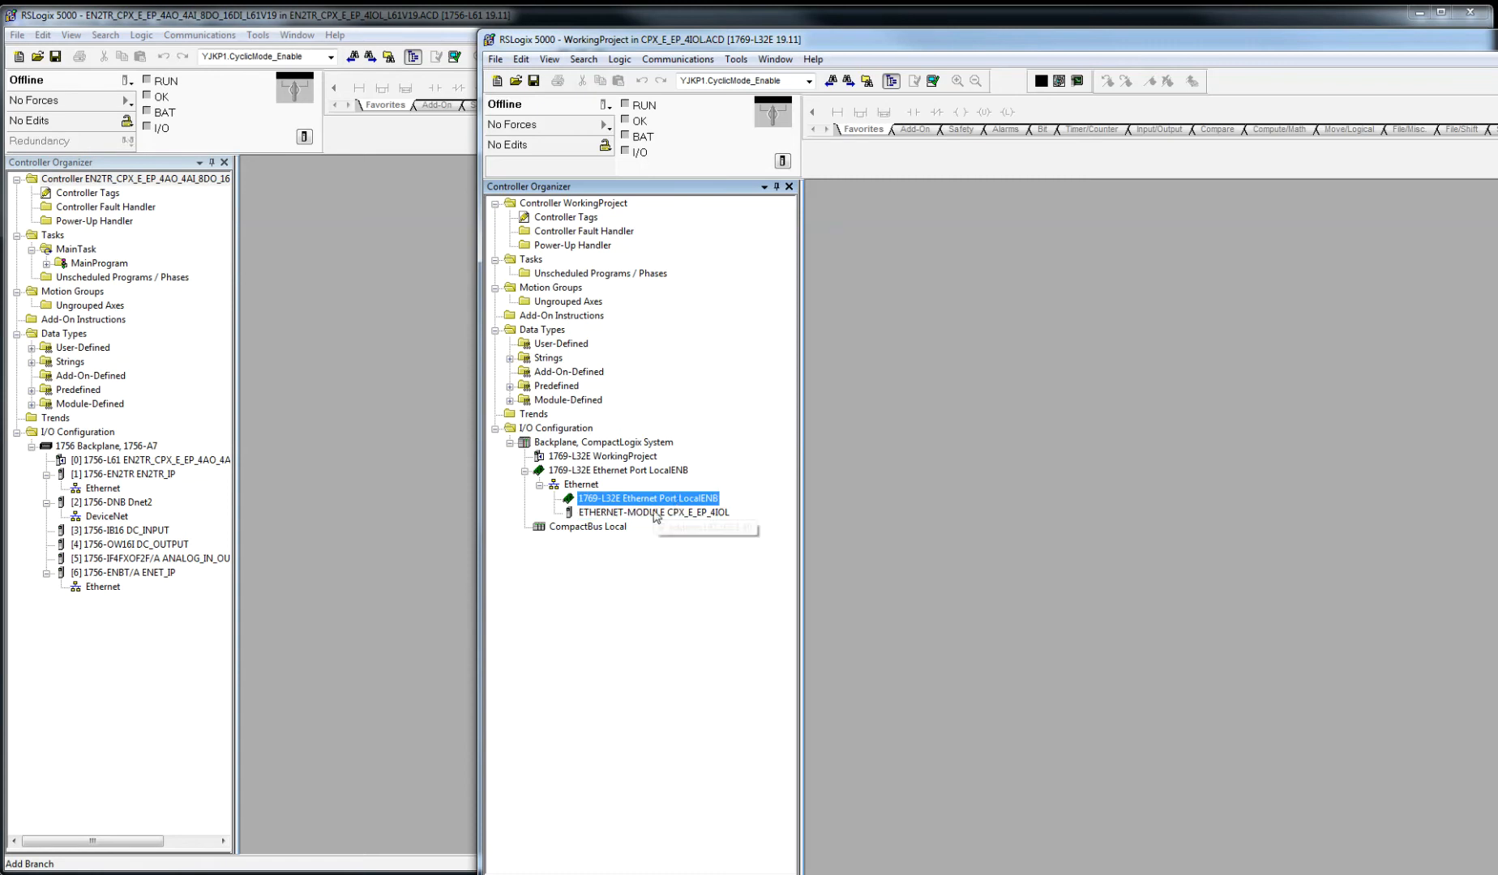
{"action": "right_click", "coordinate": [651, 513]}
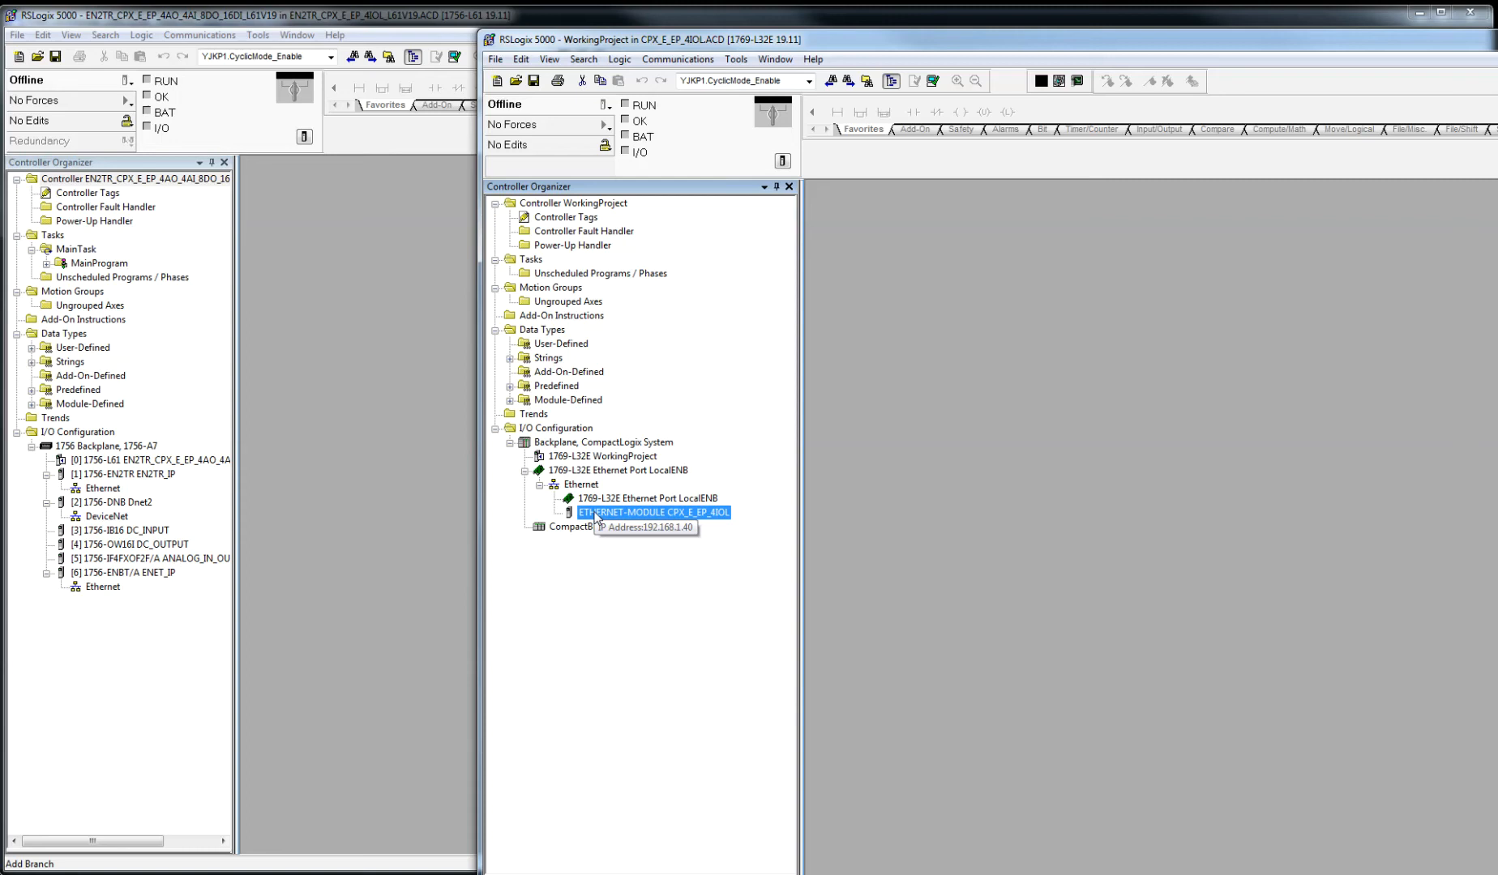
{"action": "left_click", "coordinate": [114, 473]}
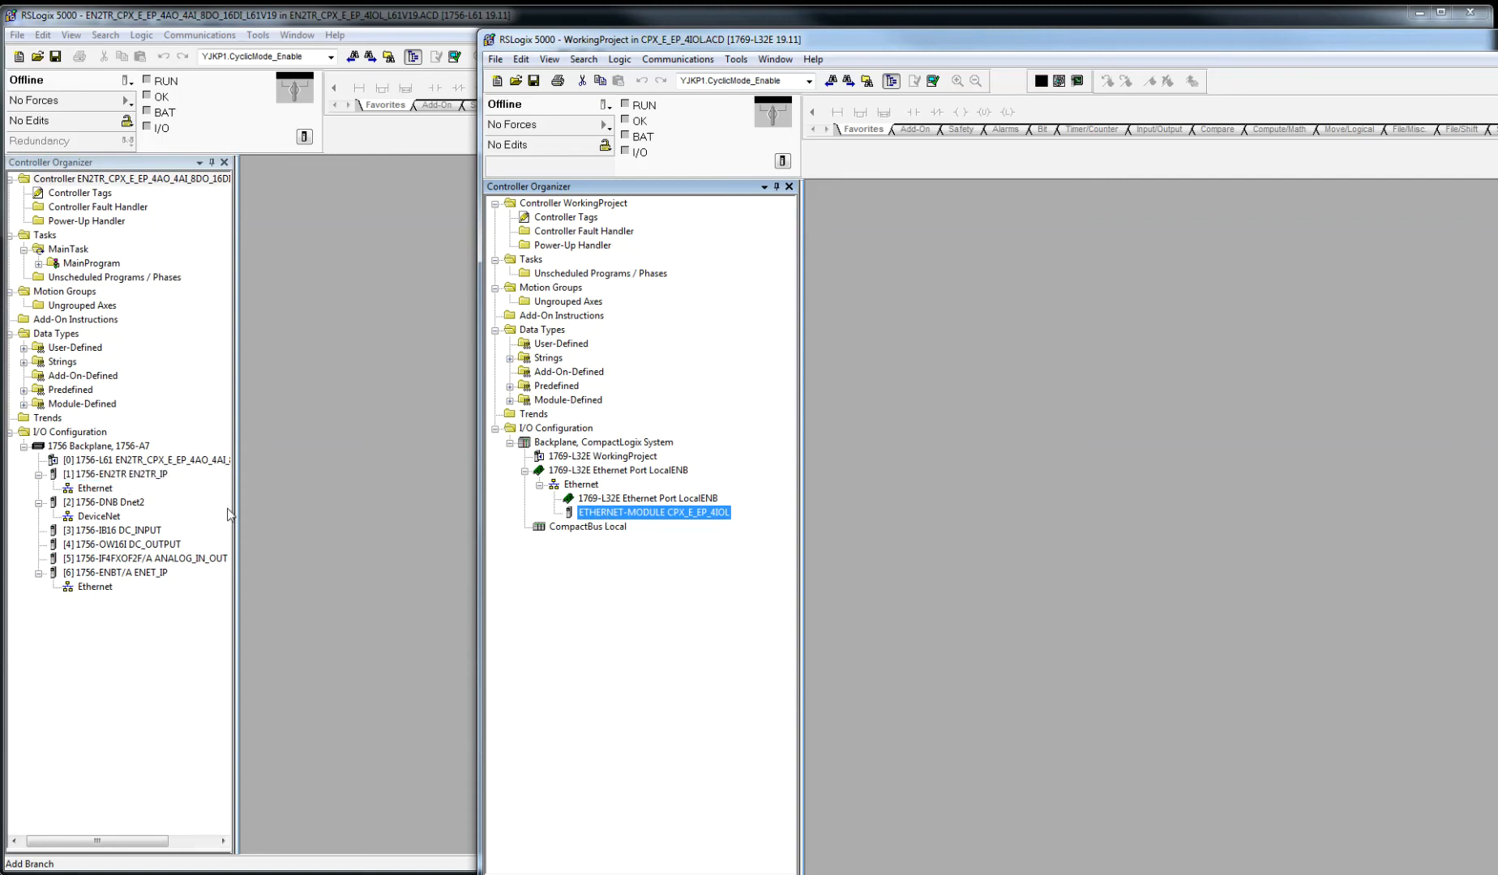
- Paste the module under the main project's 1756-EN2TR bridge and expand its Ethernet network
{"action": "right_click", "coordinate": [115, 474]}
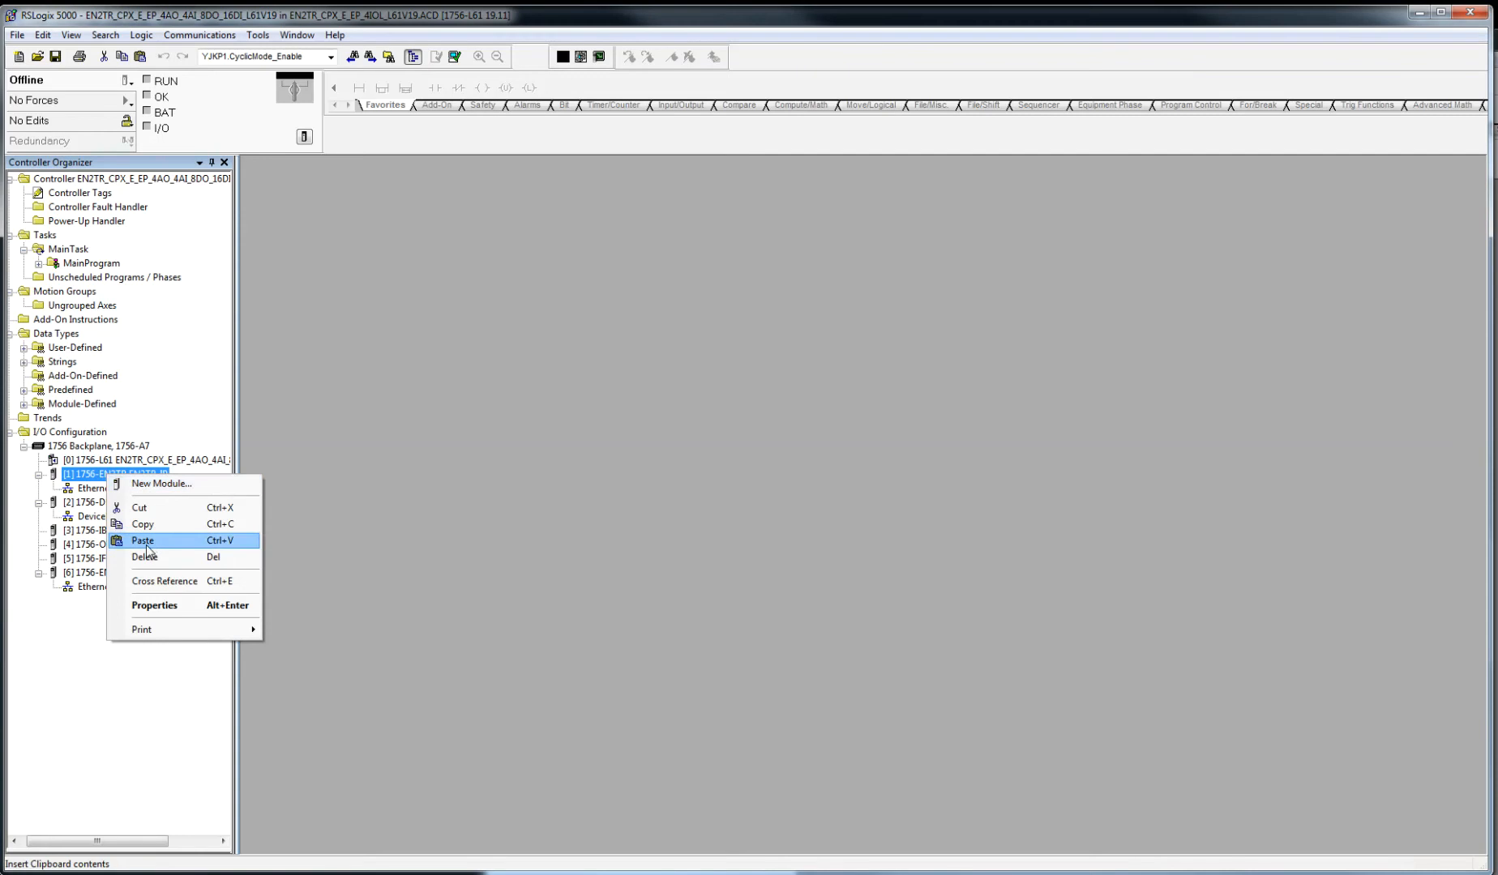
{"action": "left_click", "coordinate": [143, 539]}
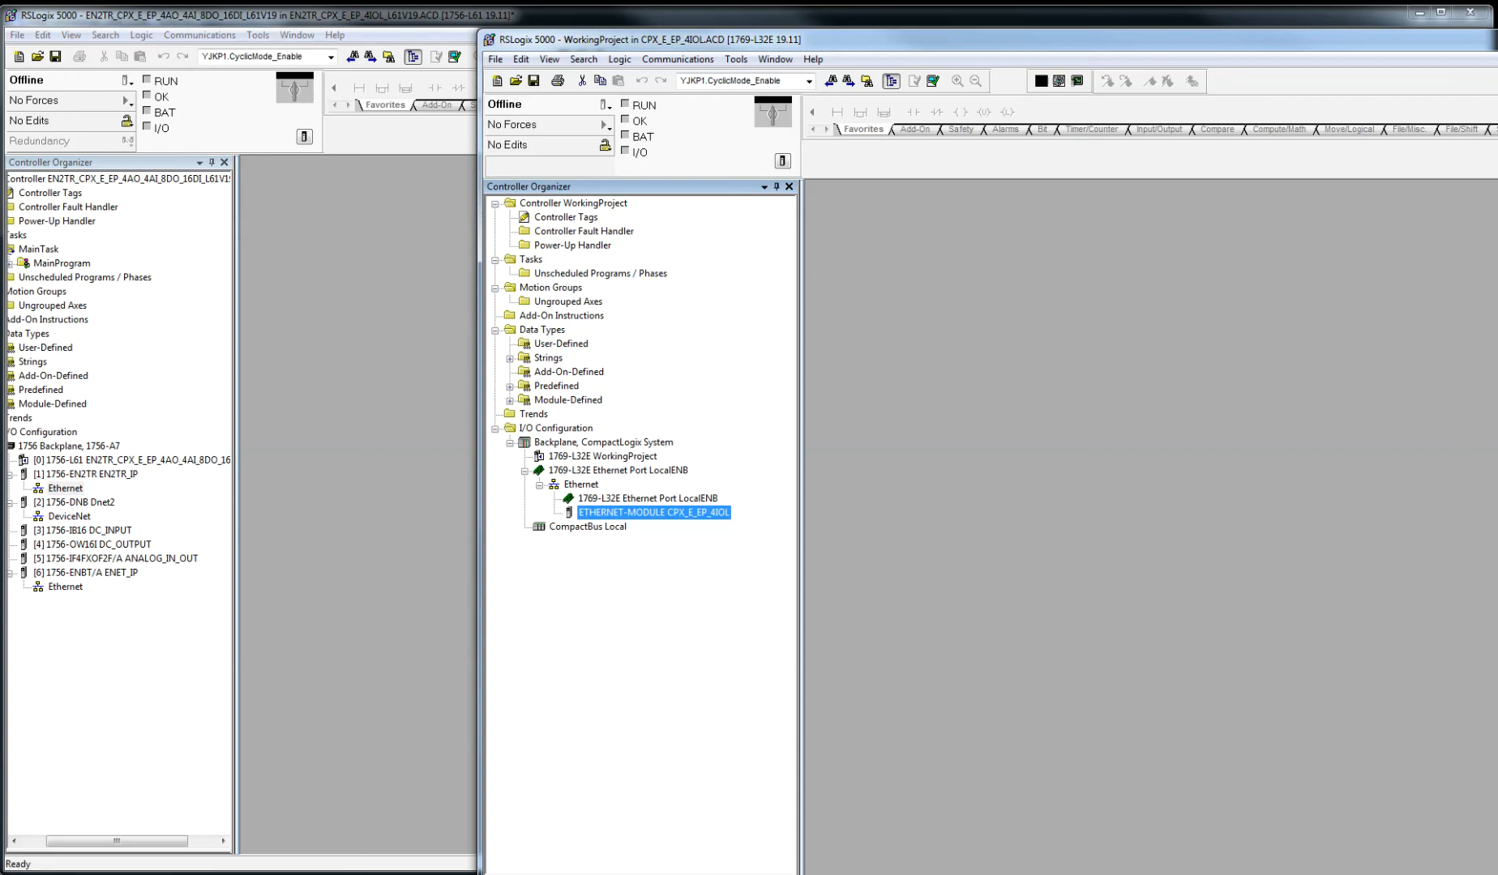
{"action": "left_click", "coordinate": [76, 474]}
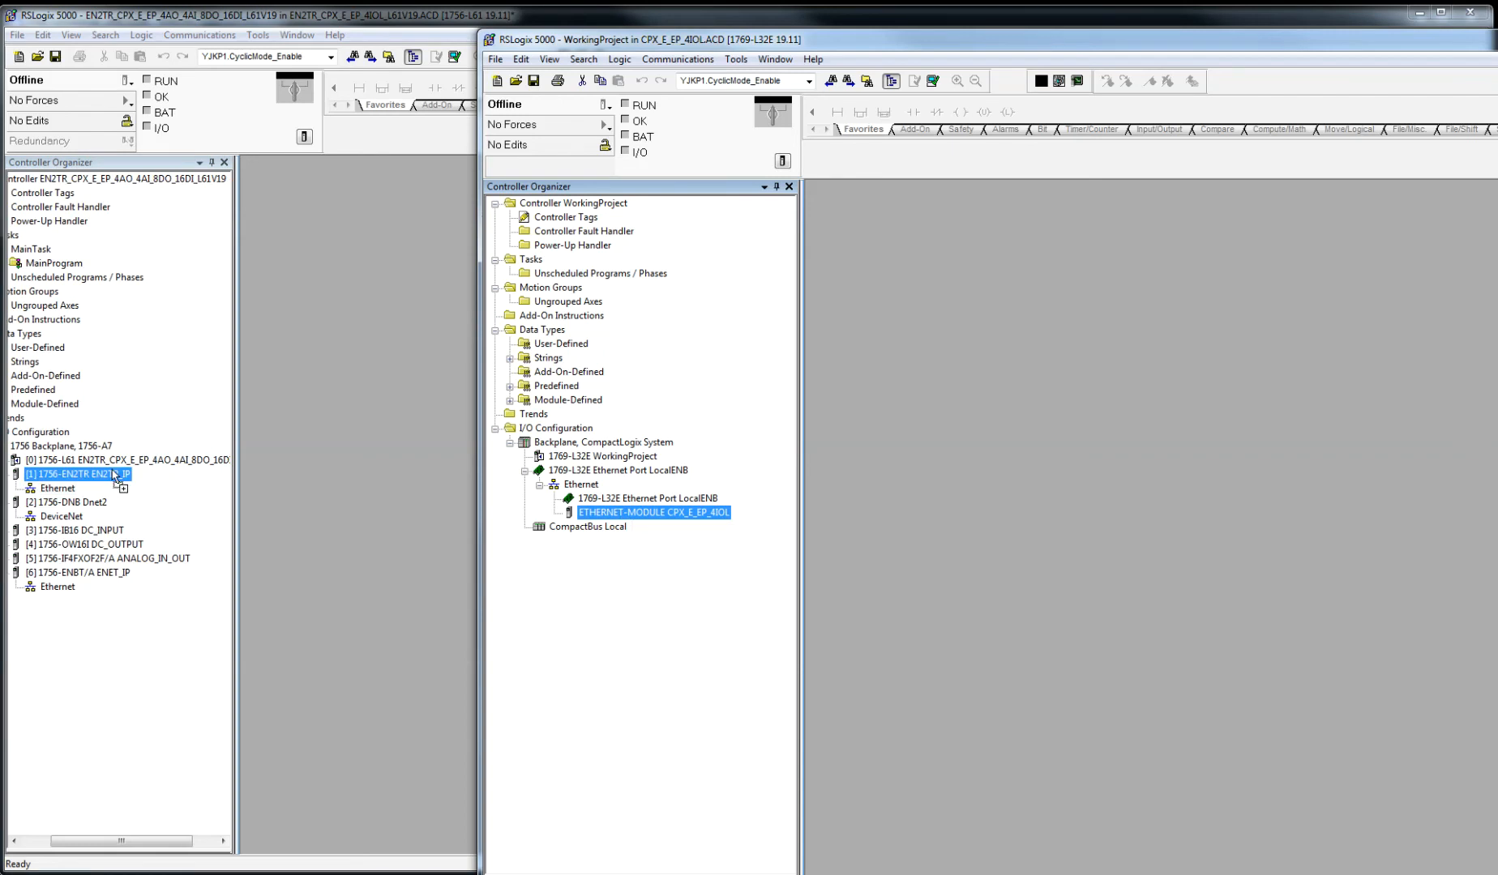
{"action": "left_click", "coordinate": [19, 488]}
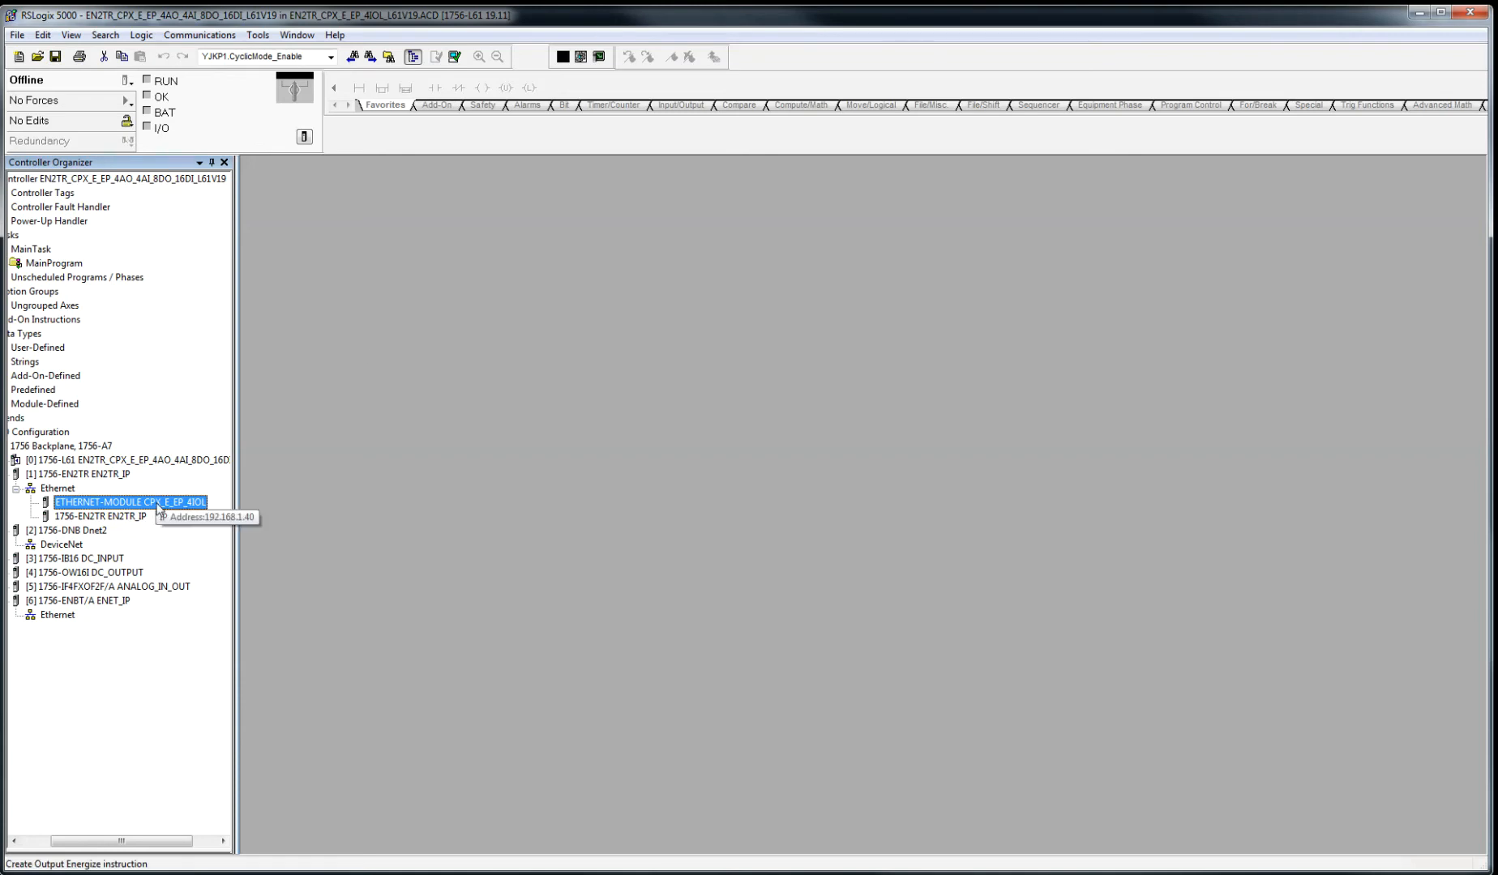
{"action": "double_click", "coordinate": [129, 501]}
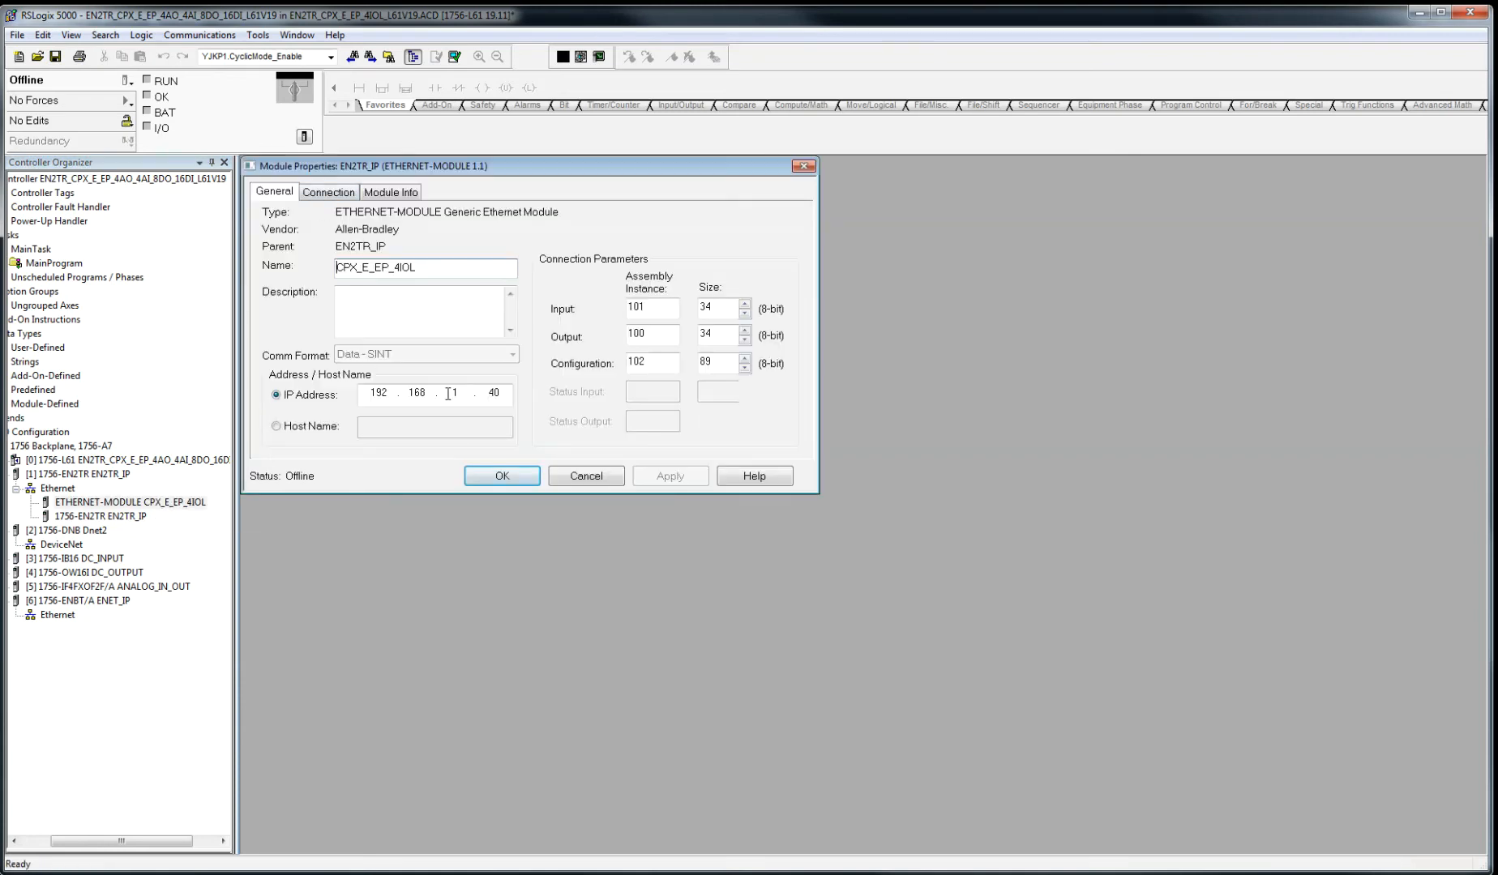
{"action": "left_click", "coordinate": [329, 191]}
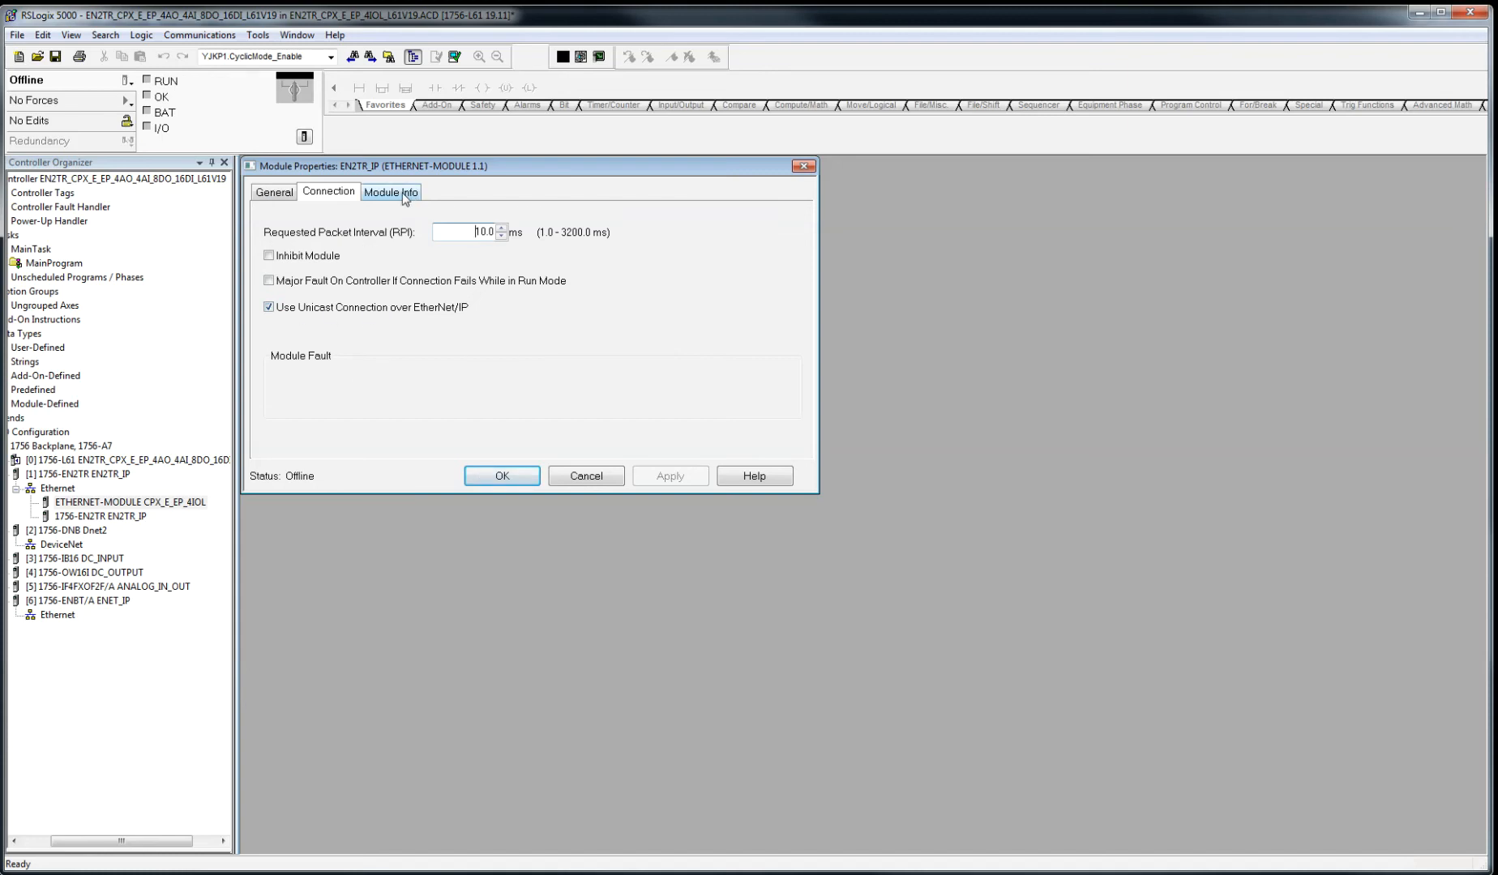
{"action": "left_click", "coordinate": [501, 477]}
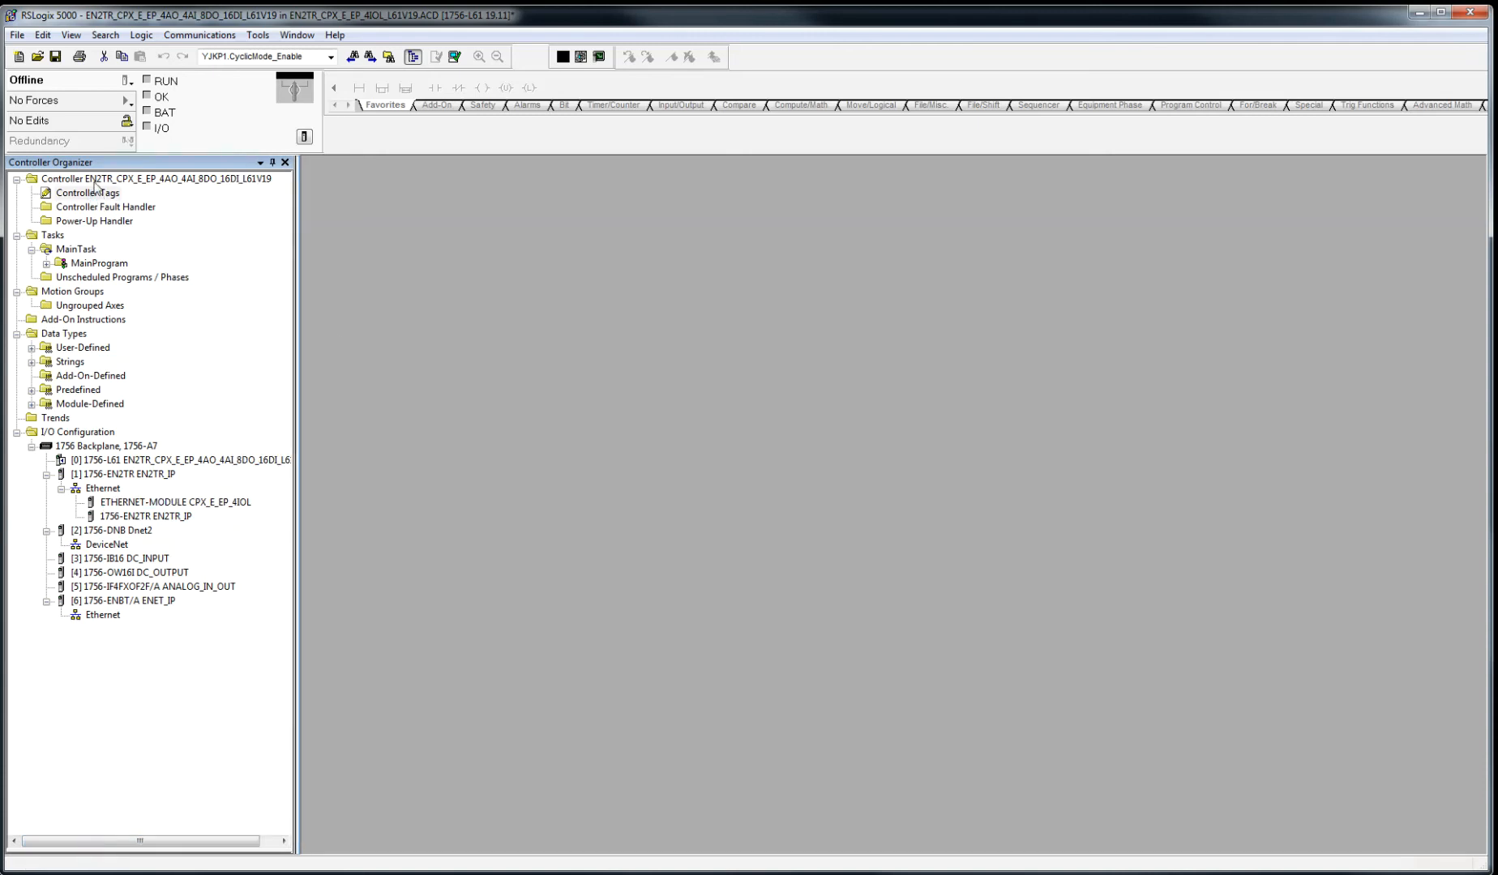
- Monitor the expanded CPX_E_EP_4IOL:C Data array hex values in Controller Tags
{"action": "double_click", "coordinate": [88, 192]}
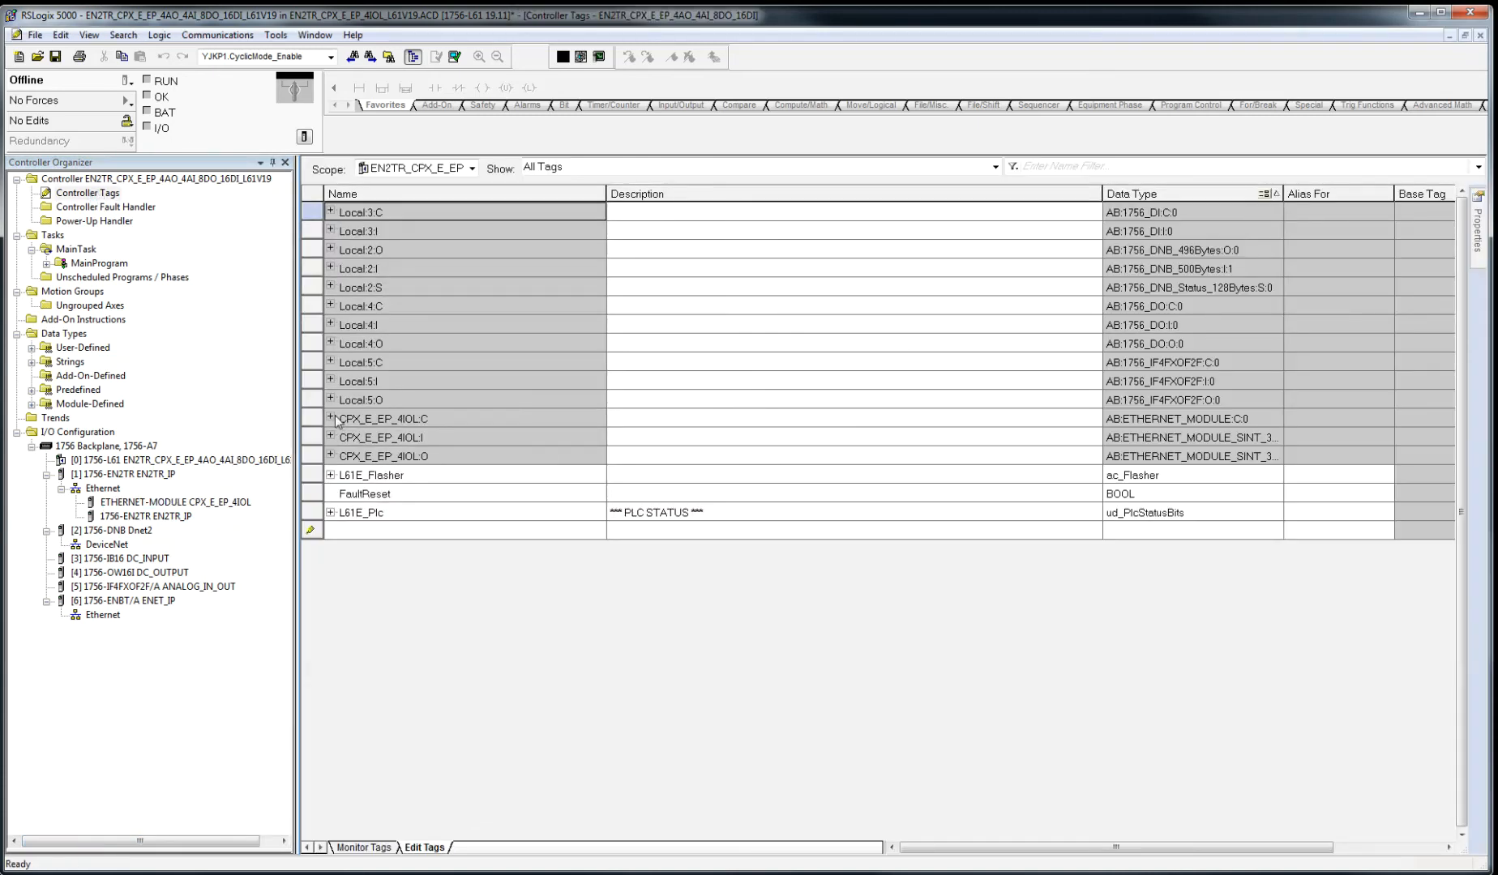
{"action": "left_click", "coordinate": [430, 418]}
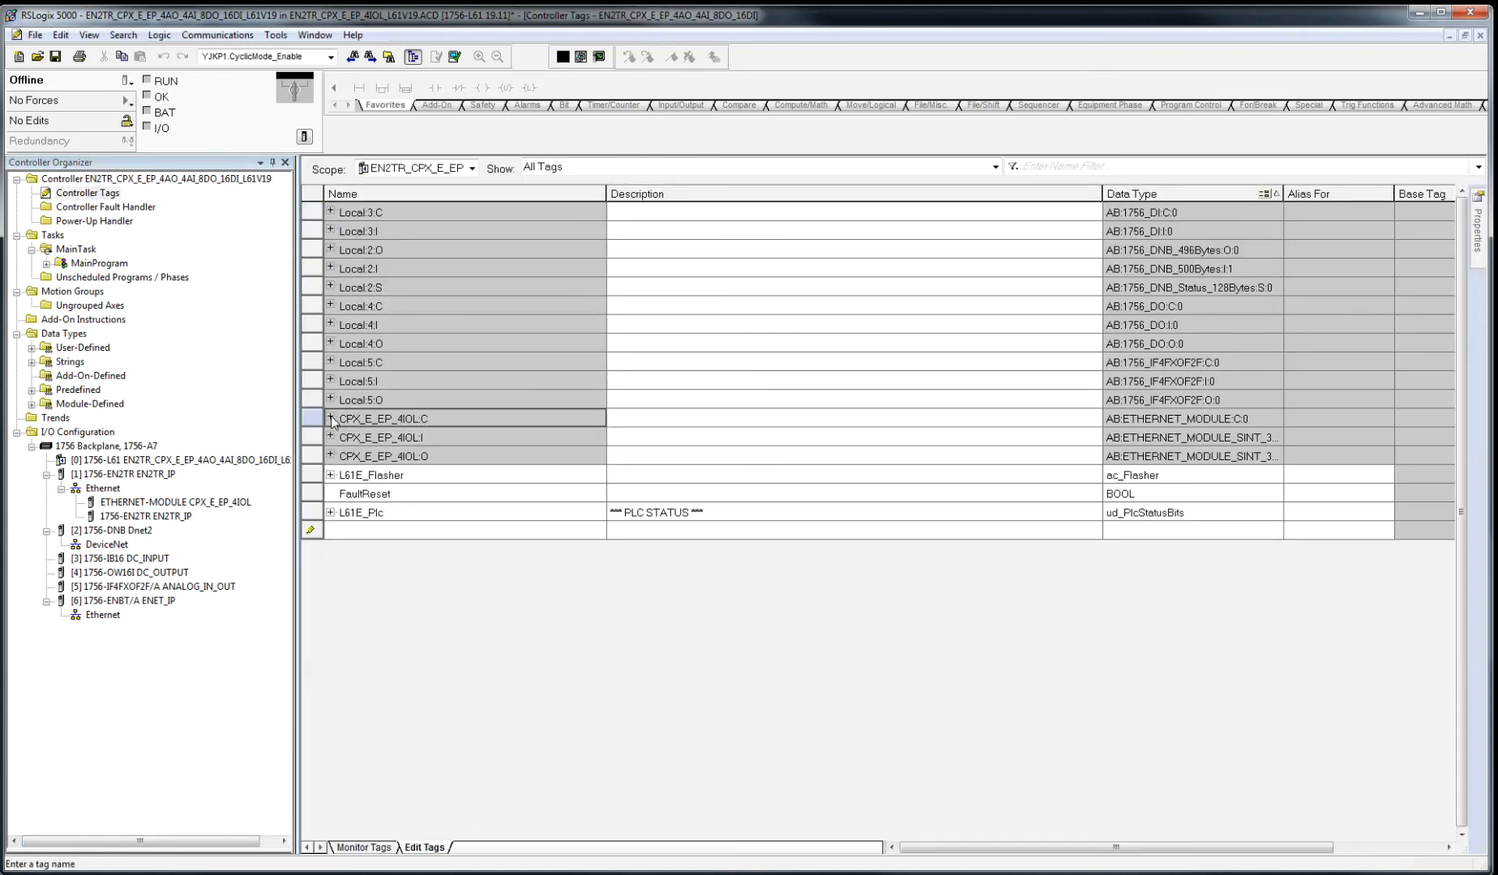
{"action": "left_click", "coordinate": [330, 418]}
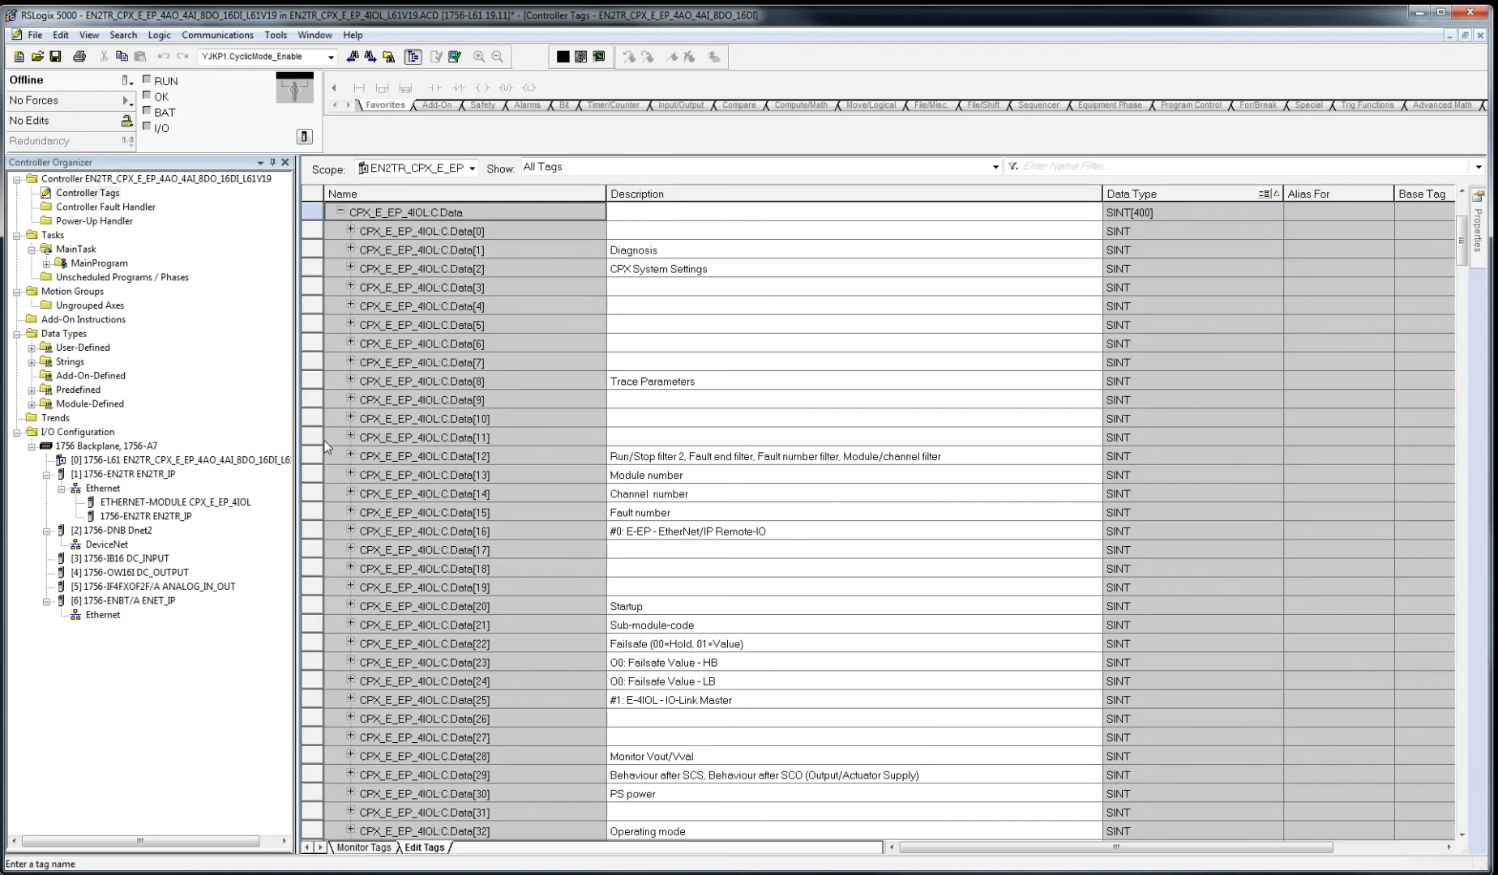
{"action": "left_click", "coordinate": [363, 848]}
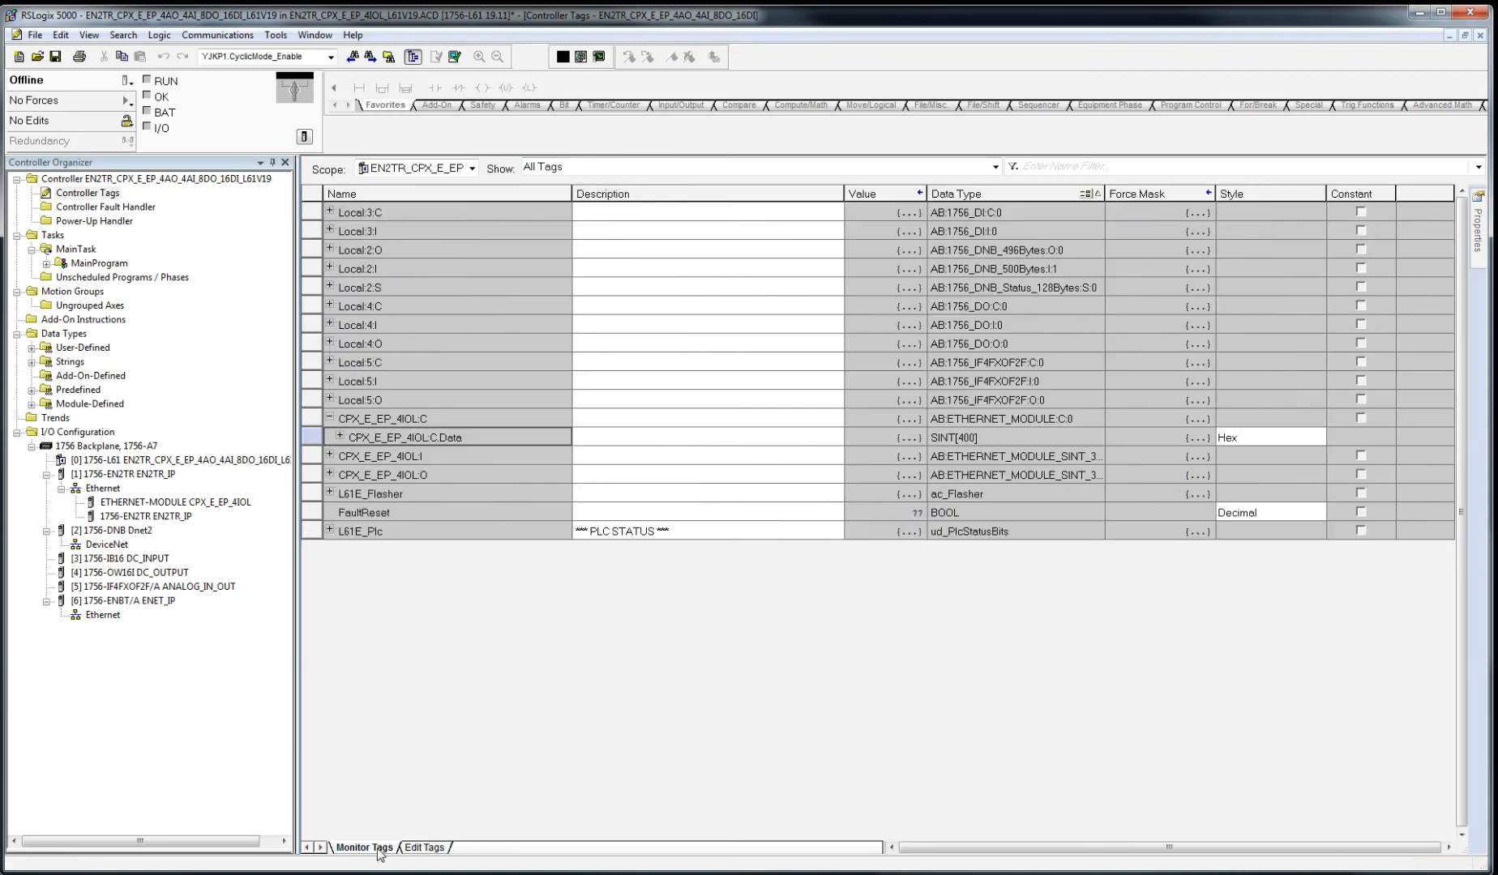
{"action": "left_click", "coordinate": [337, 436]}
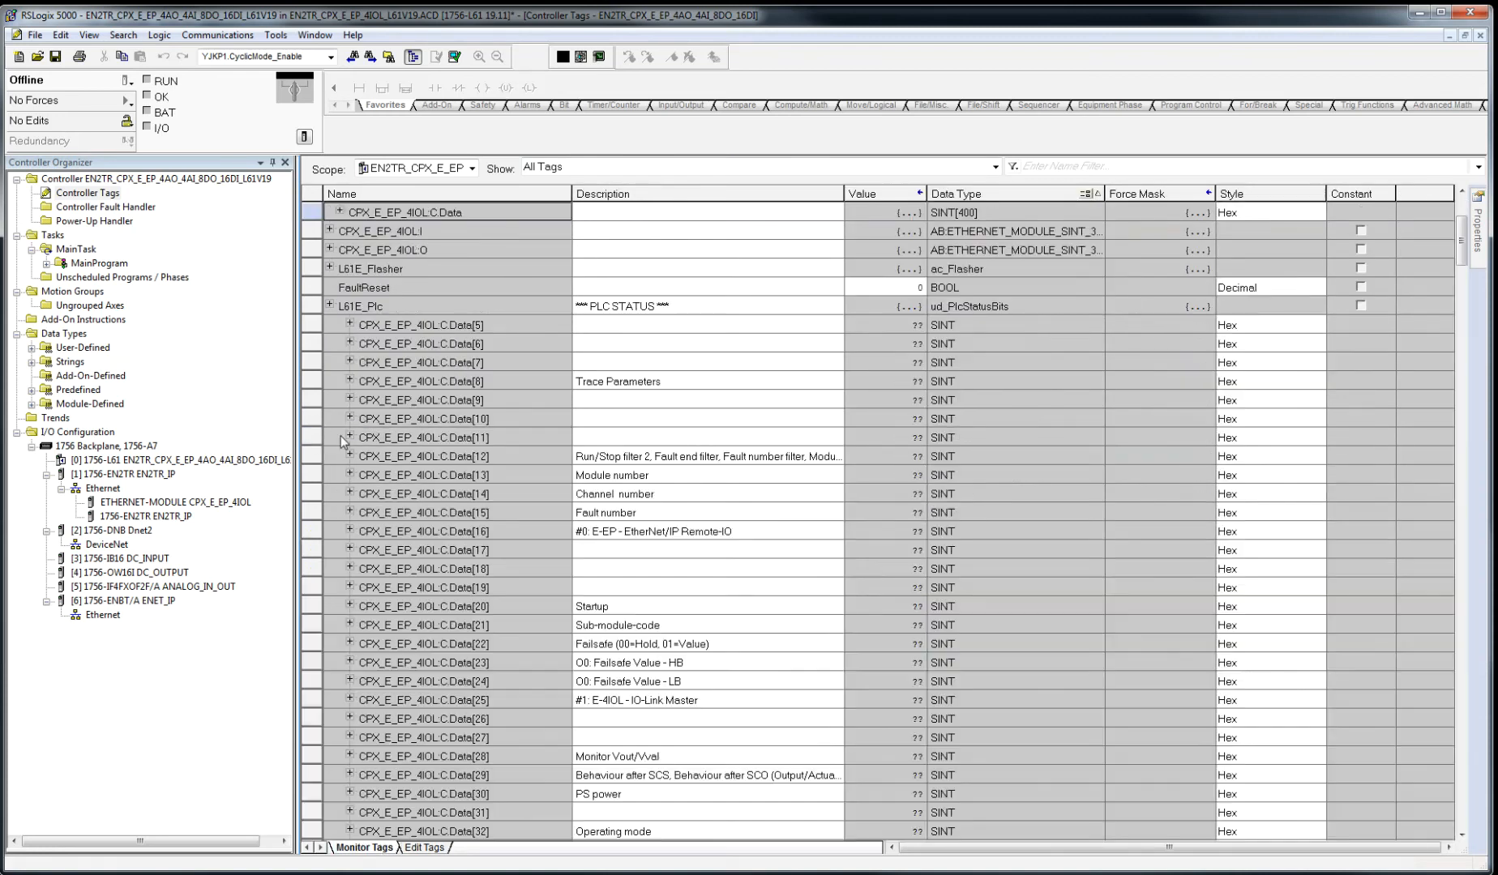
{"action": "left_click", "coordinate": [350, 212]}
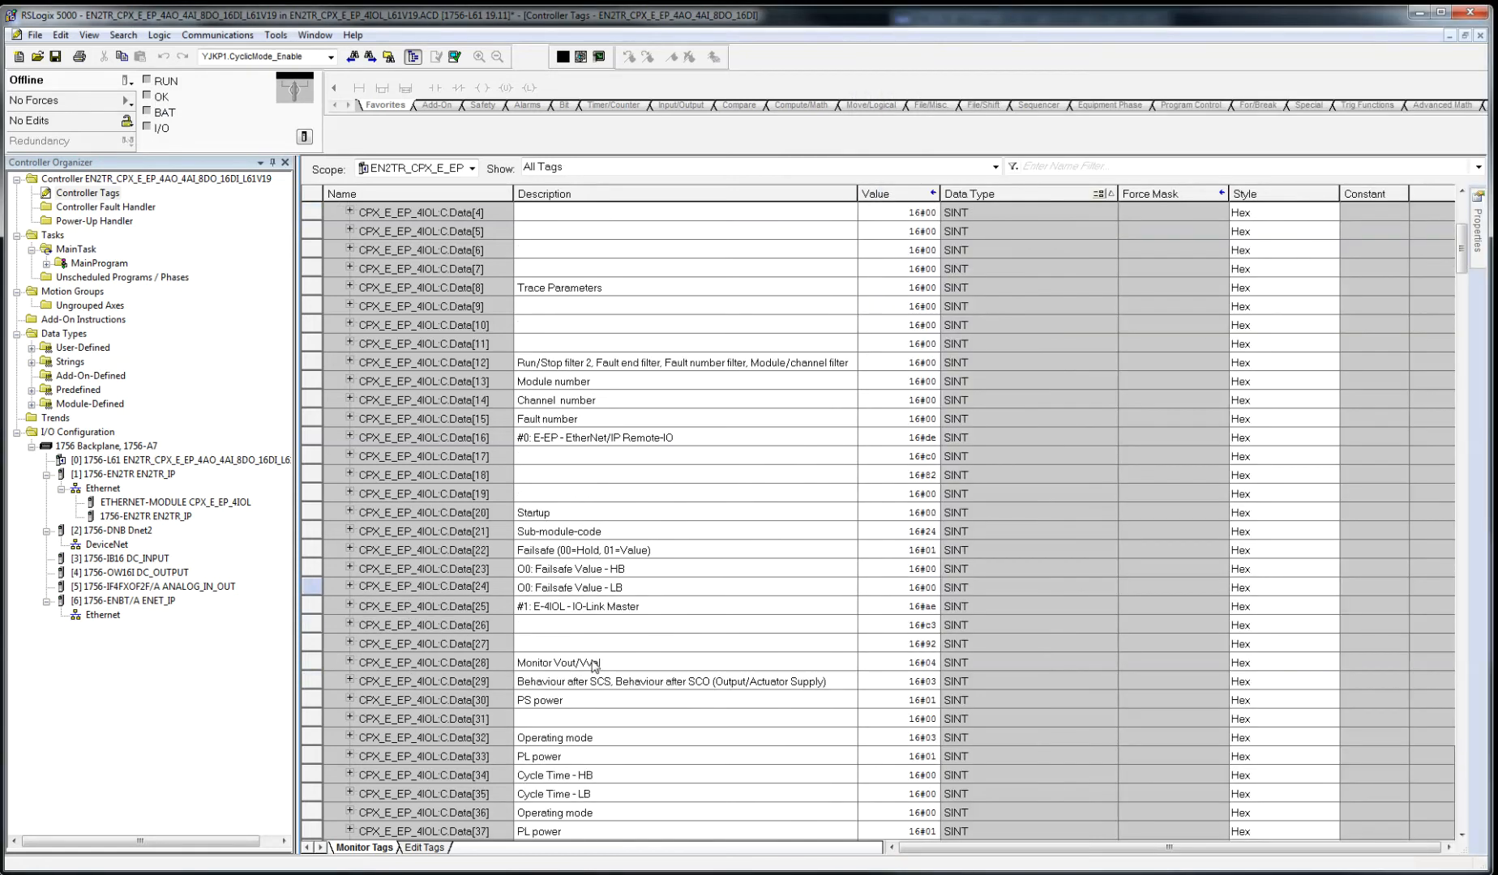
{"action": "scroll", "scroll_direction": "down", "scroll_amount": 3}
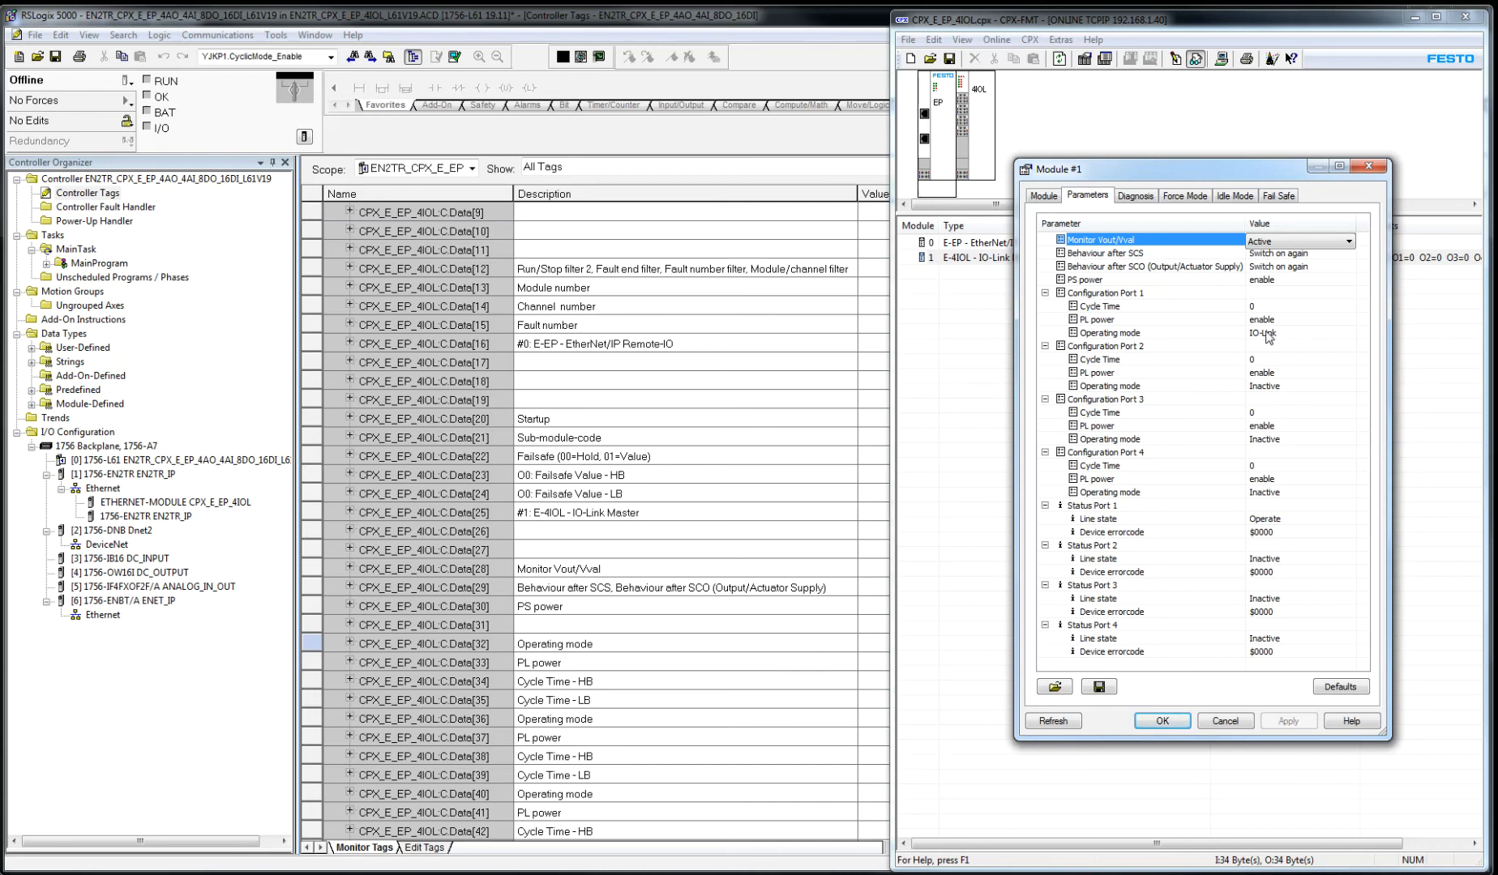
- Compare the values against port 1's operating mode in the CPX-FMT module parameters
{"action": "left_click", "coordinate": [1114, 333]}
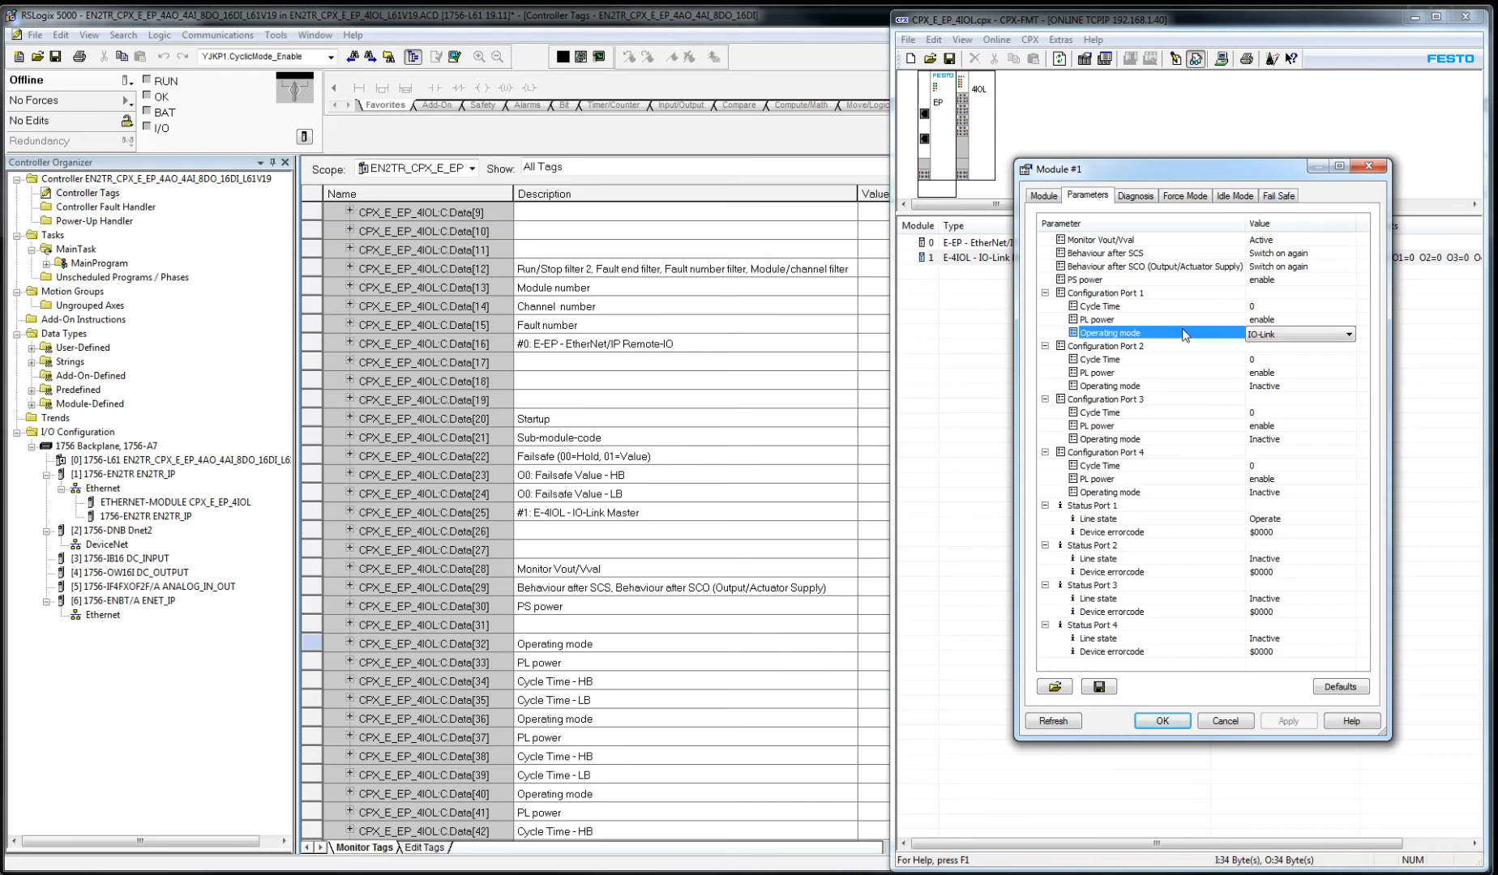
{"action": "mouse_move", "coordinate": [943, 584]}
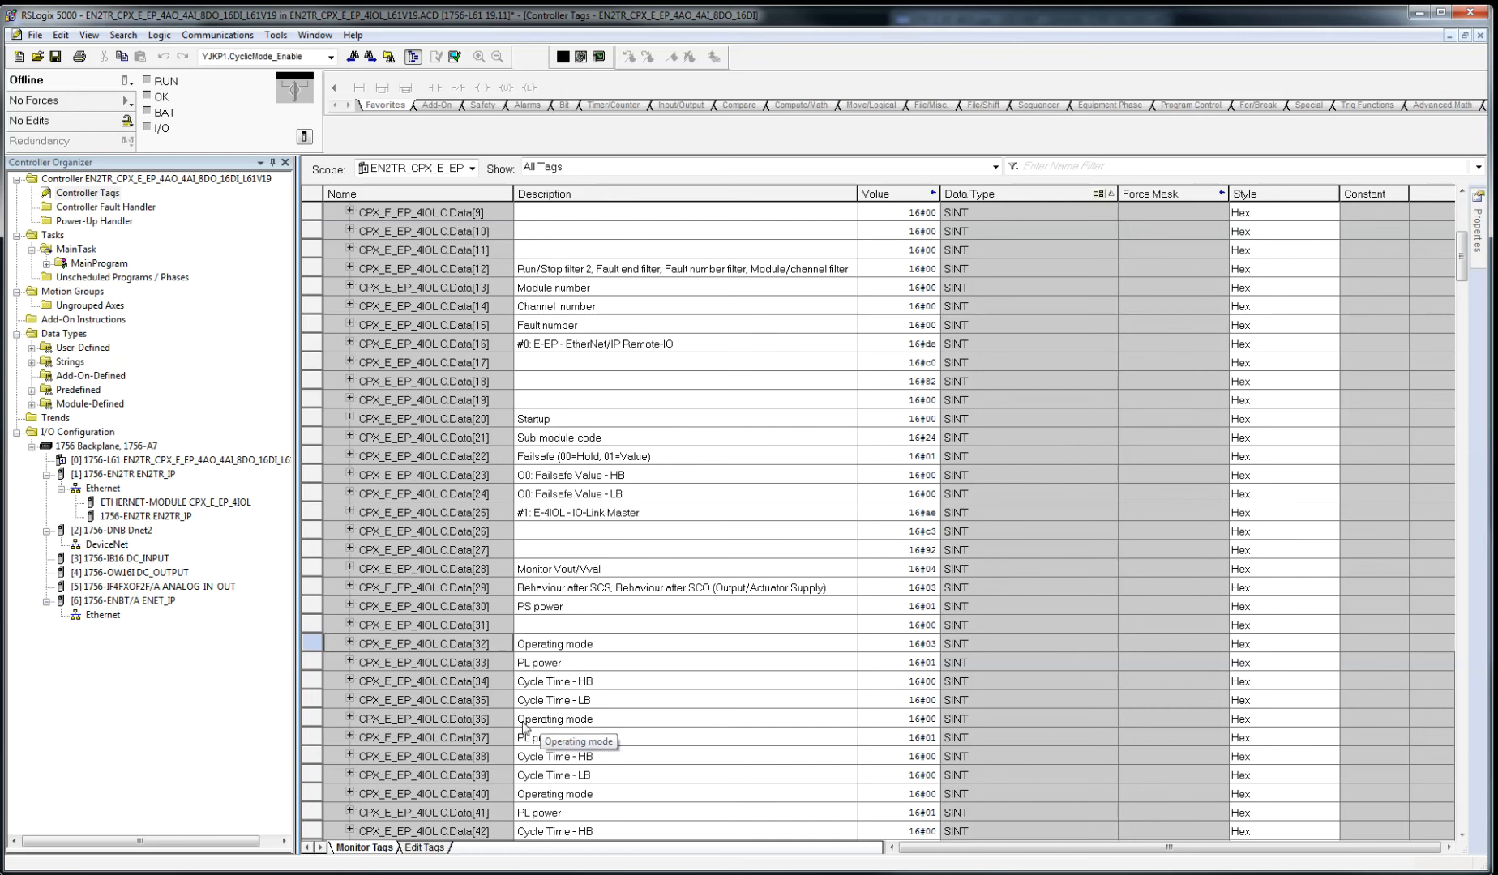
{"action": "left_click", "coordinate": [917, 718]}
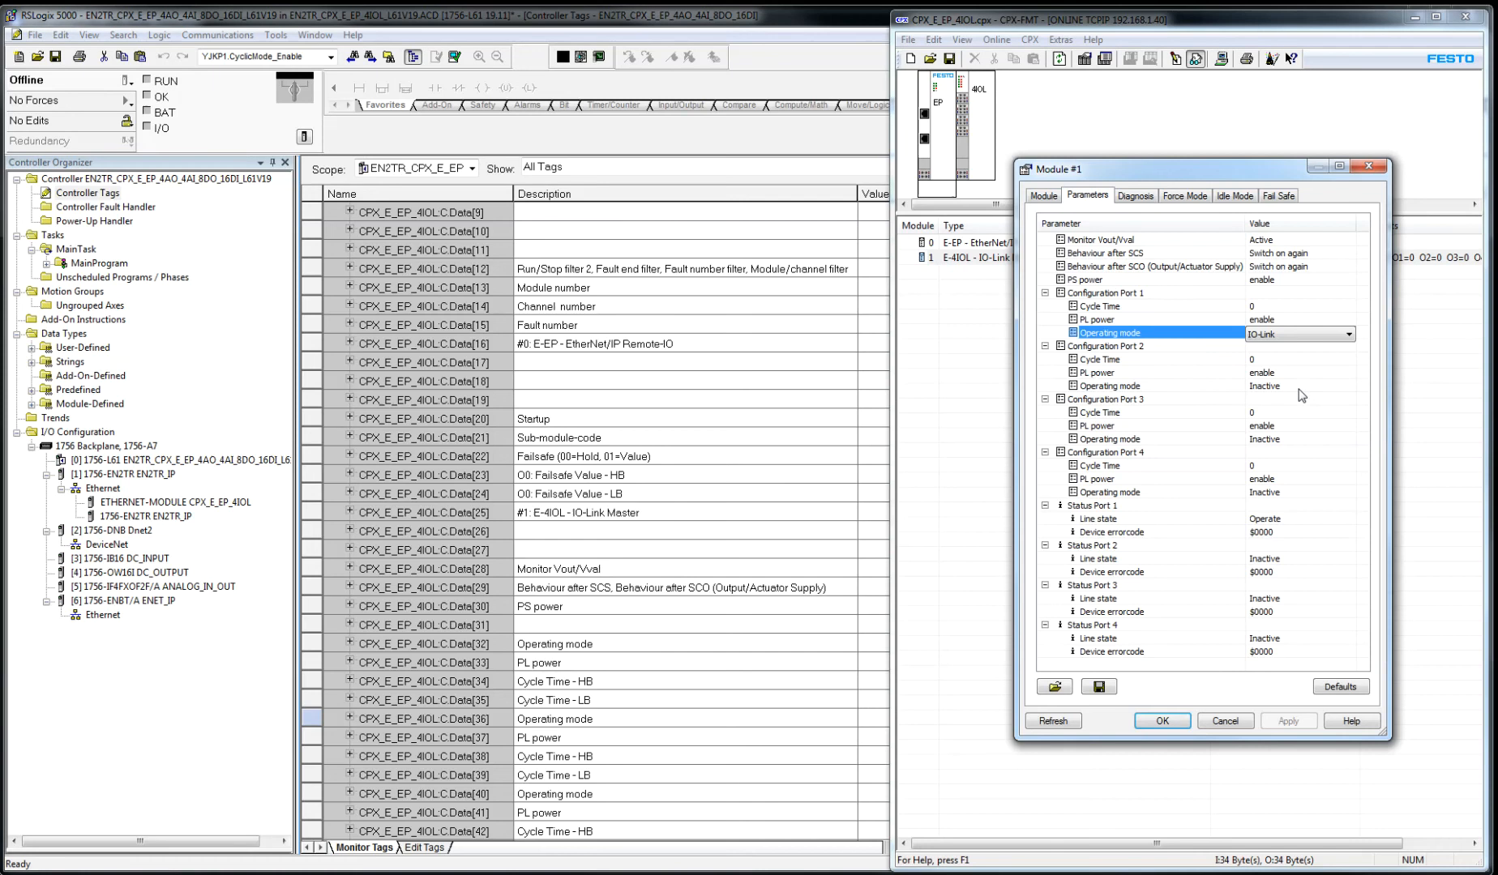
{"action": "left_click", "coordinate": [1146, 386]}
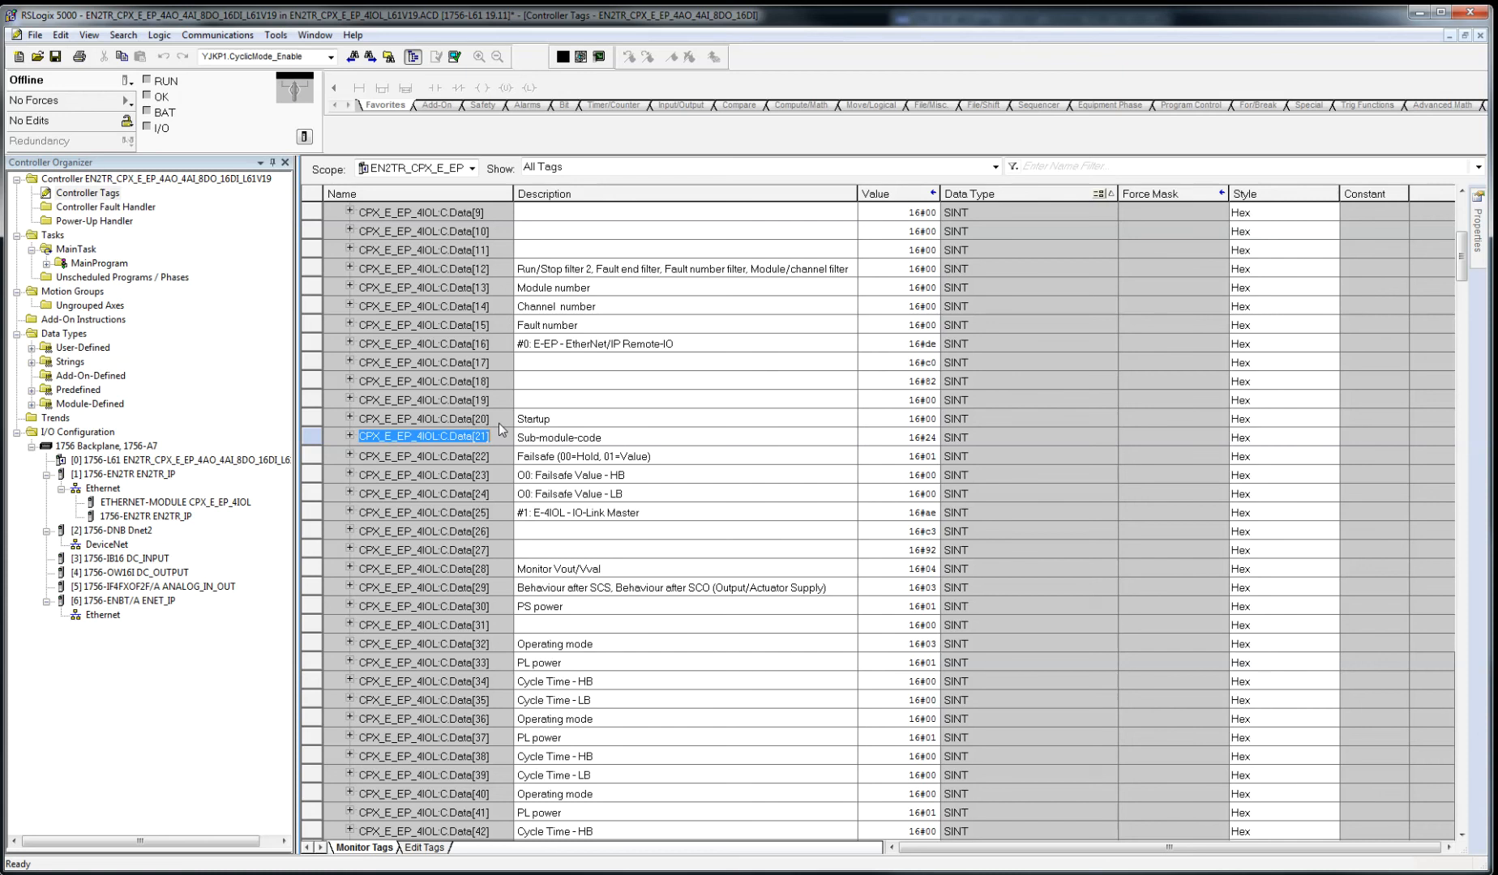
{"action": "mouse_move", "coordinate": [676, 261]}
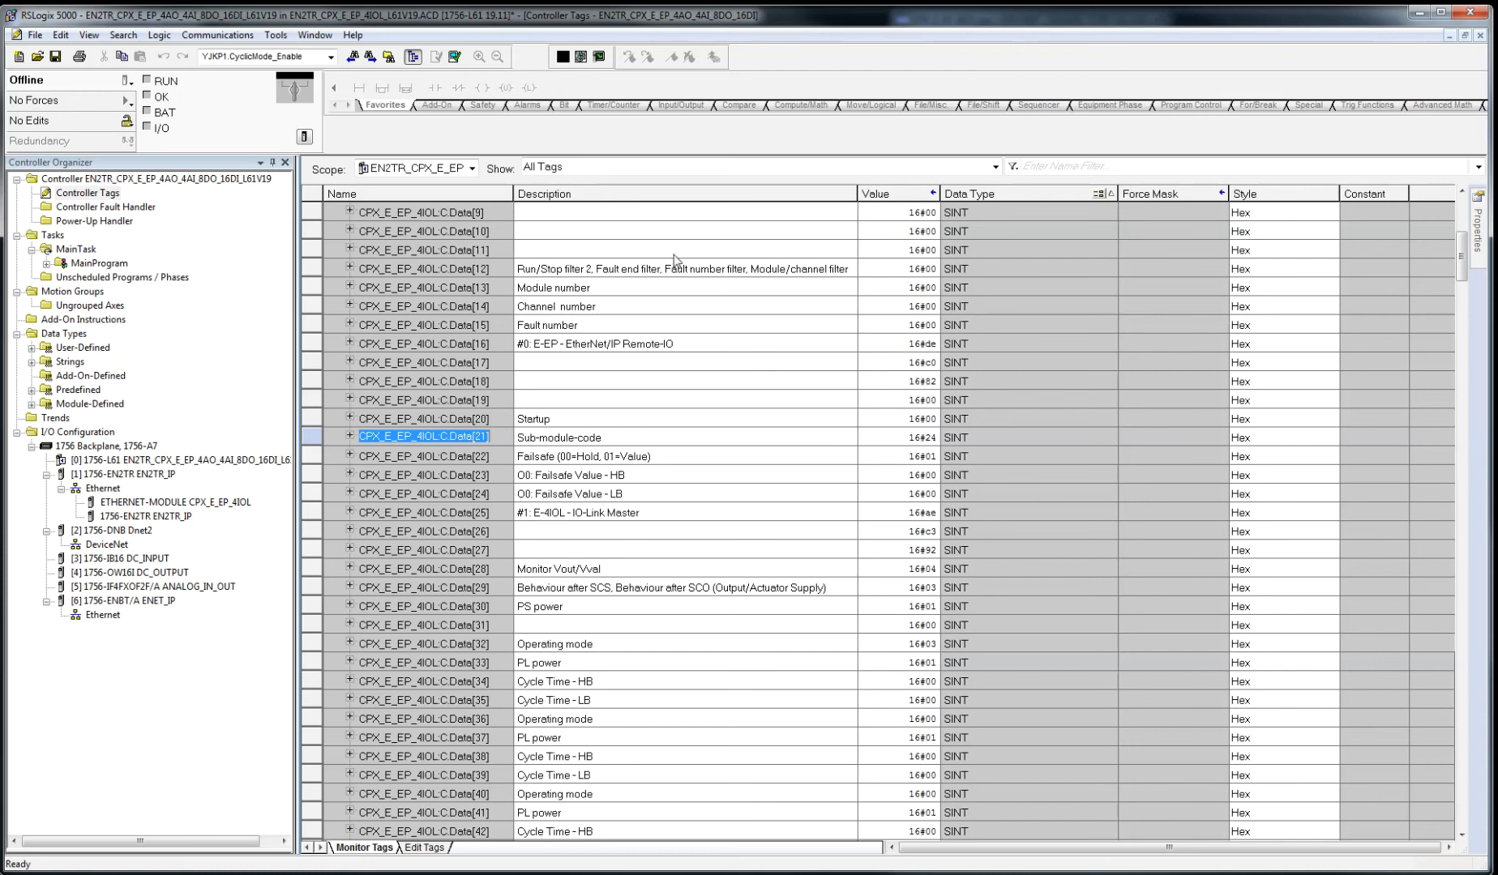
{"action": "mouse_move", "coordinate": [1023, 353]}
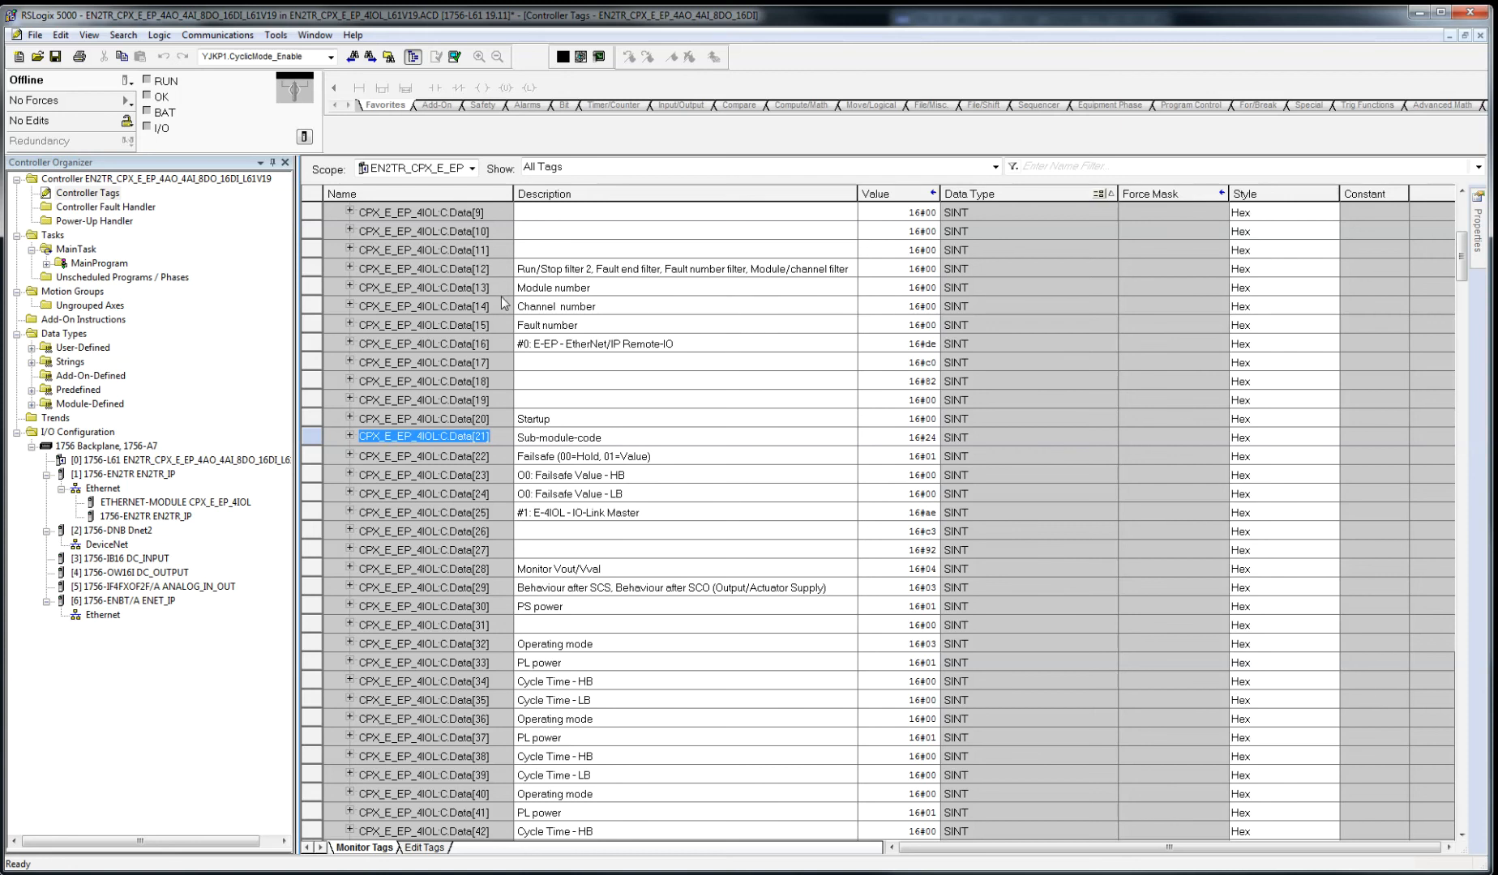
{"action": "mouse_move", "coordinate": [505, 303]}
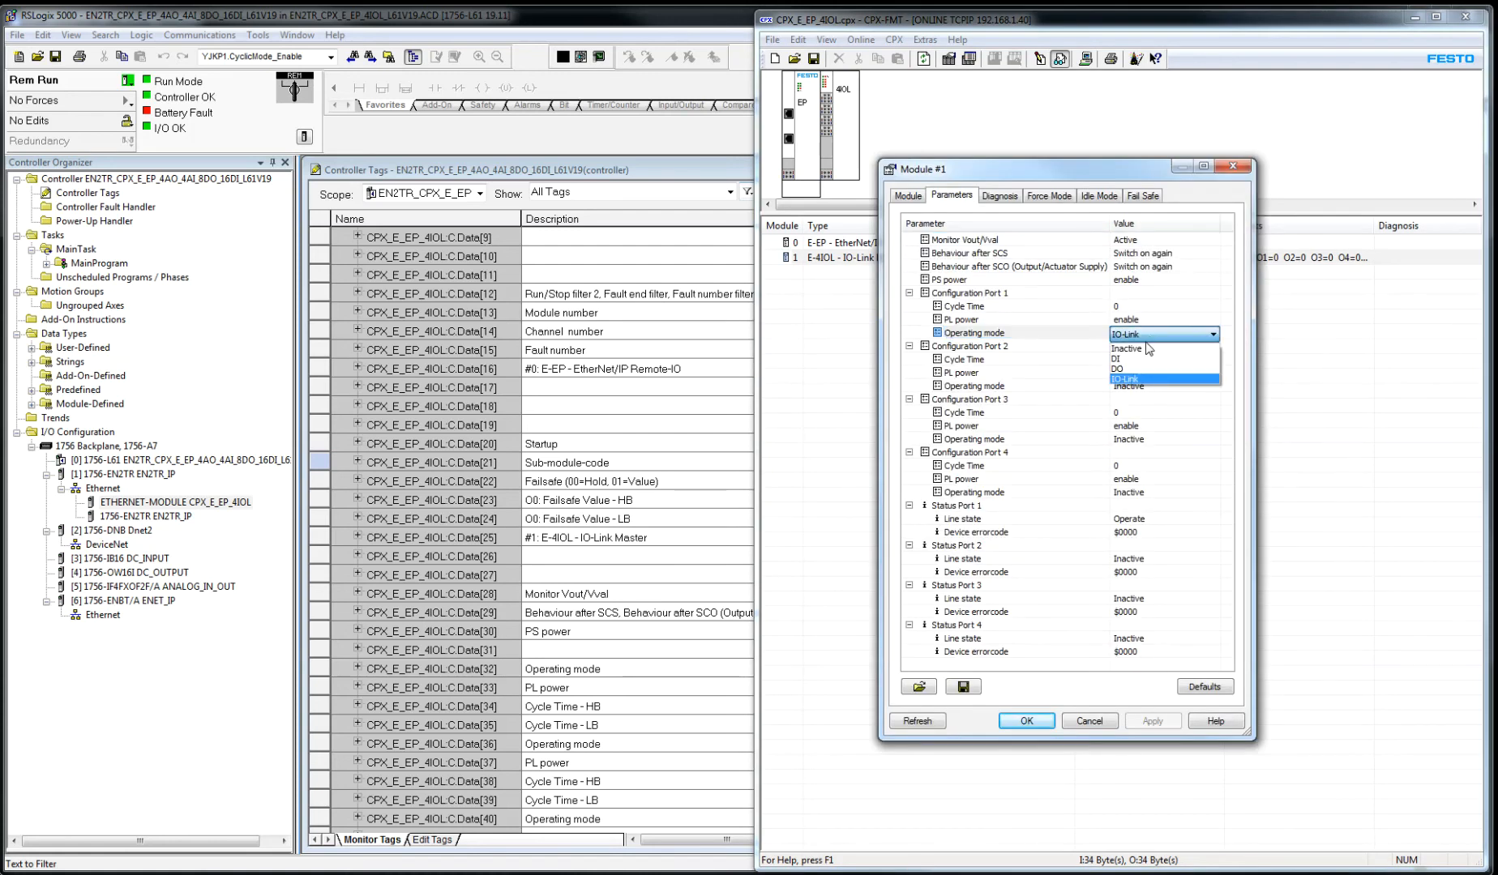
- Set port 1 Operating mode to Inactive, accept the modified-settings warning and close the parameters
{"action": "left_click", "coordinate": [1132, 349]}
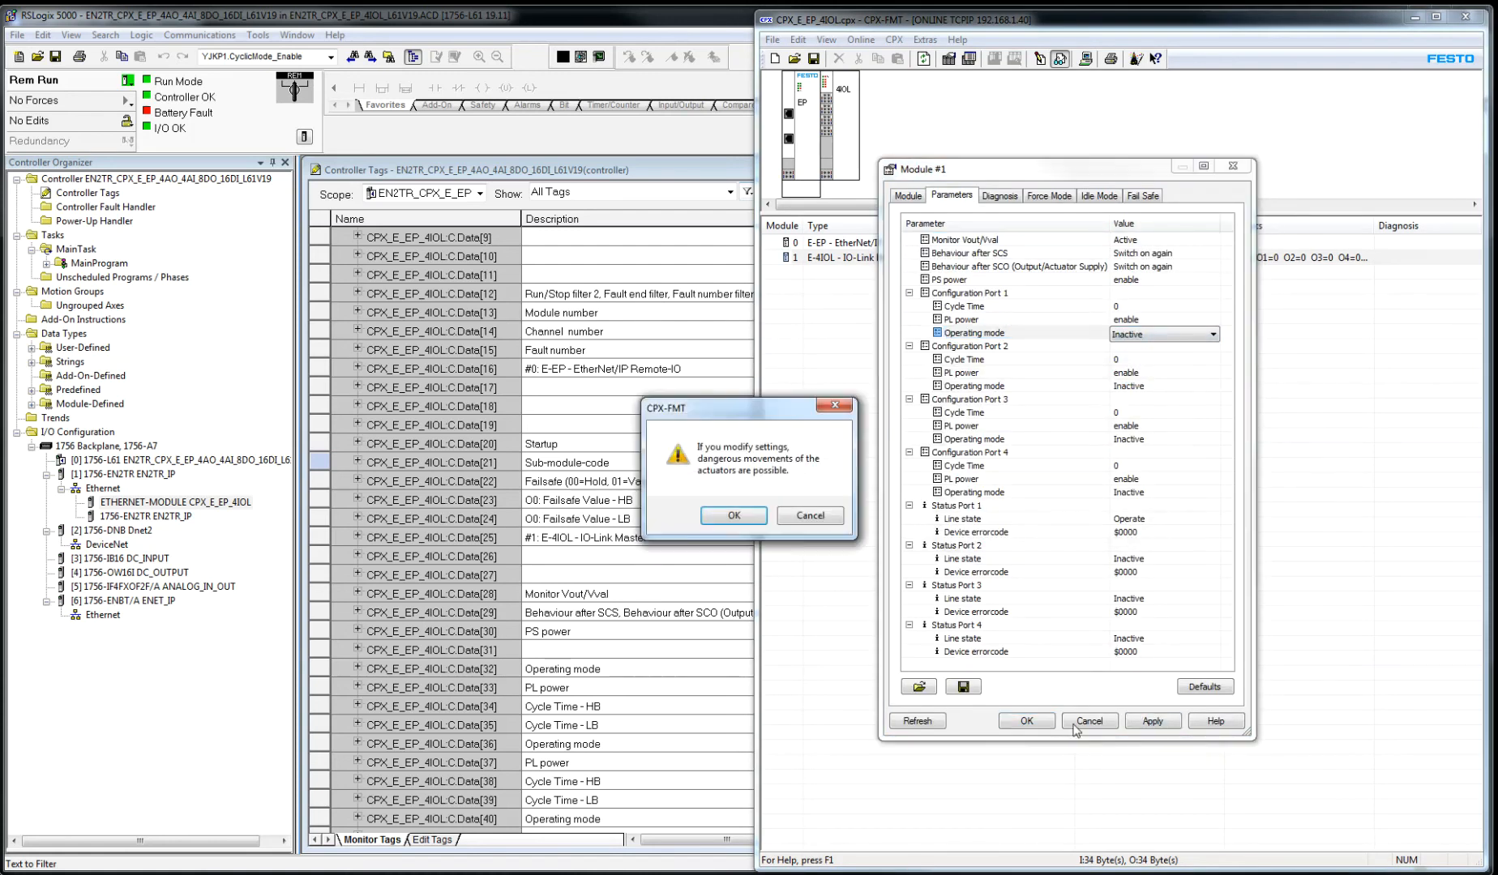
{"action": "left_click", "coordinate": [732, 516]}
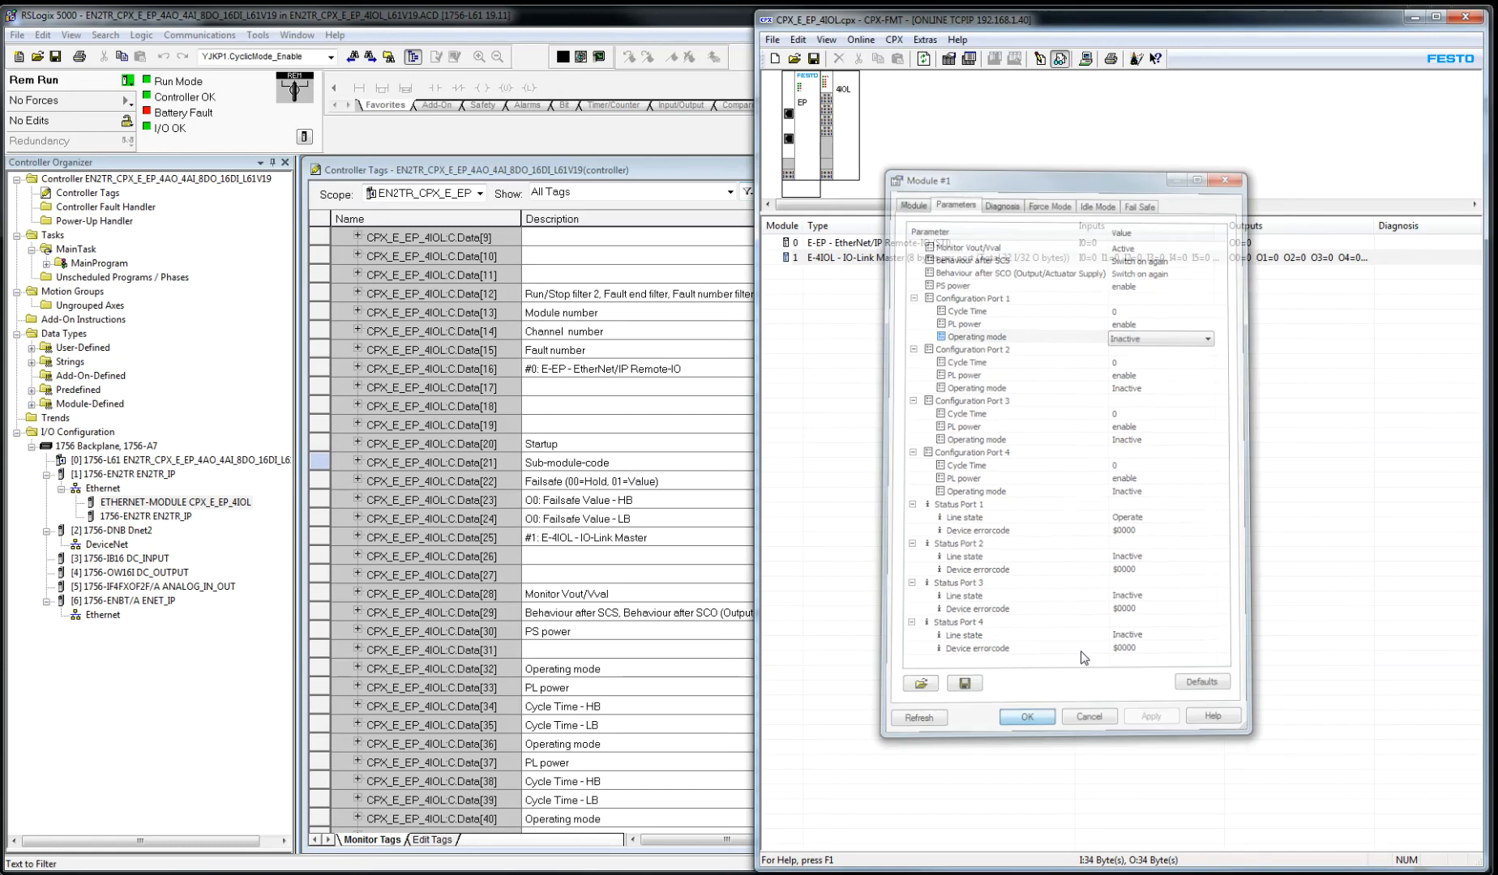
{"action": "left_click", "coordinate": [1026, 717]}
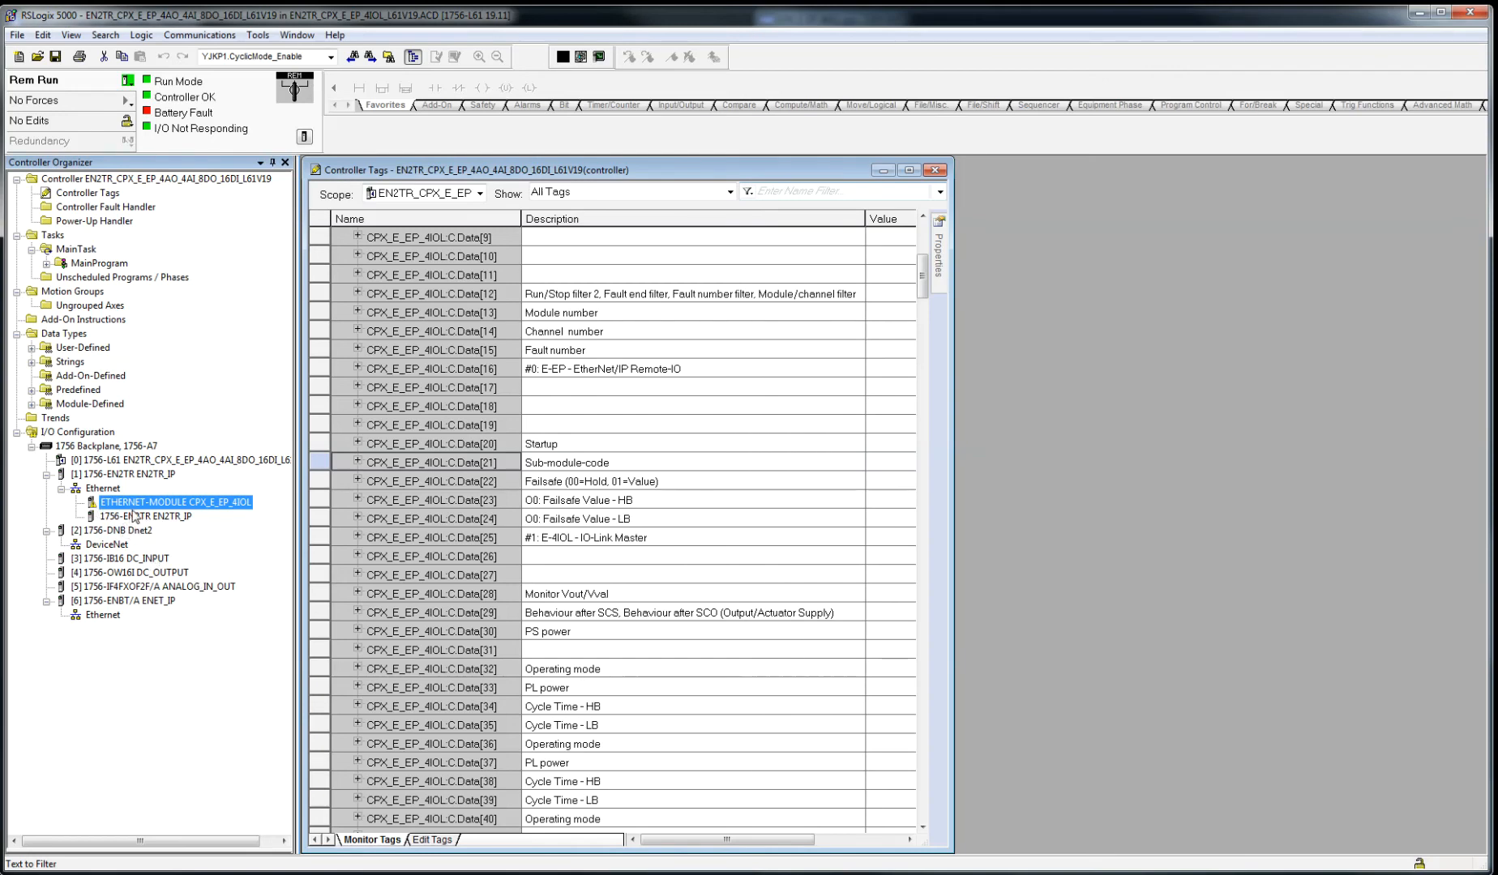
- Review the CPX-E module's connection timeout fault and watch its status change to Connecting
{"action": "double_click", "coordinate": [146, 515]}
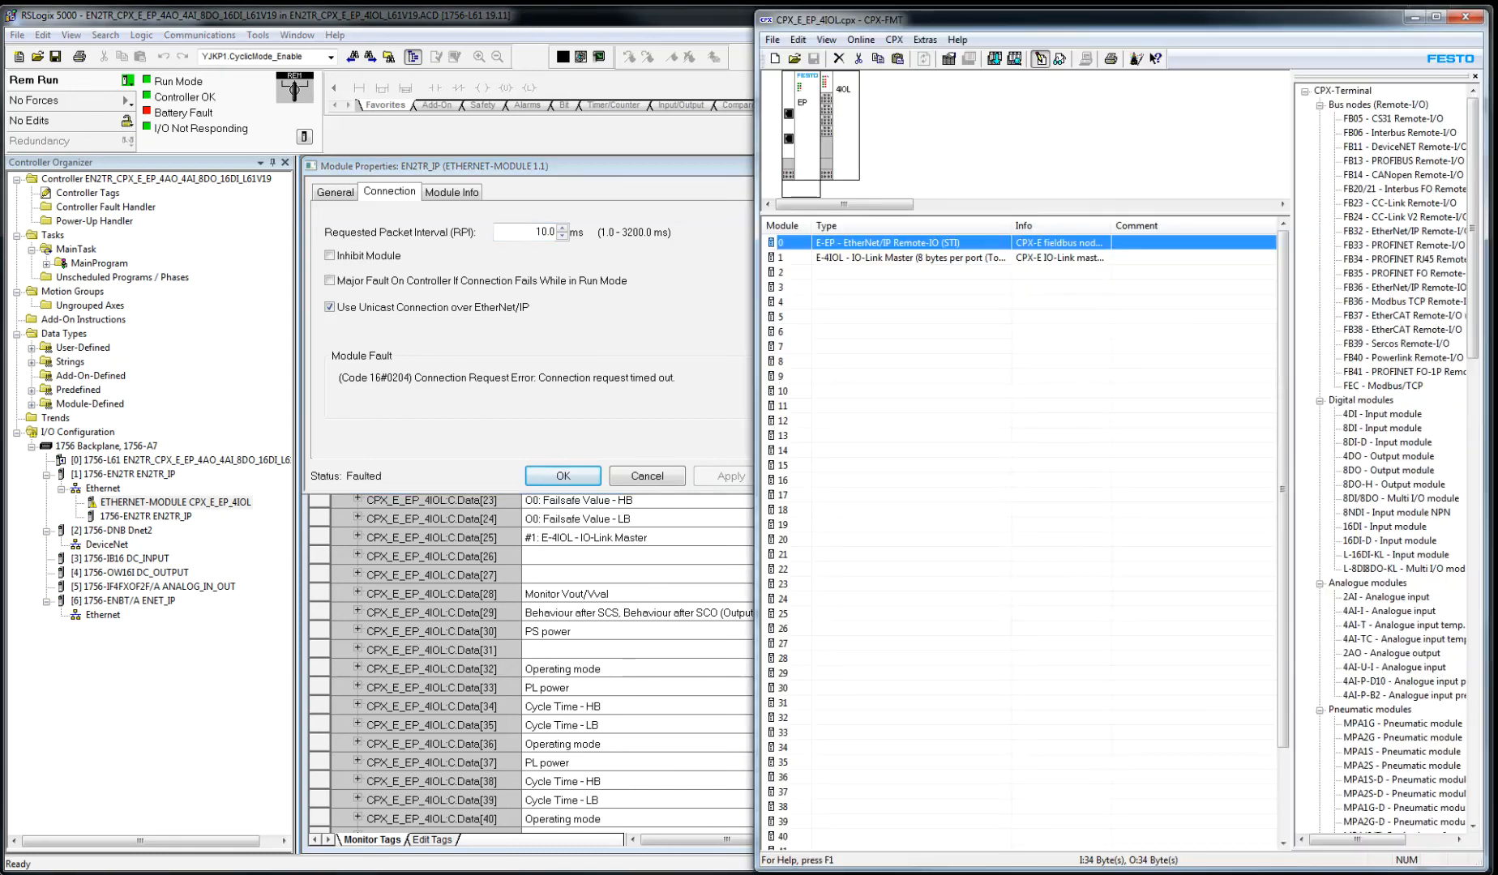
{"action": "left_click", "coordinate": [907, 258]}
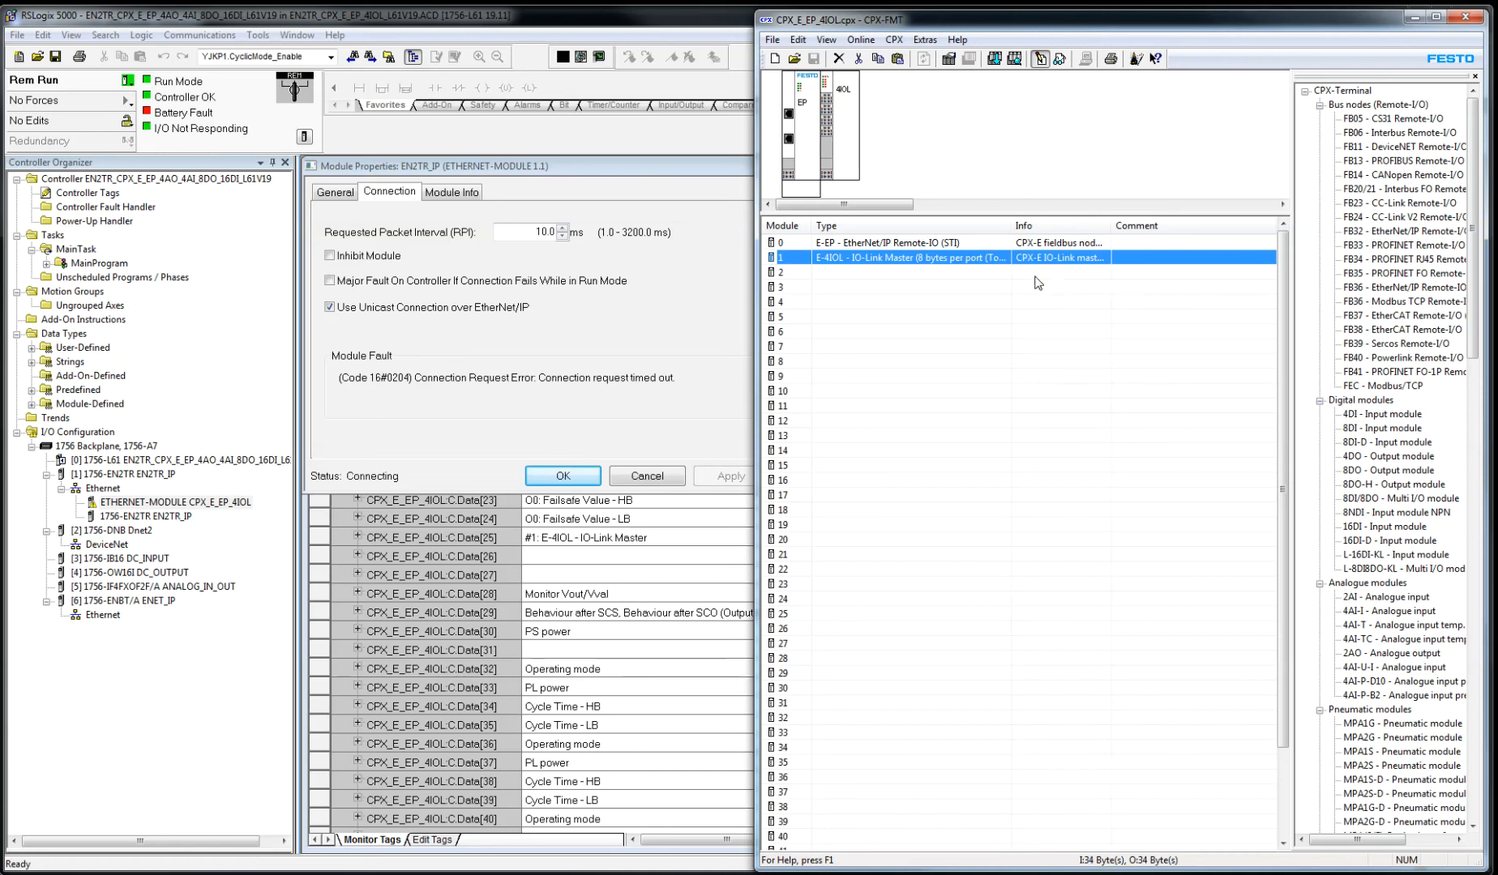
{"action": "mouse_move", "coordinate": [1007, 175]}
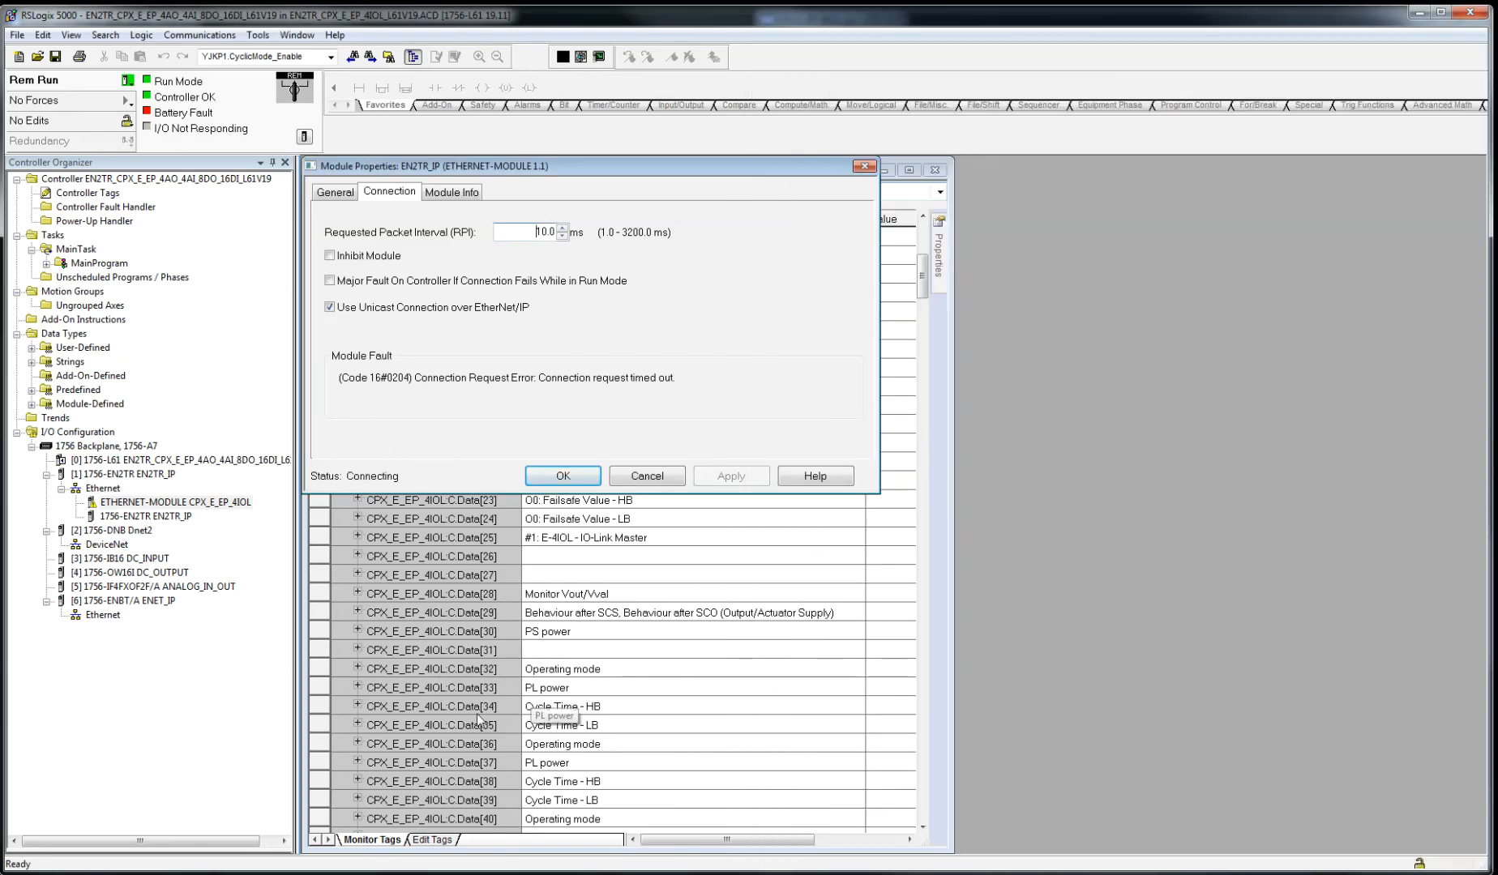
{"action": "mouse_move", "coordinate": [812, 418]}
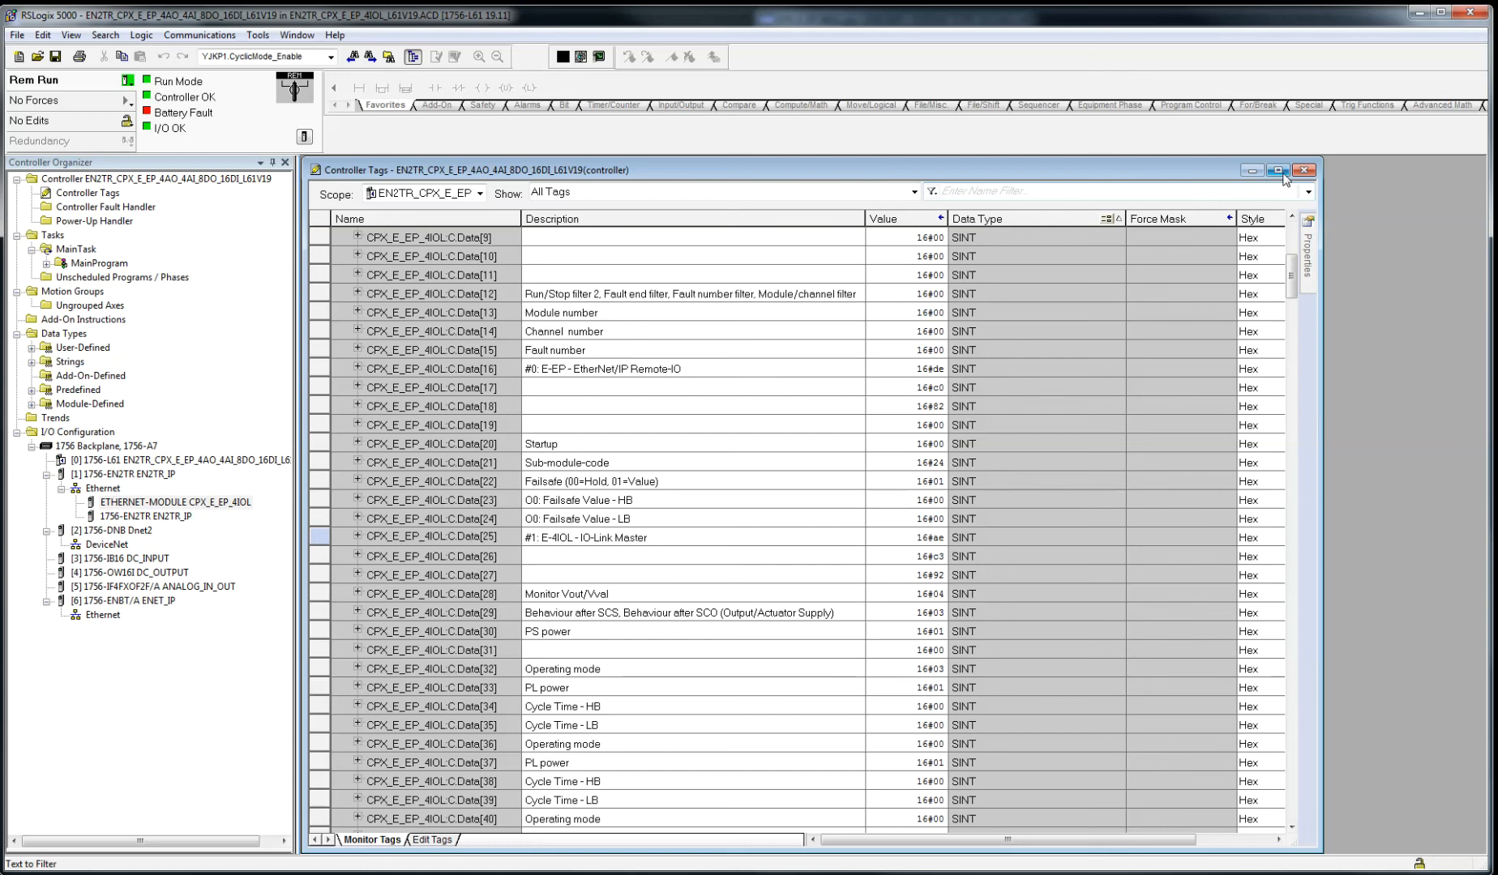
- Maximize the Controller Tags window and select CPX_E_EP_4IOL:C.Data[32] operating mode value for entry
{"action": "left_click", "coordinate": [1277, 170]}
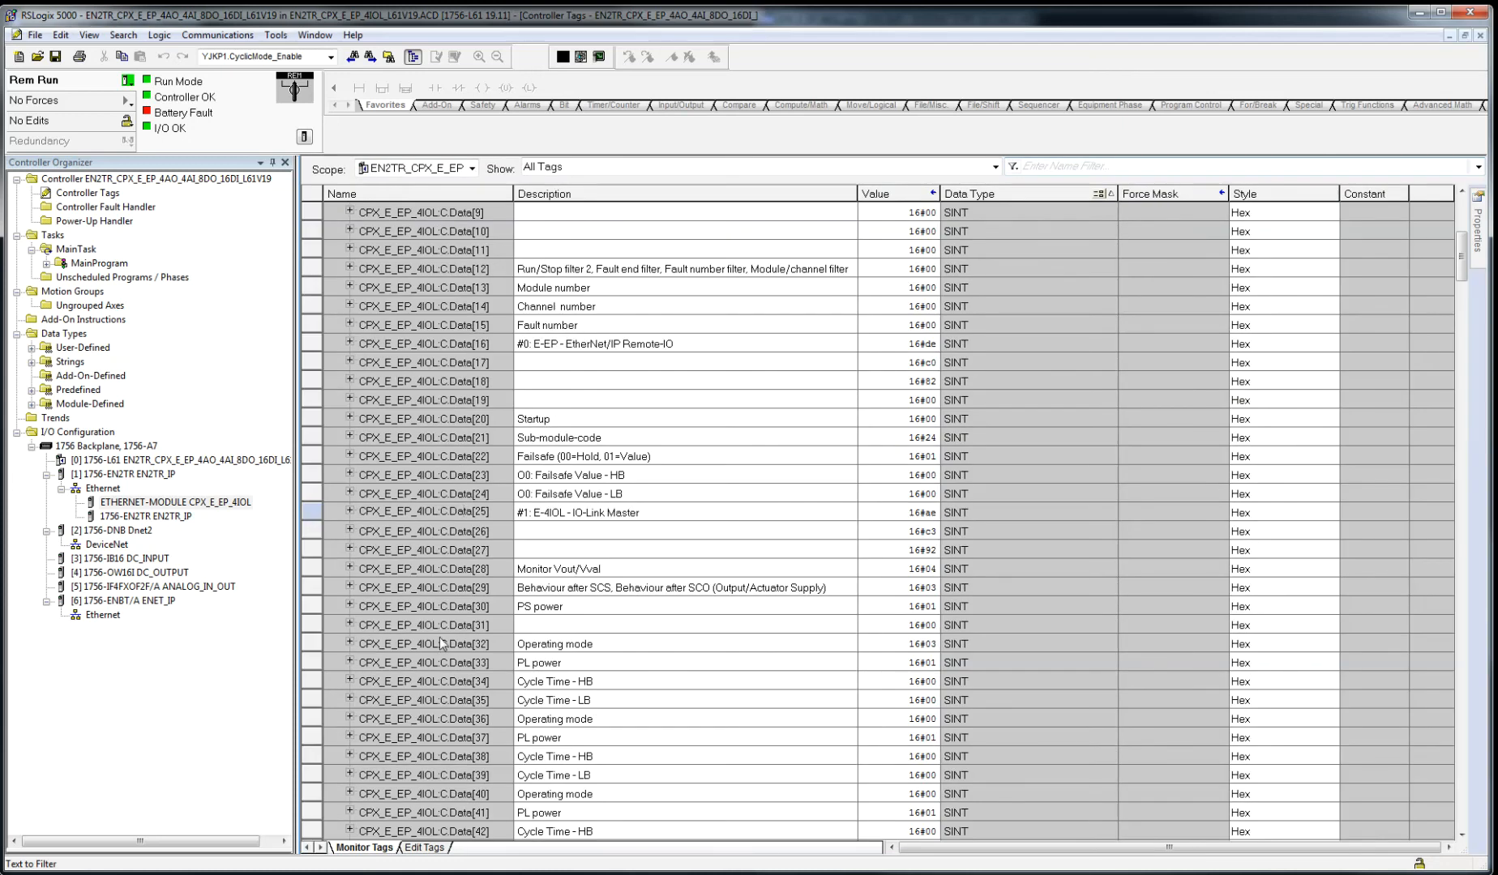
{"action": "left_click", "coordinate": [917, 644]}
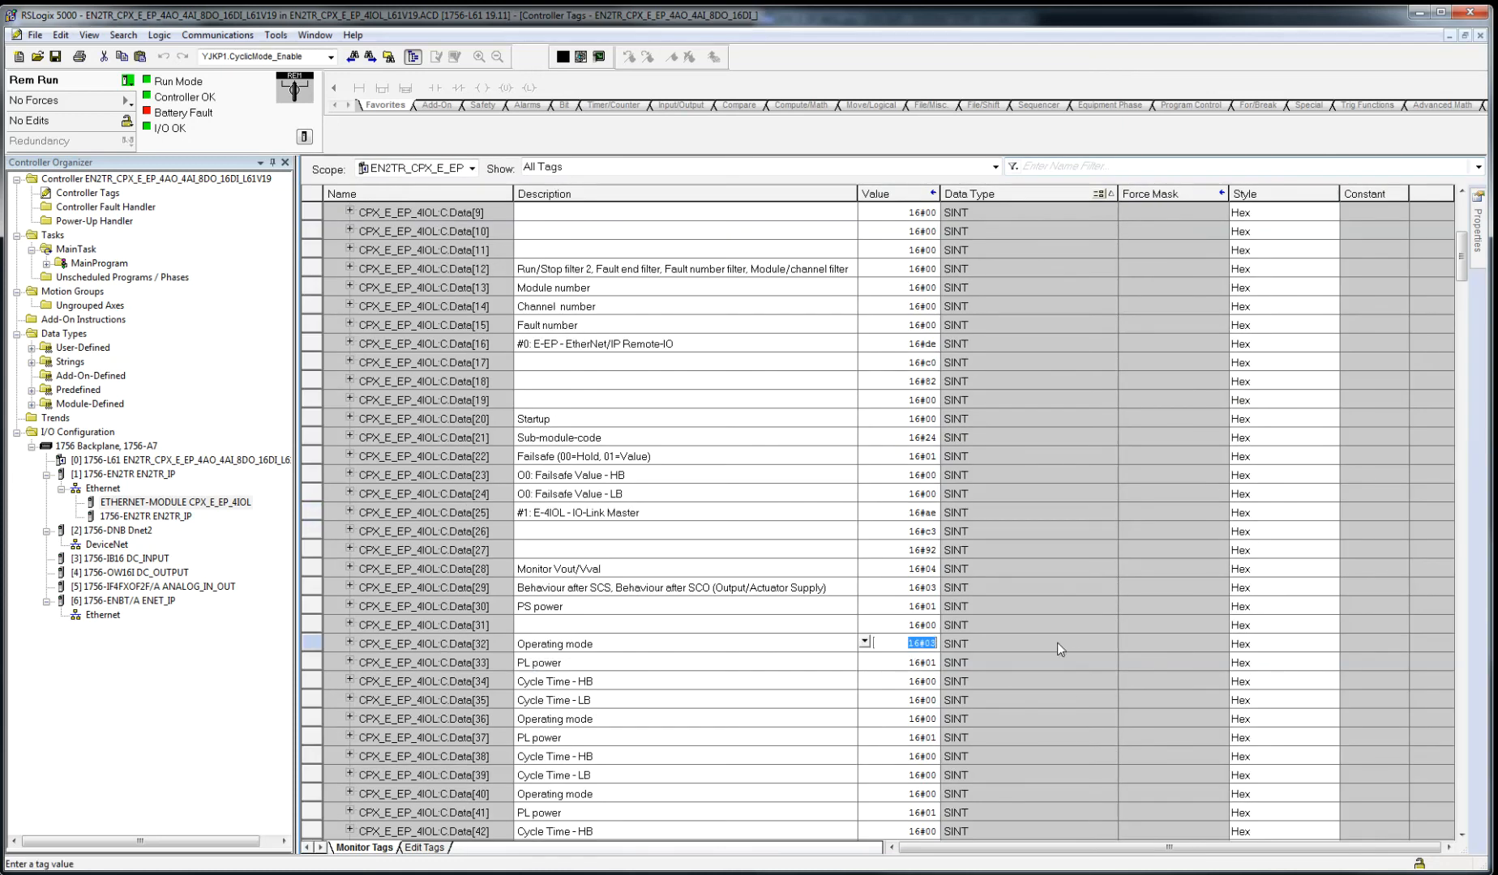